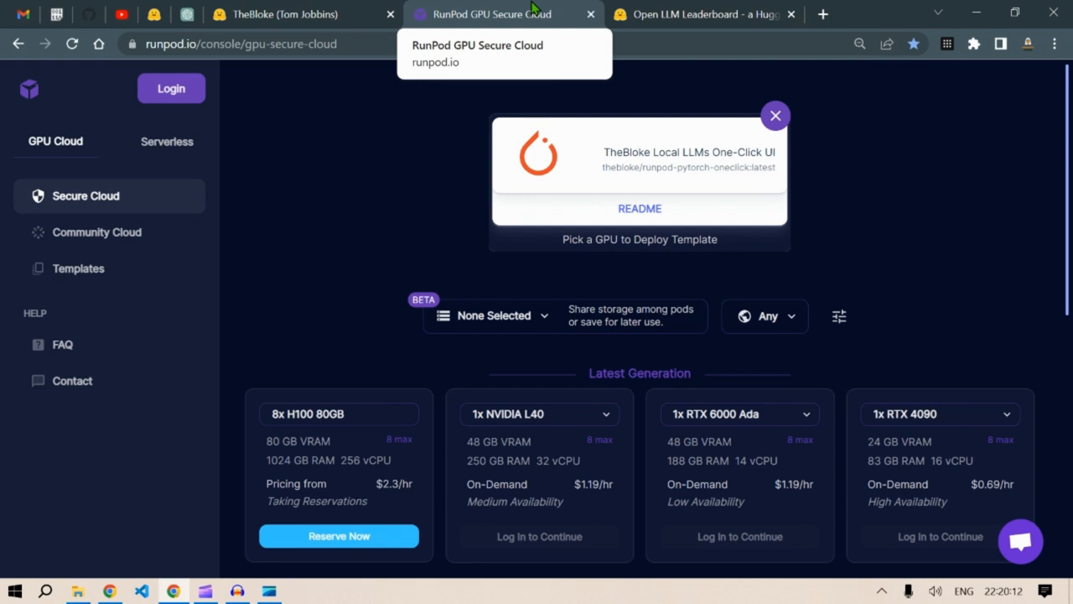
mouse_move(325, 88)
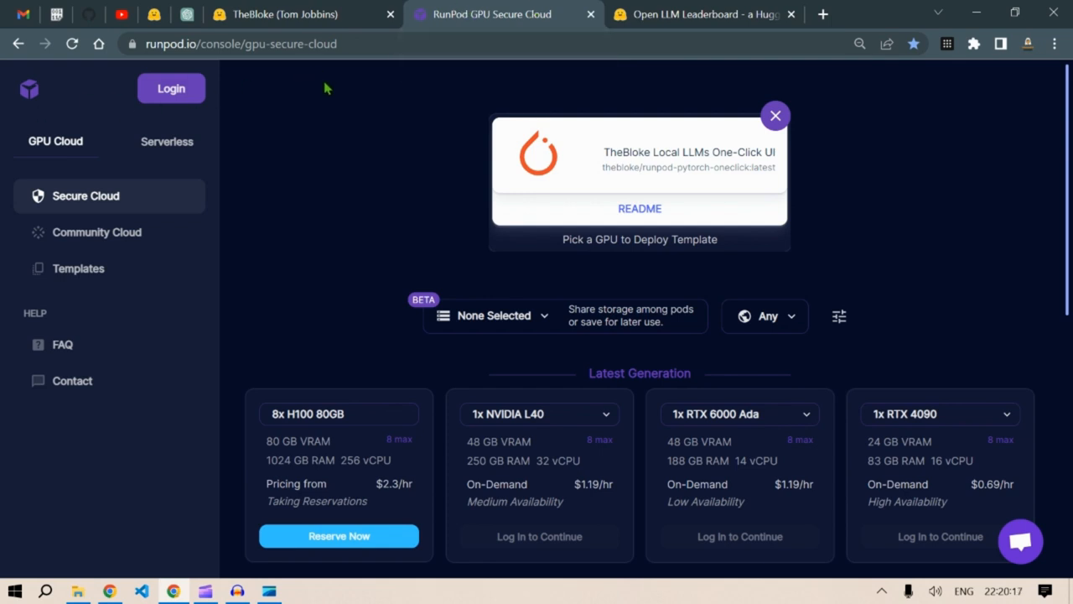
mouse_move(233, 163)
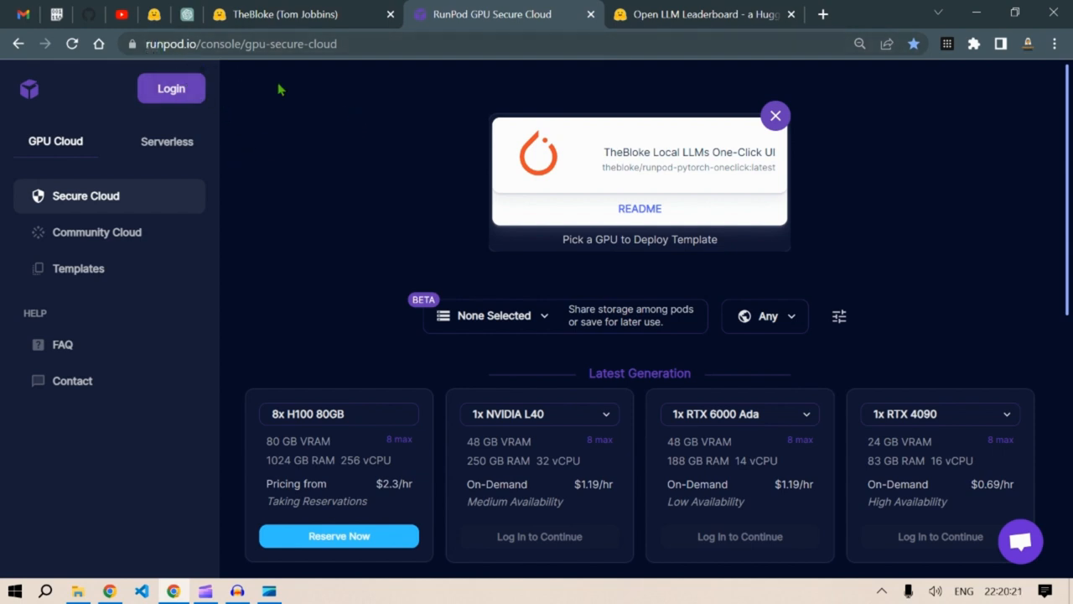
mouse_move(891, 368)
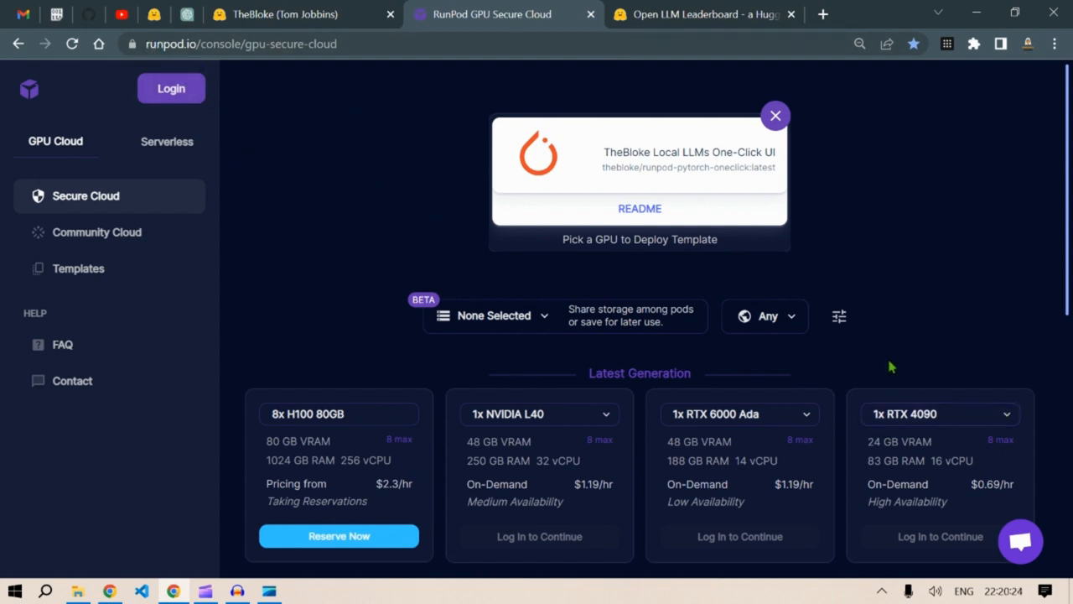
Step: Bring up the Open LLM Leaderboard rankings, with falcon-40b-instruct leading by average score
scroll(down, 3)
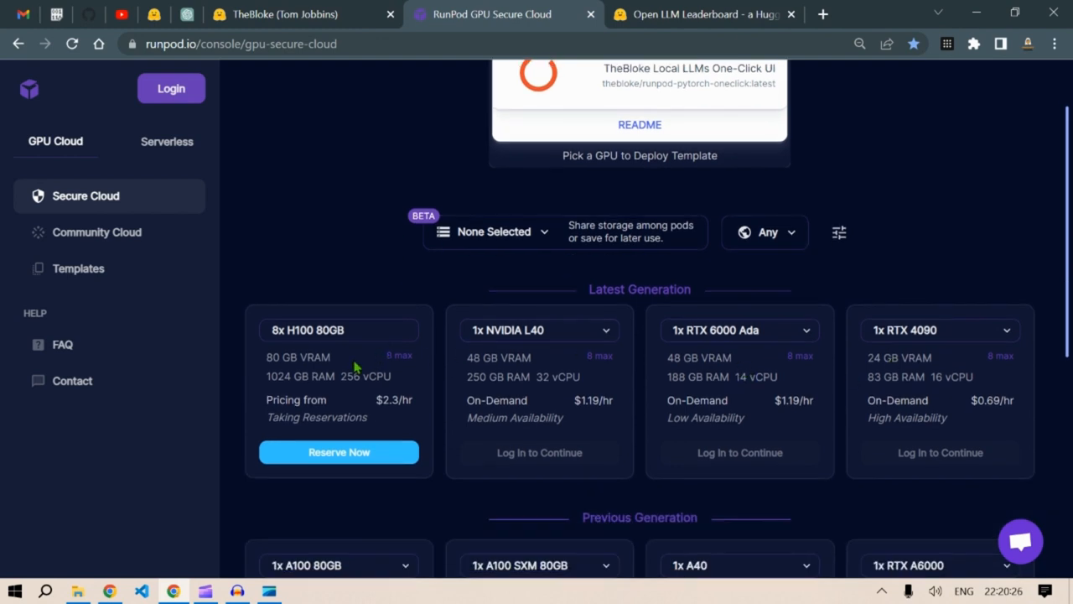
mouse_move(499, 243)
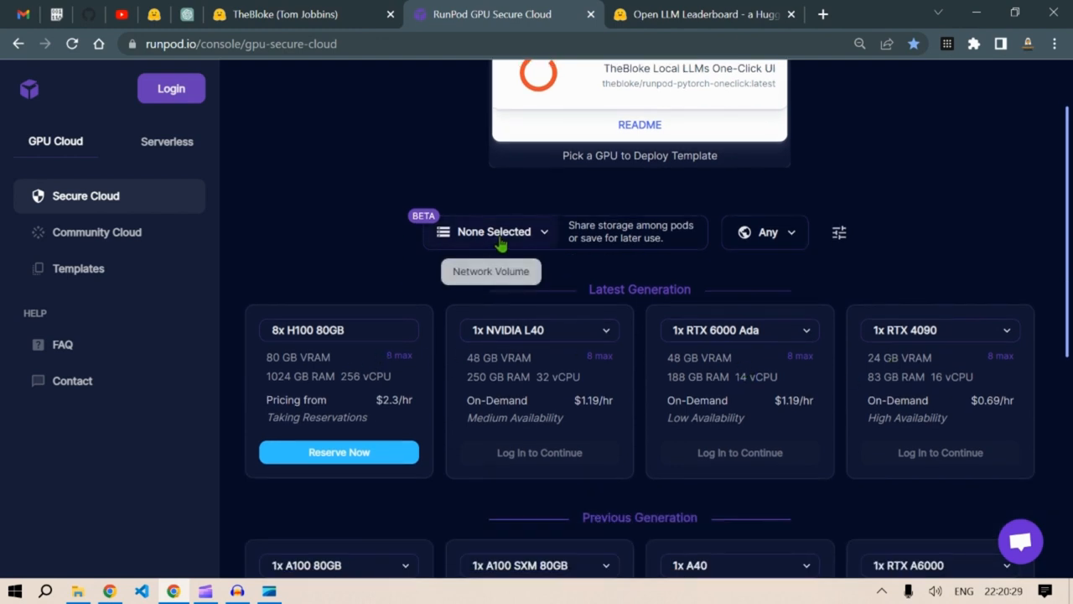
click(704, 14)
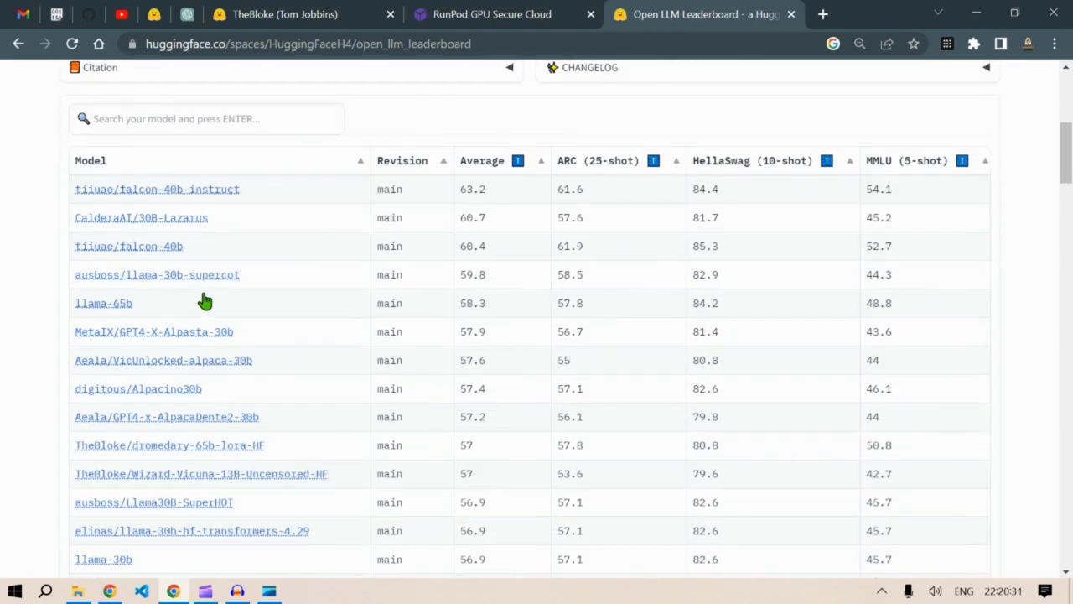
scroll(up, 3)
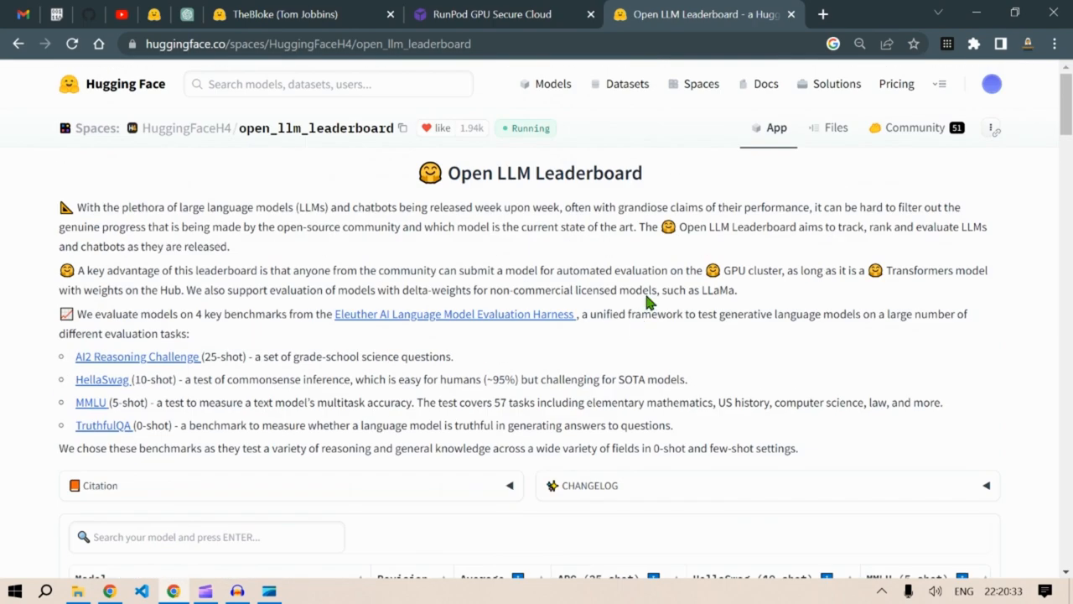
scroll(down, 3)
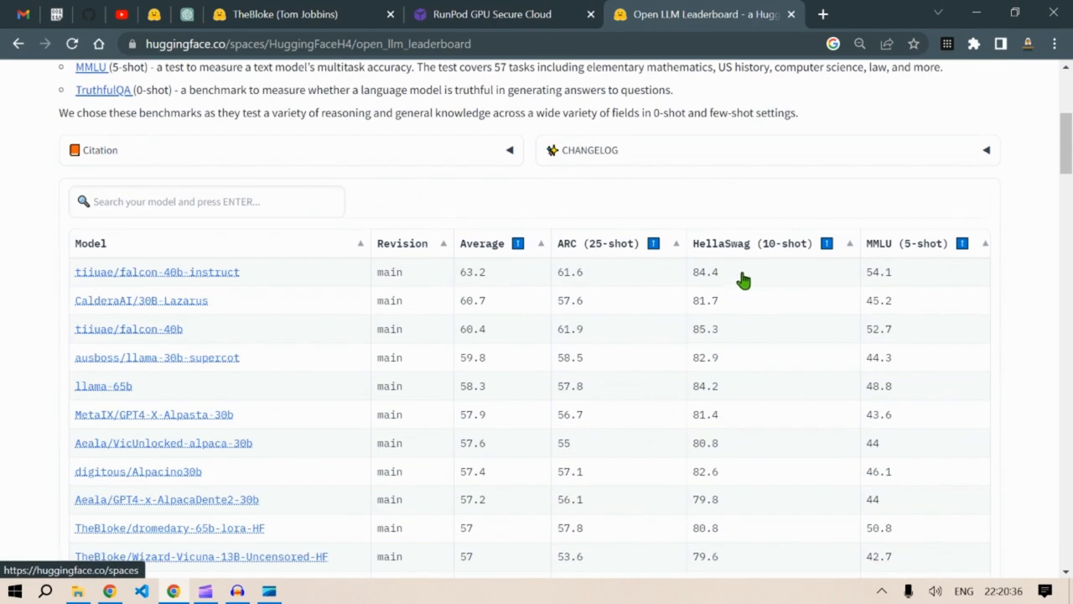
scroll(down, 3)
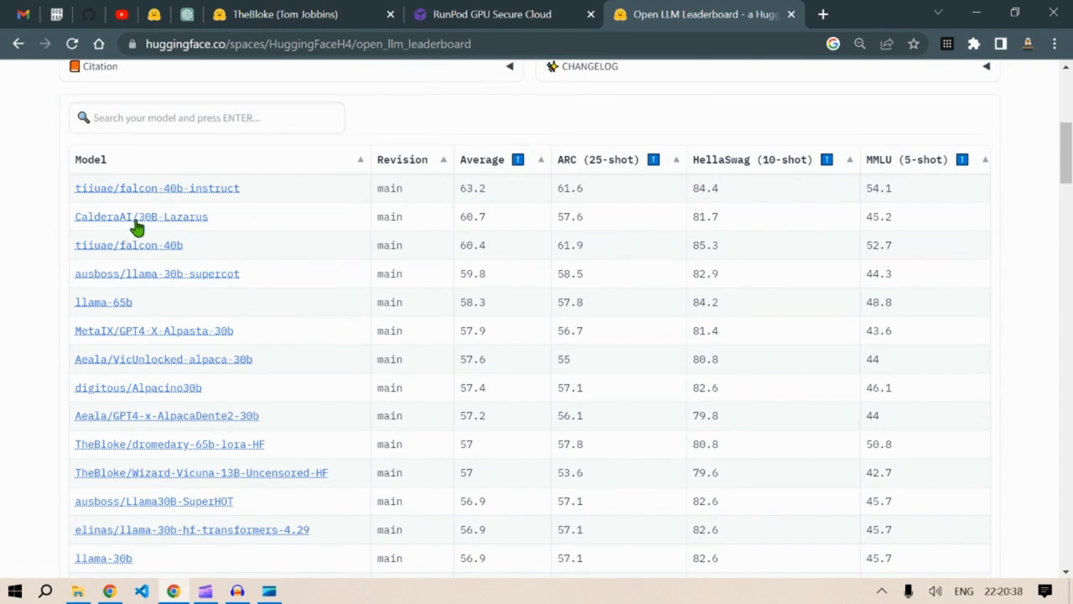
mouse_move(503, 365)
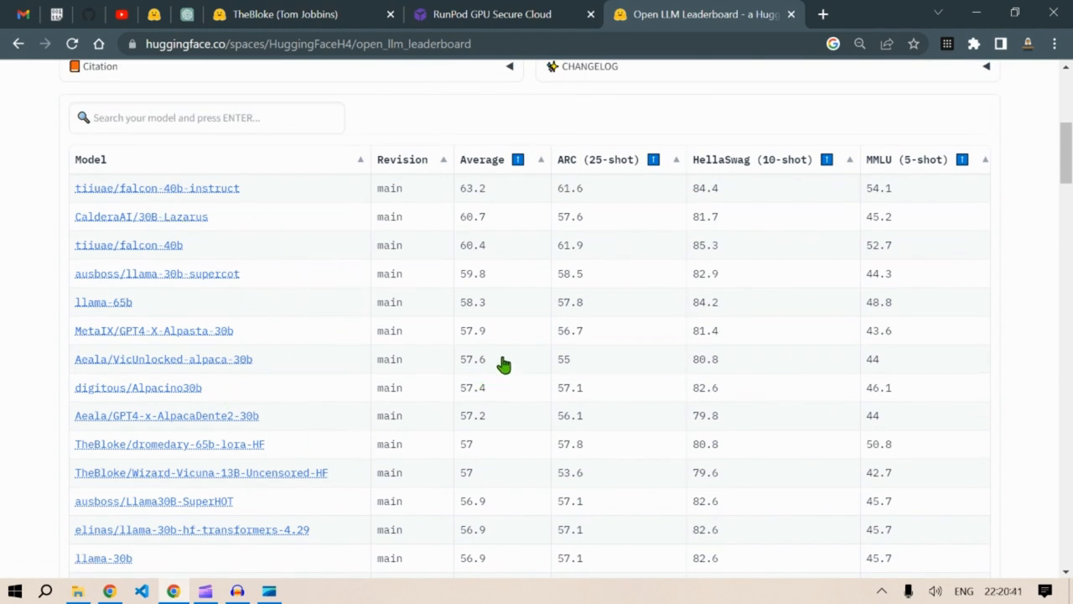
mouse_move(240, 415)
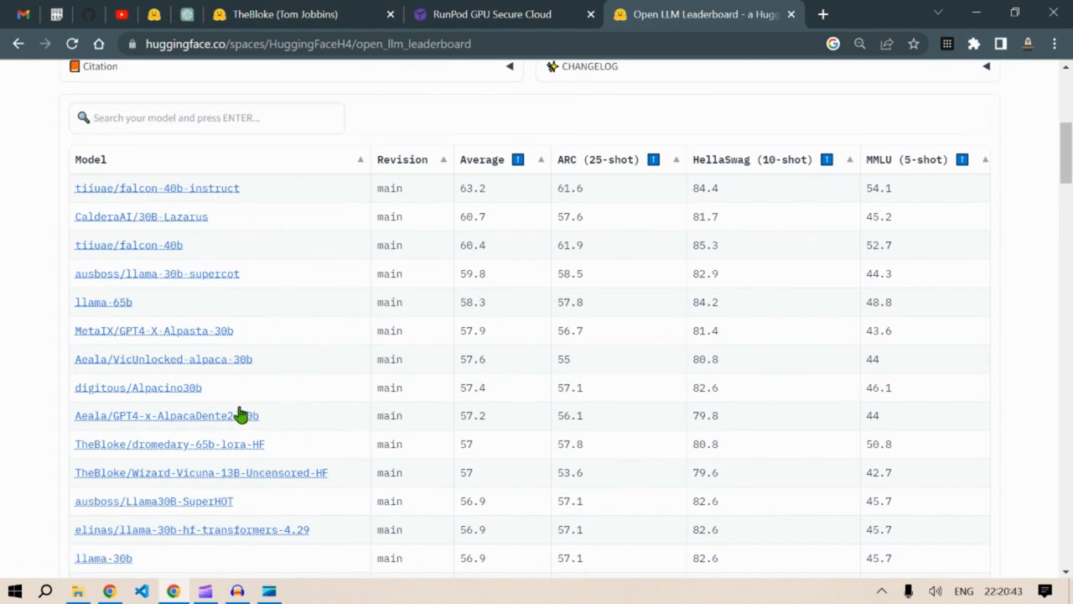
mouse_move(679, 347)
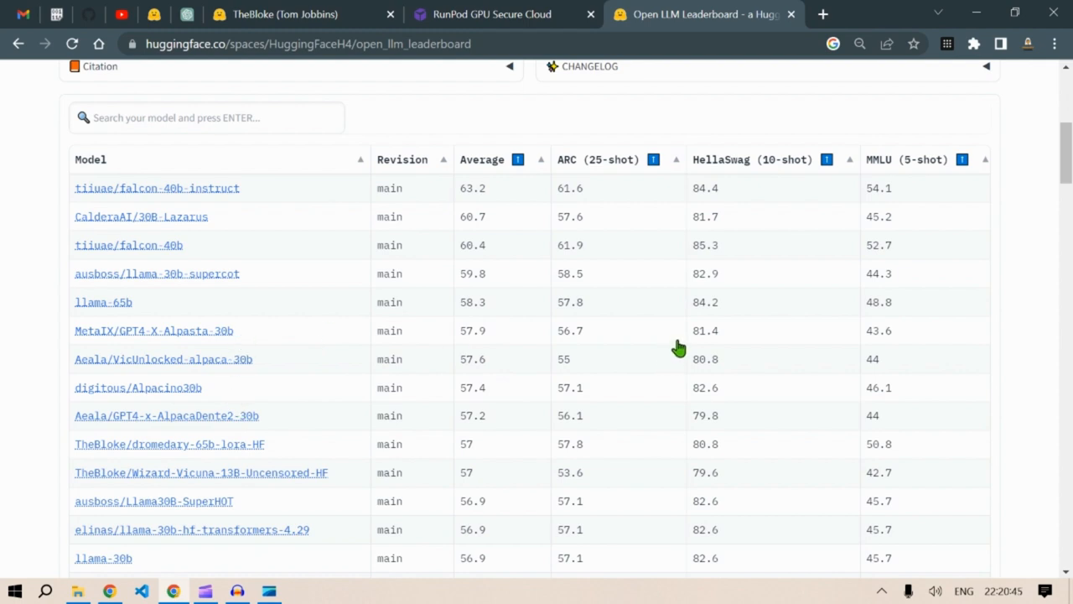
Step: Return to RunPod's Secure Cloud GPU list, showing 1x RTX 4090 at $0.69/hr
click(492, 14)
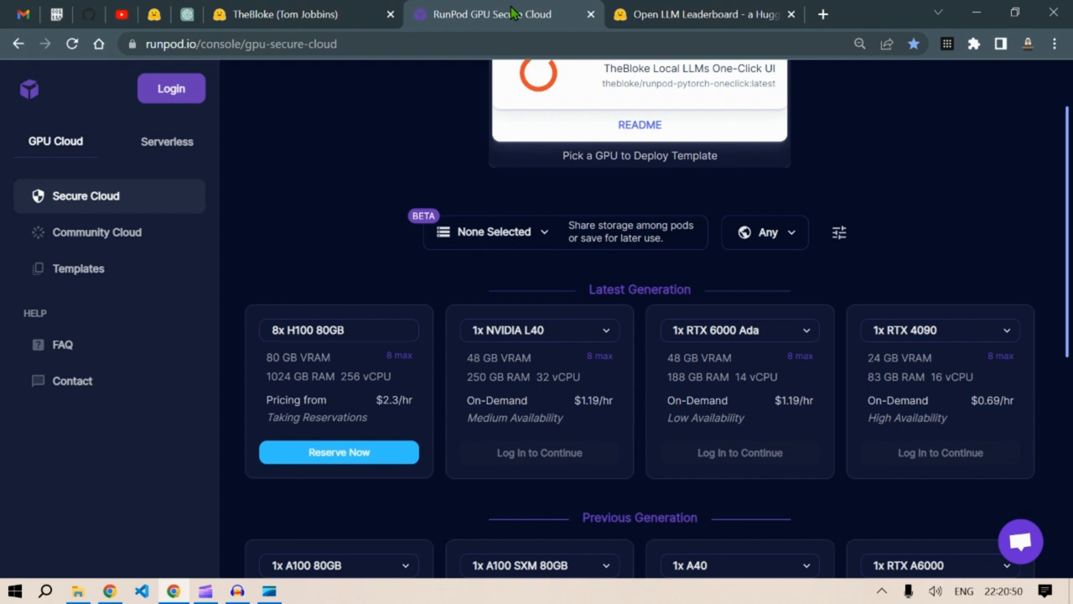
mouse_move(961, 250)
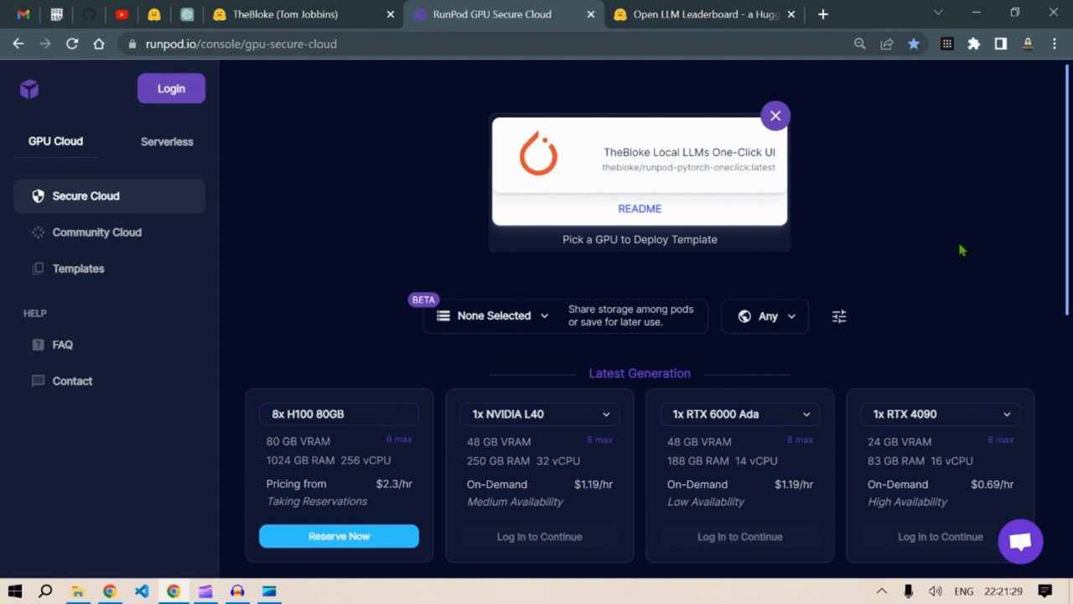
mouse_move(970, 222)
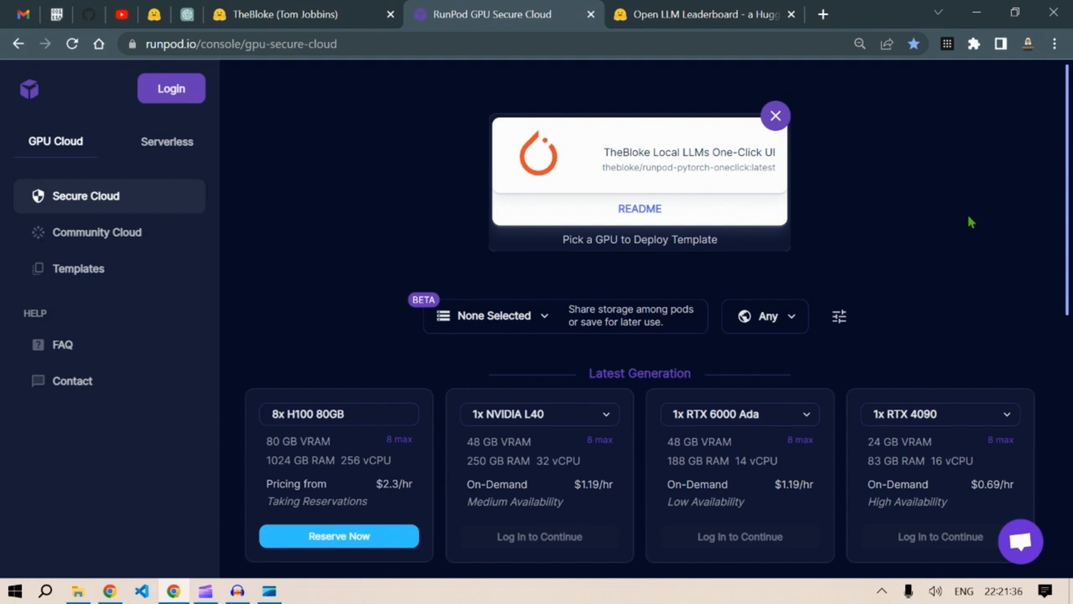
mouse_move(985, 208)
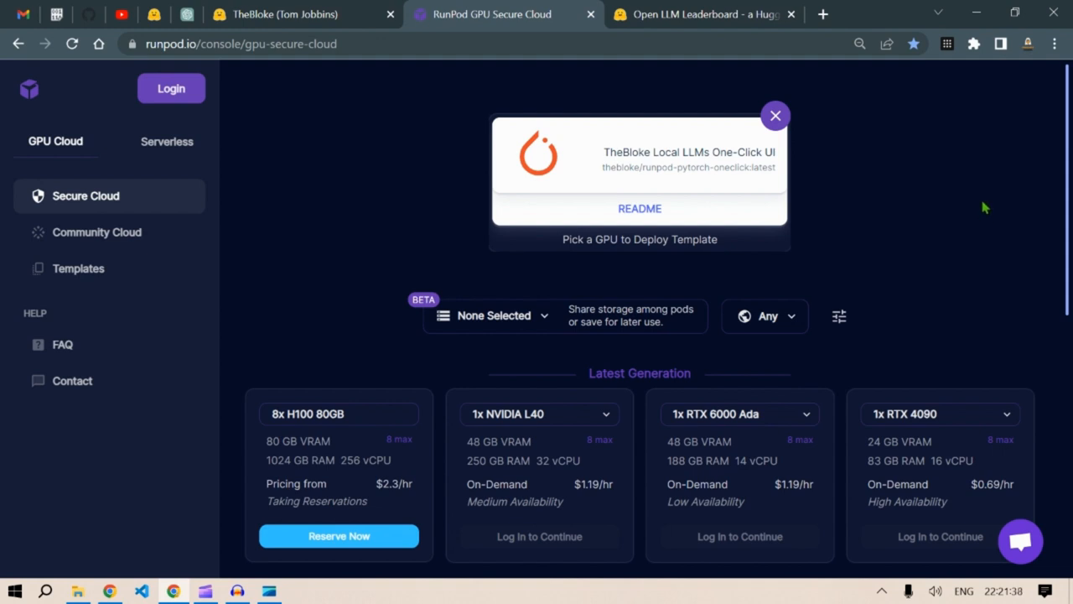
mouse_move(286, 117)
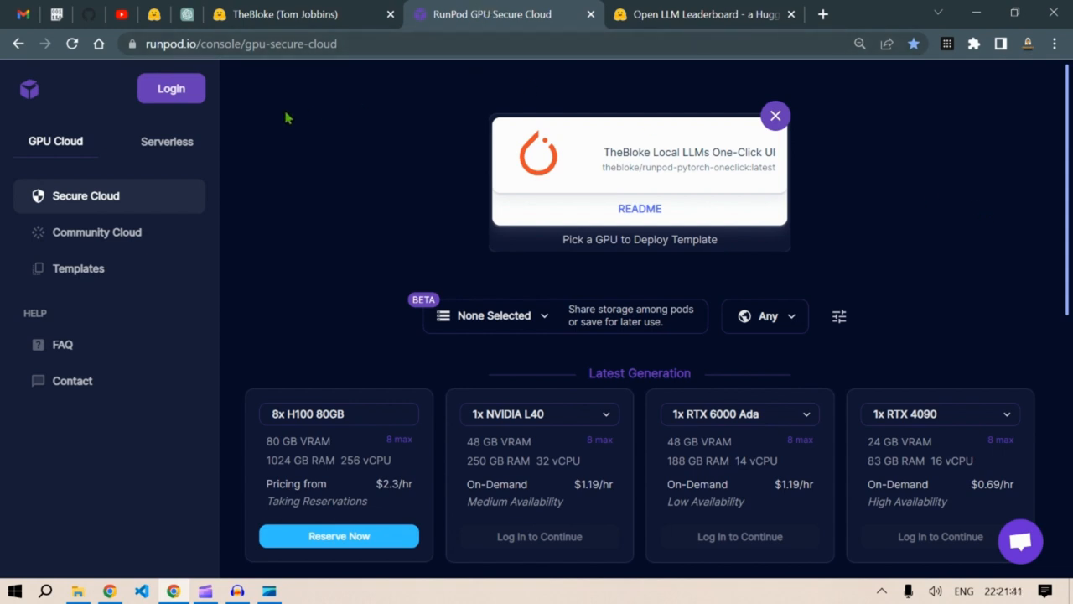
Step: Log in to RunPod and review the add-credit options, confirming a $22.74 balance
click(171, 88)
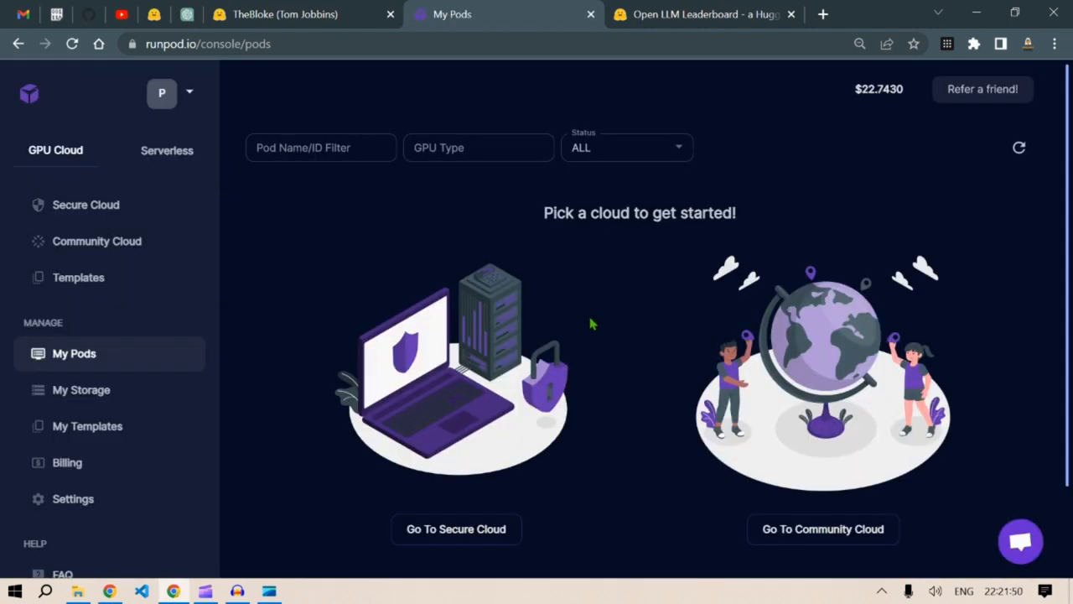
mouse_move(804, 267)
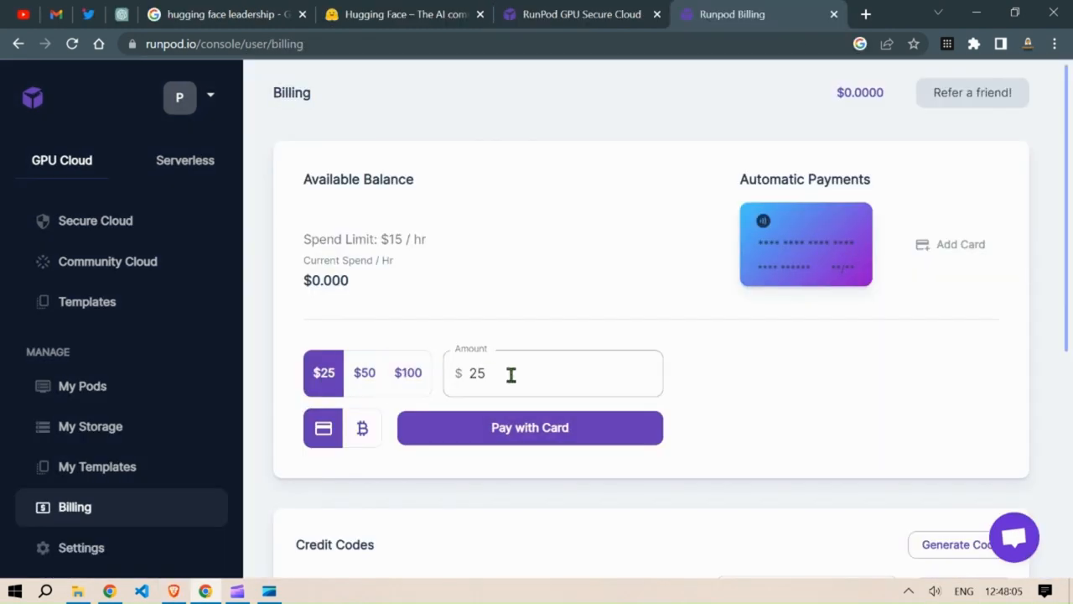
click(94, 220)
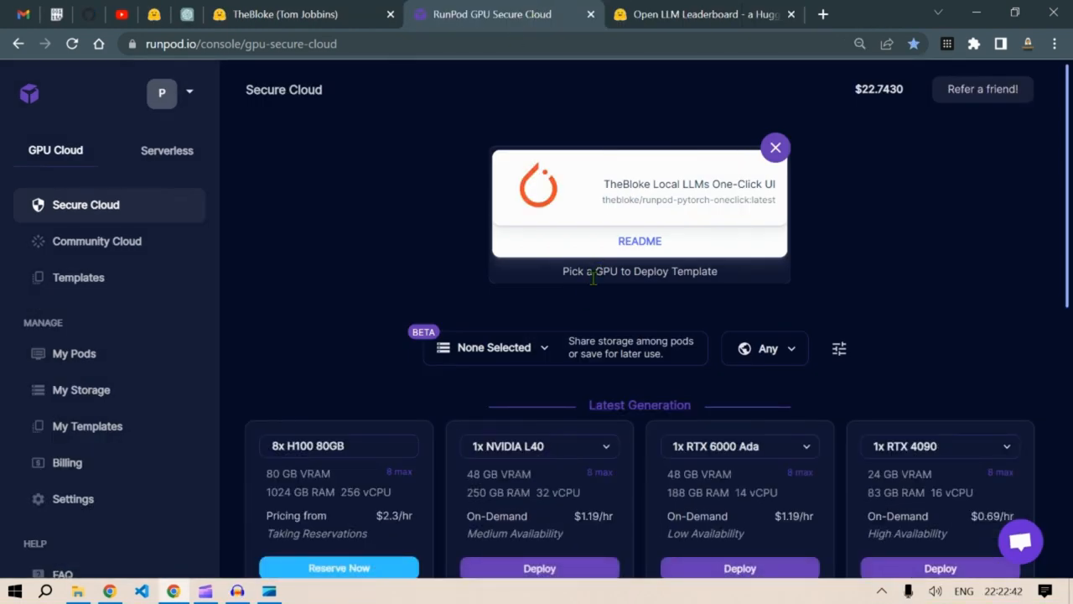
mouse_move(865, 133)
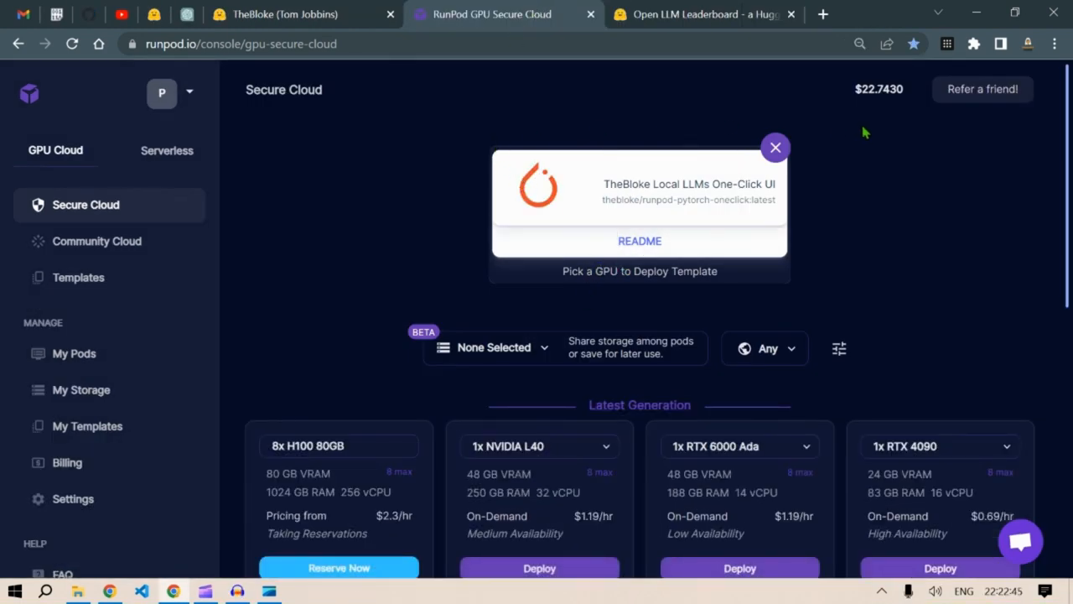
mouse_move(899, 119)
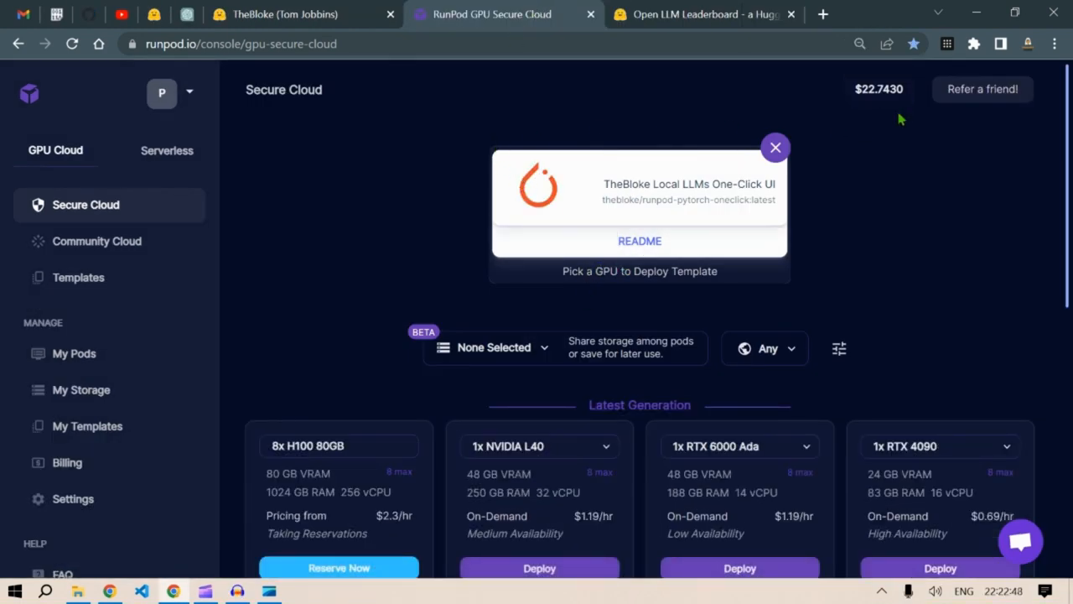
mouse_move(108, 277)
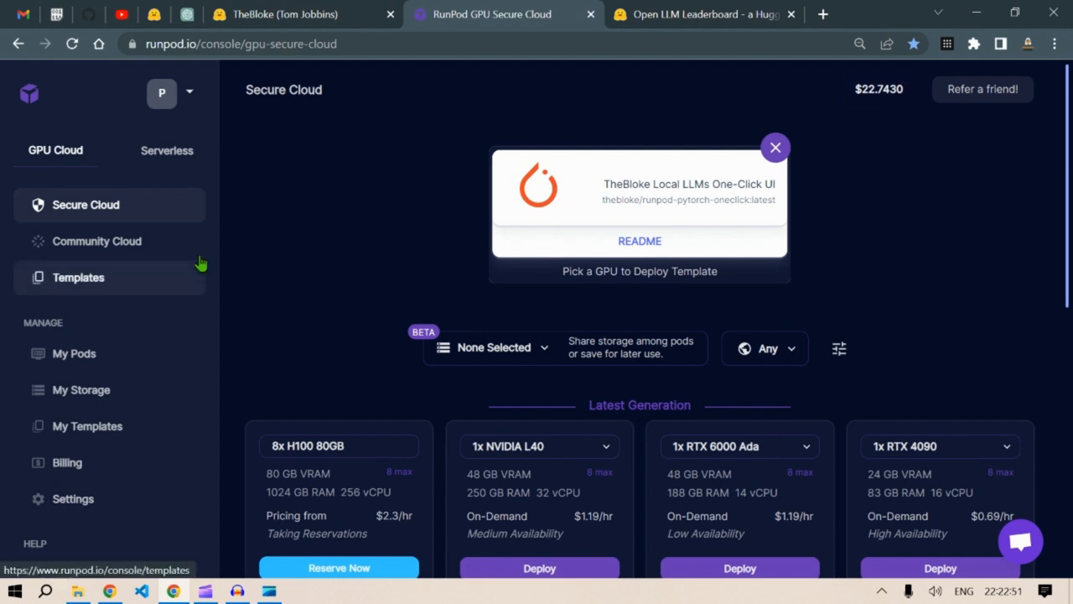
scroll(down, 3)
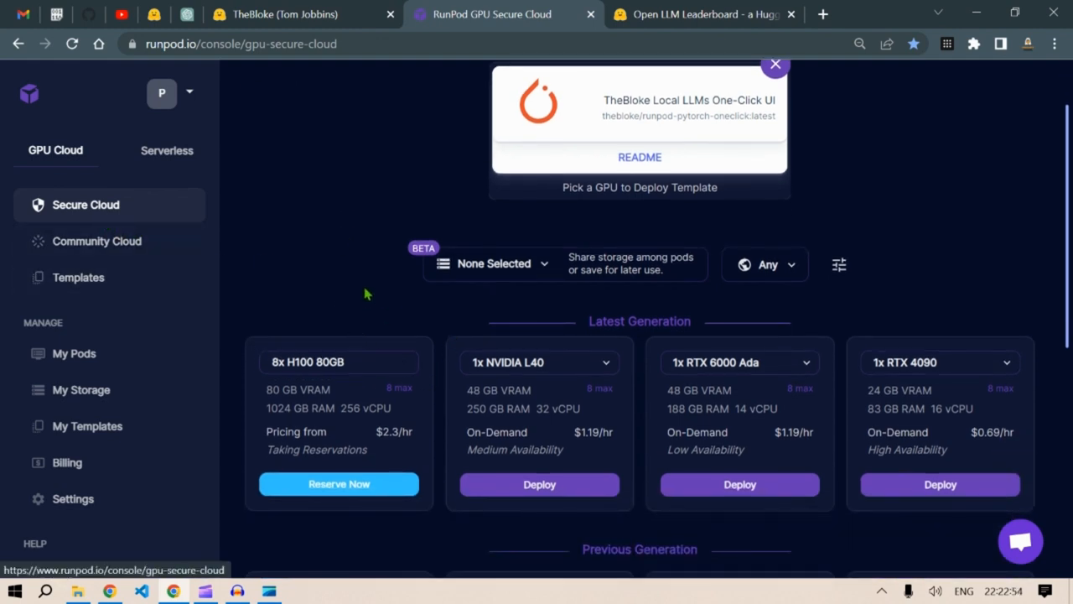
scroll(down, 3)
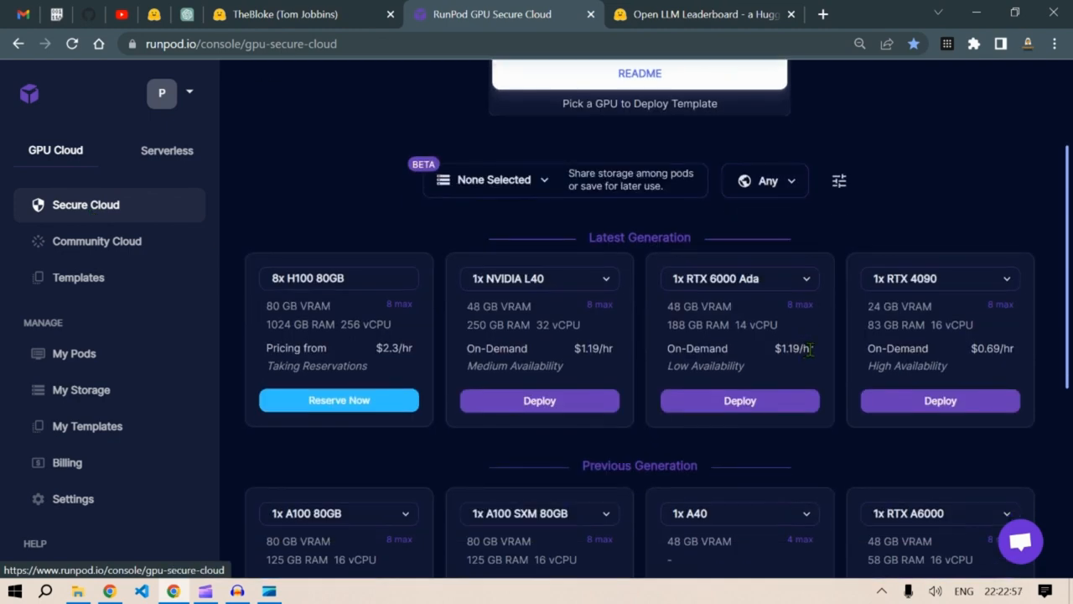
scroll(down, 3)
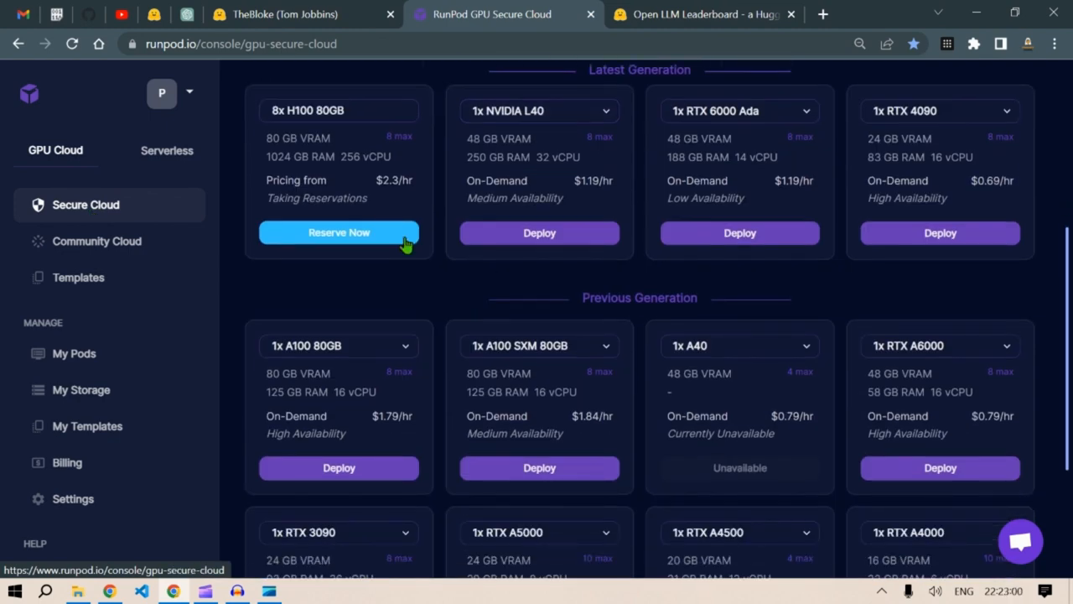
scroll(down, 3)
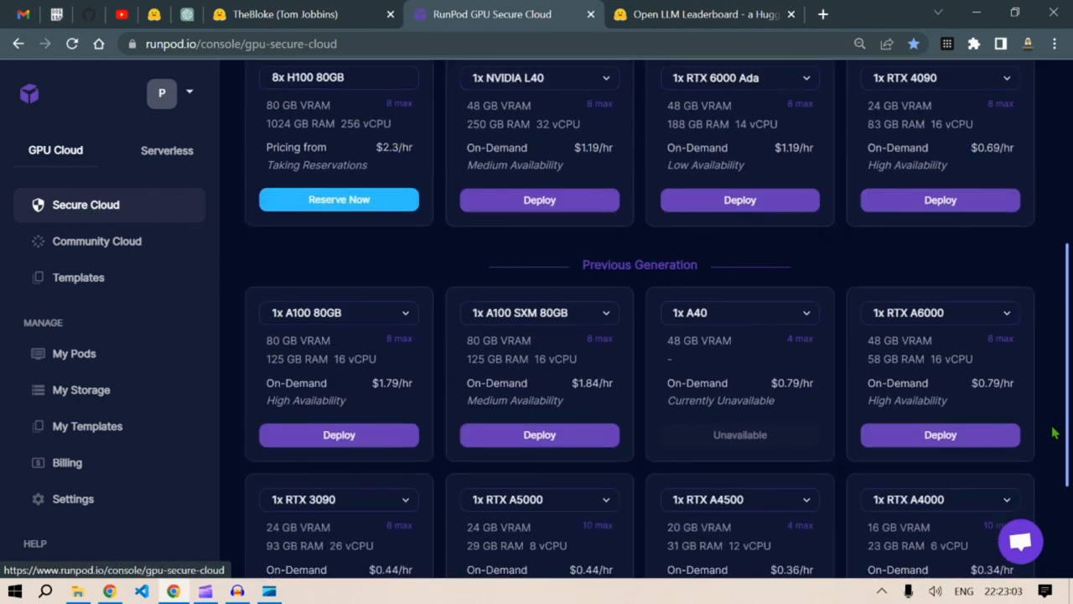
scroll(down, 3)
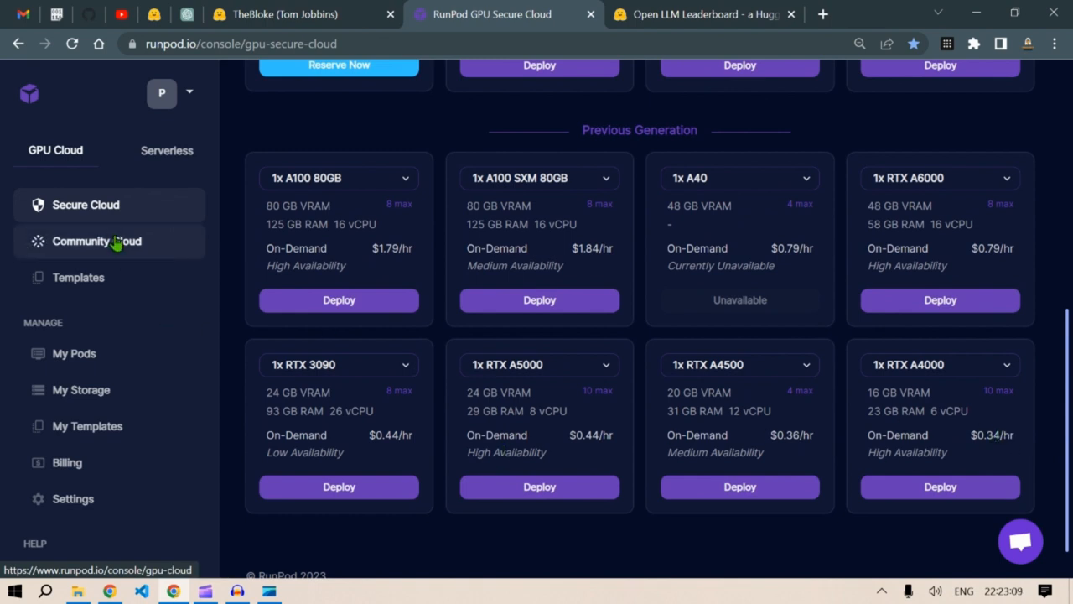
Step: Check Community Cloud pricing (1x RTX 3090 at $0.29/hr), then return to Secure Cloud GPUs
click(97, 240)
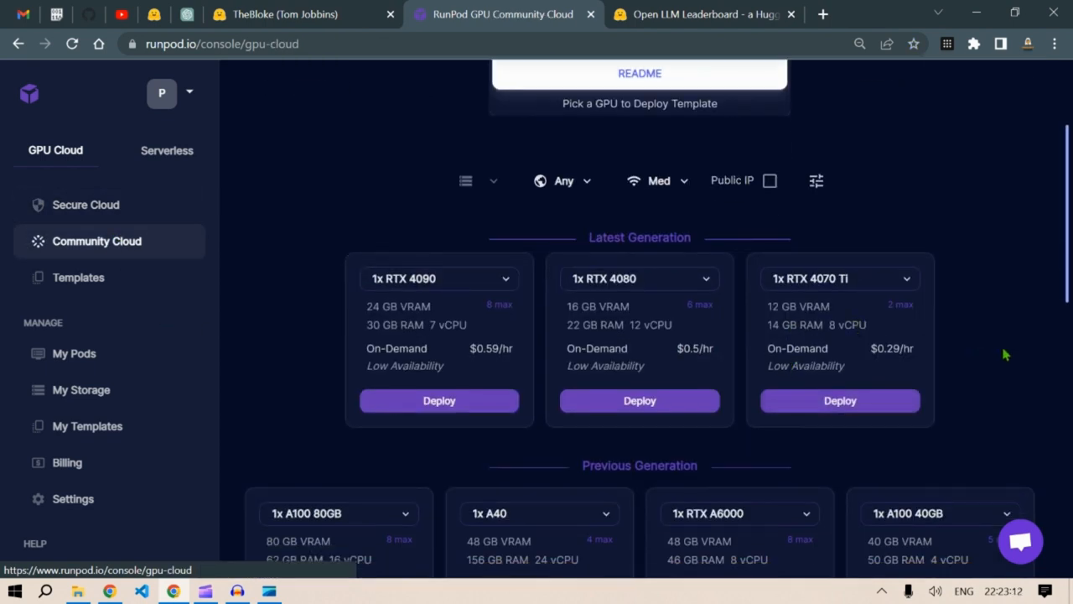
scroll(down, 3)
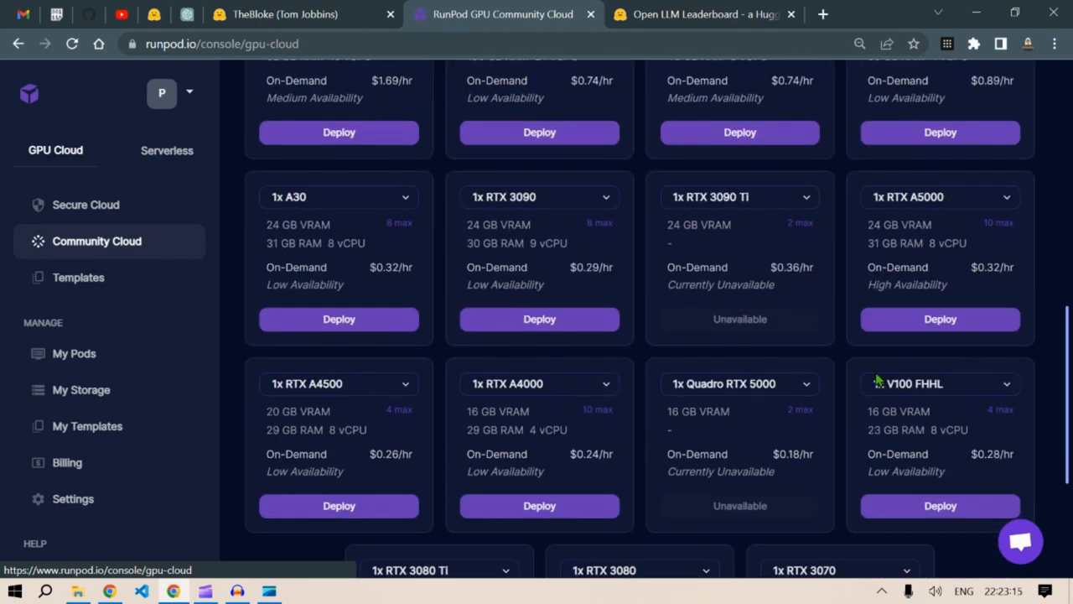
scroll(up, 3)
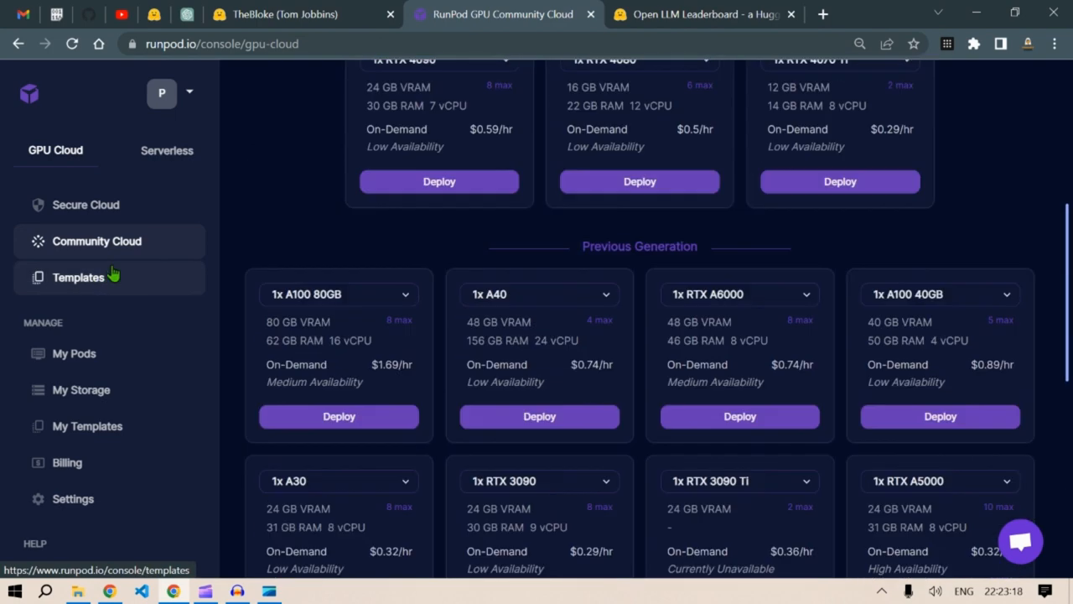
click(86, 204)
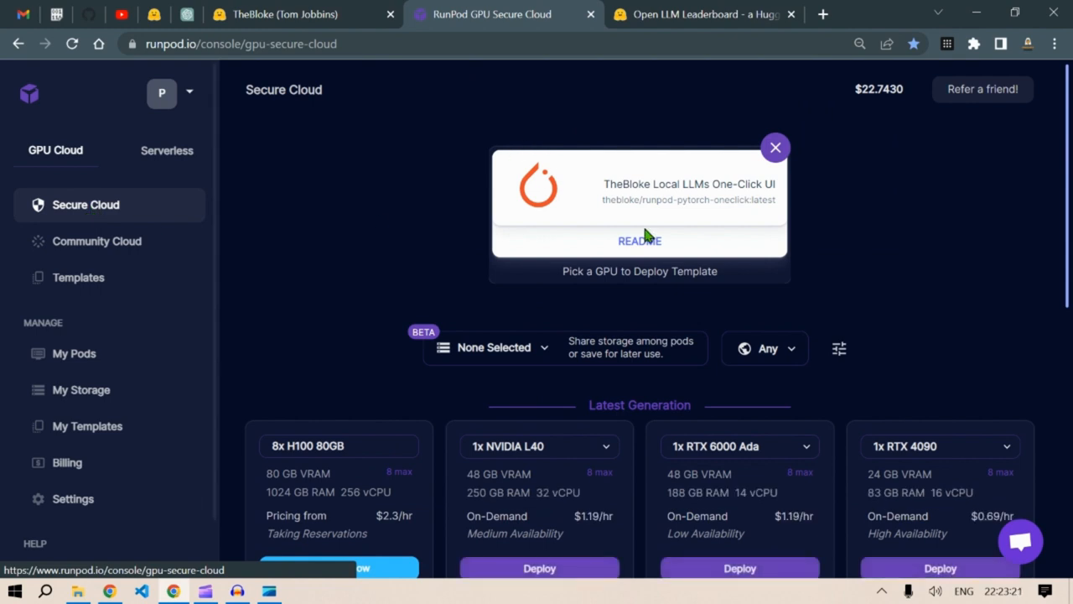
mouse_move(999, 276)
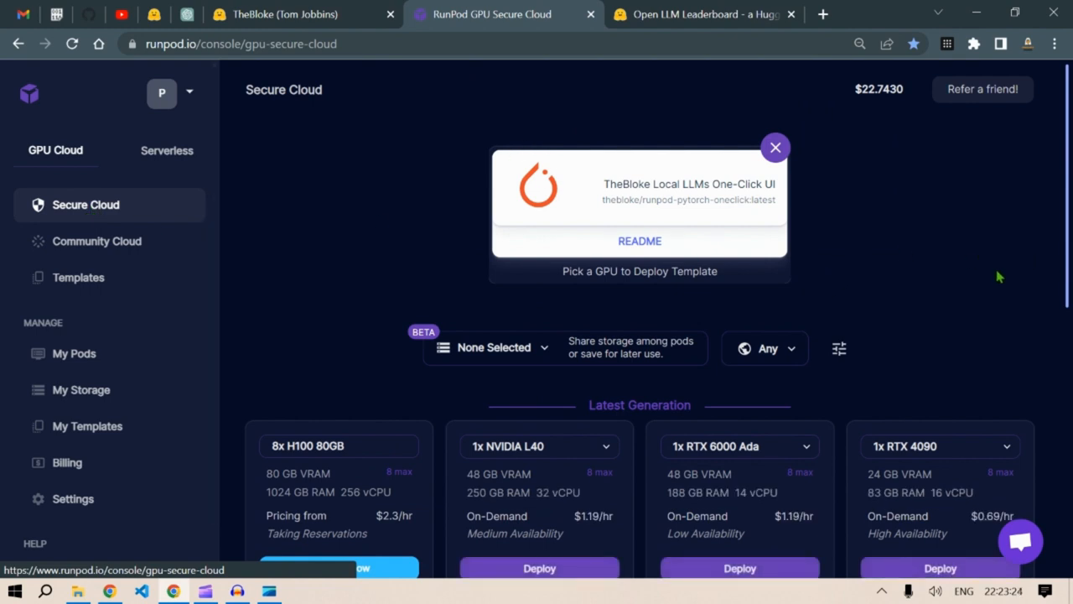
mouse_move(318, 276)
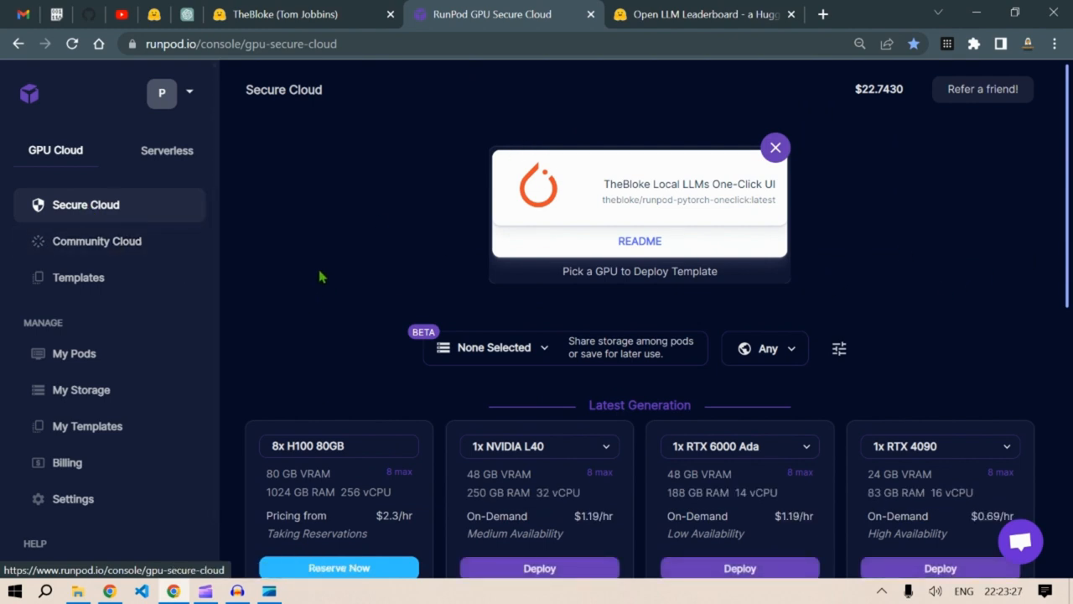
Step: Browse RunPod's Official and Community templates, including TheBloke Local LLMs One-Click UI
click(78, 276)
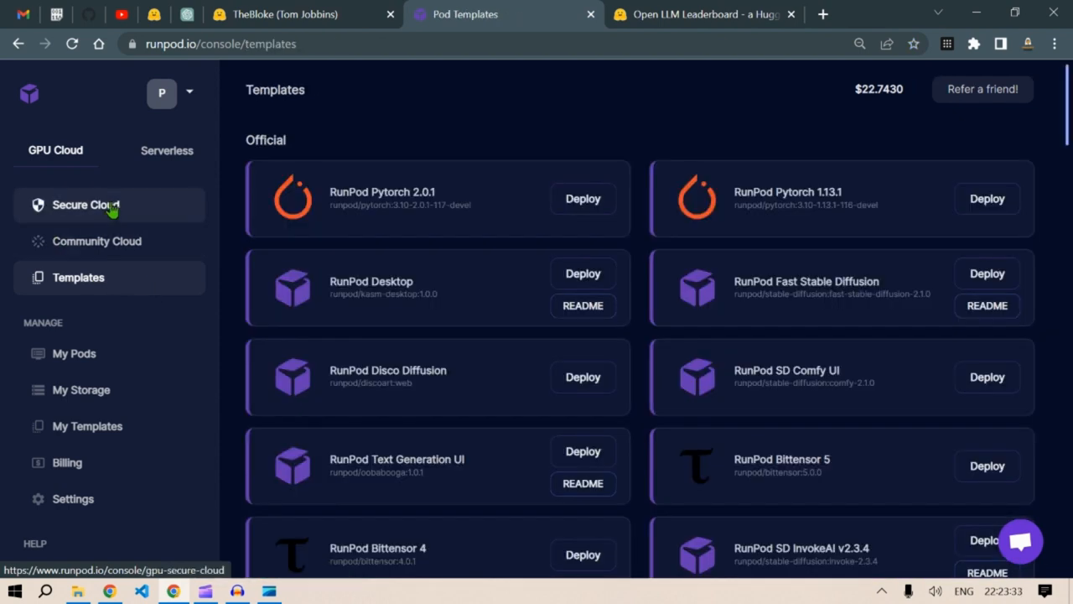
mouse_move(105, 353)
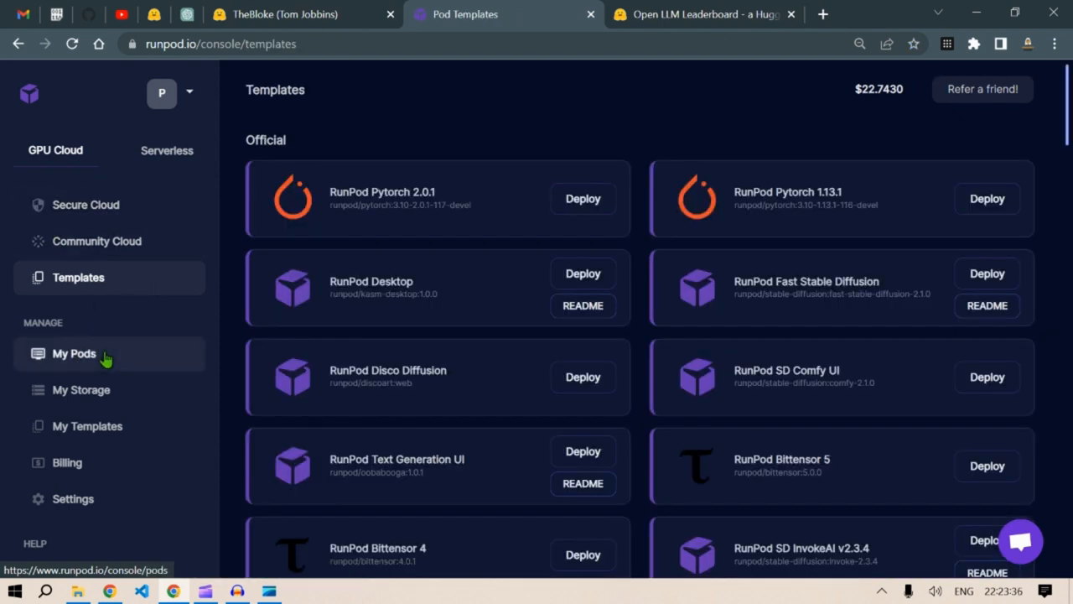
mouse_move(694, 211)
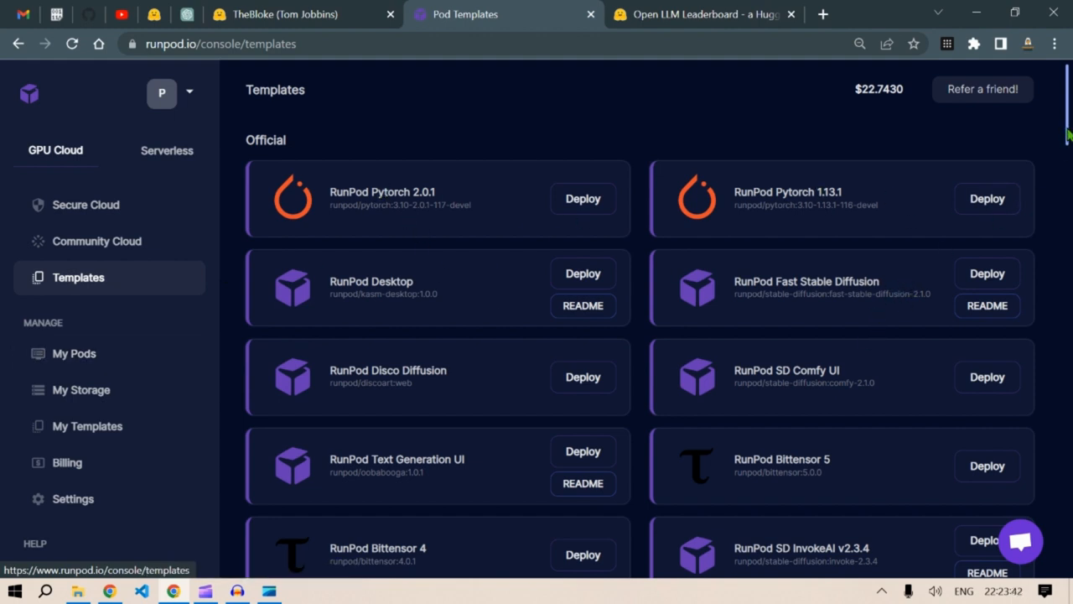
scroll(down, 3)
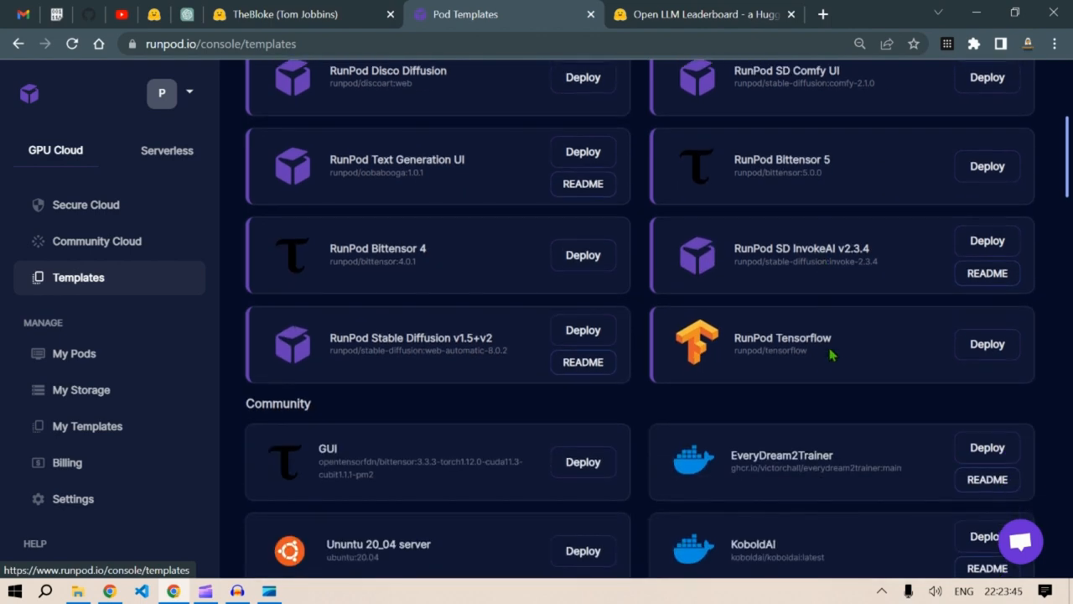
scroll(down, 3)
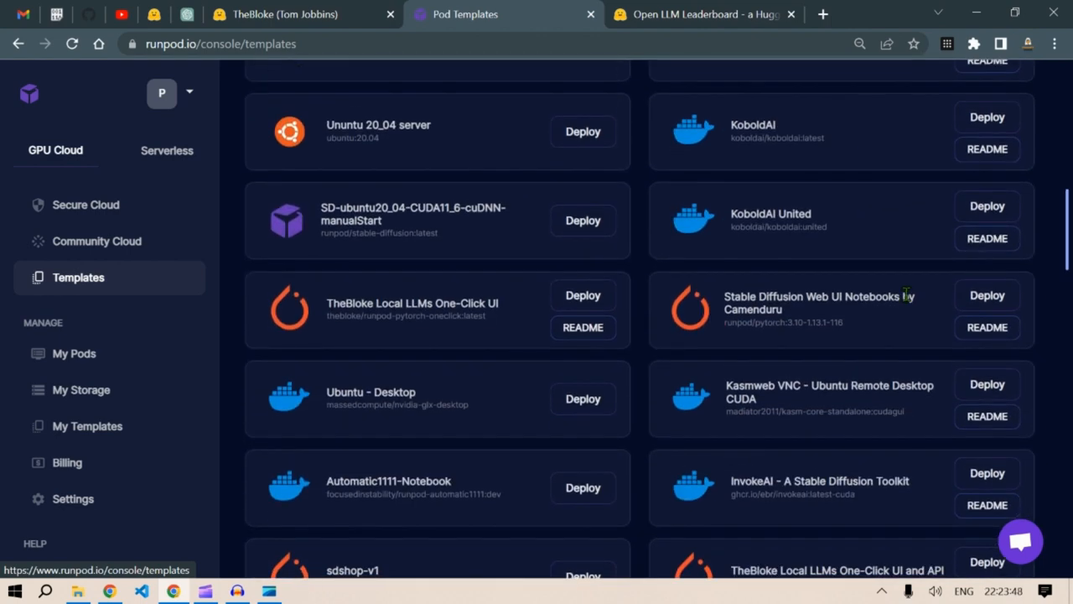
scroll(down, 3)
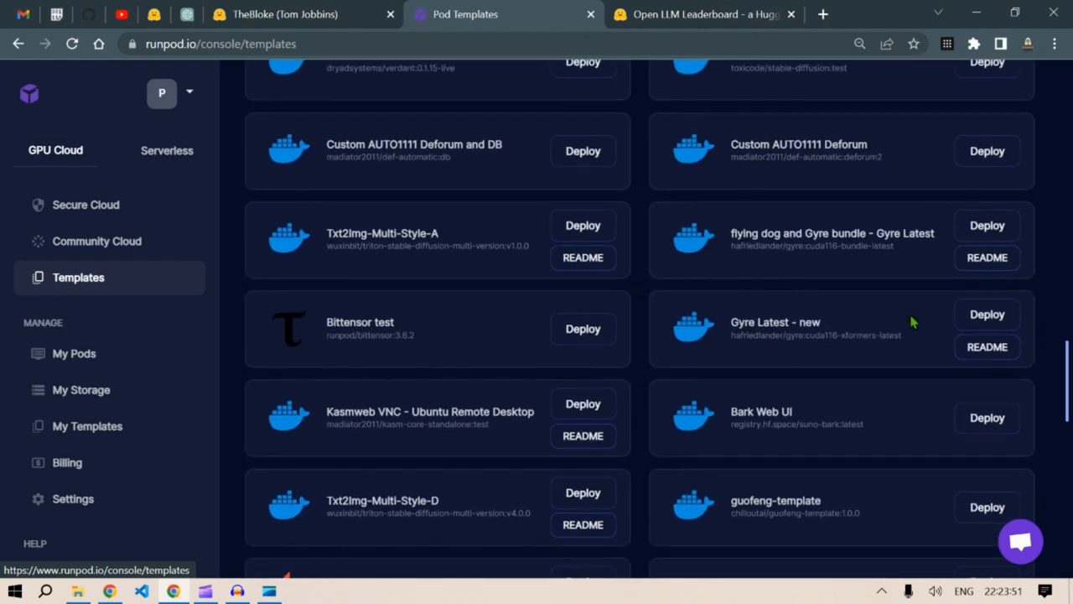
scroll(down, 3)
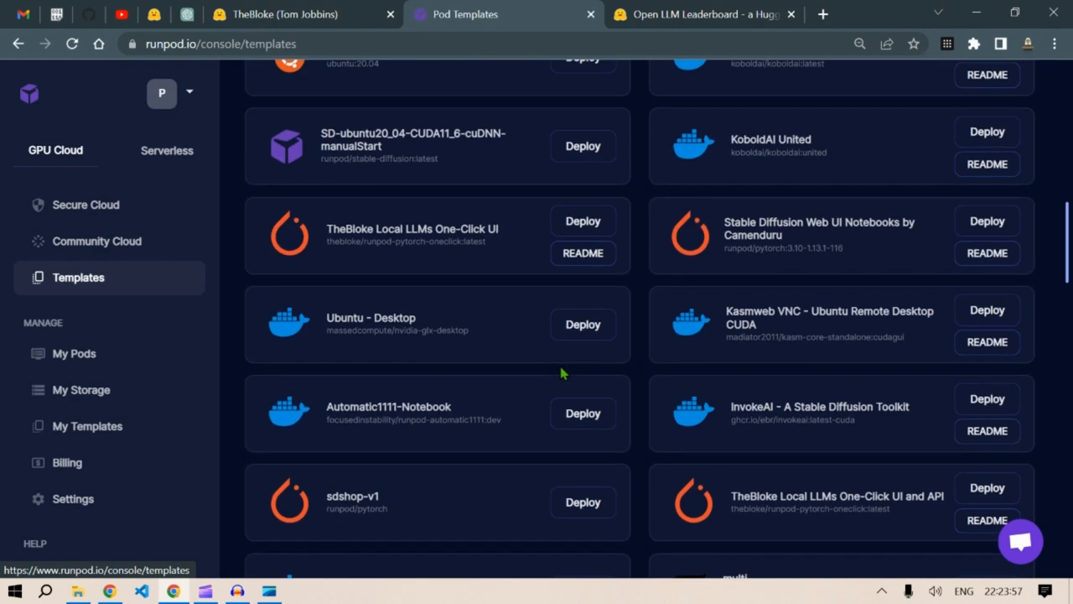
scroll(up, 3)
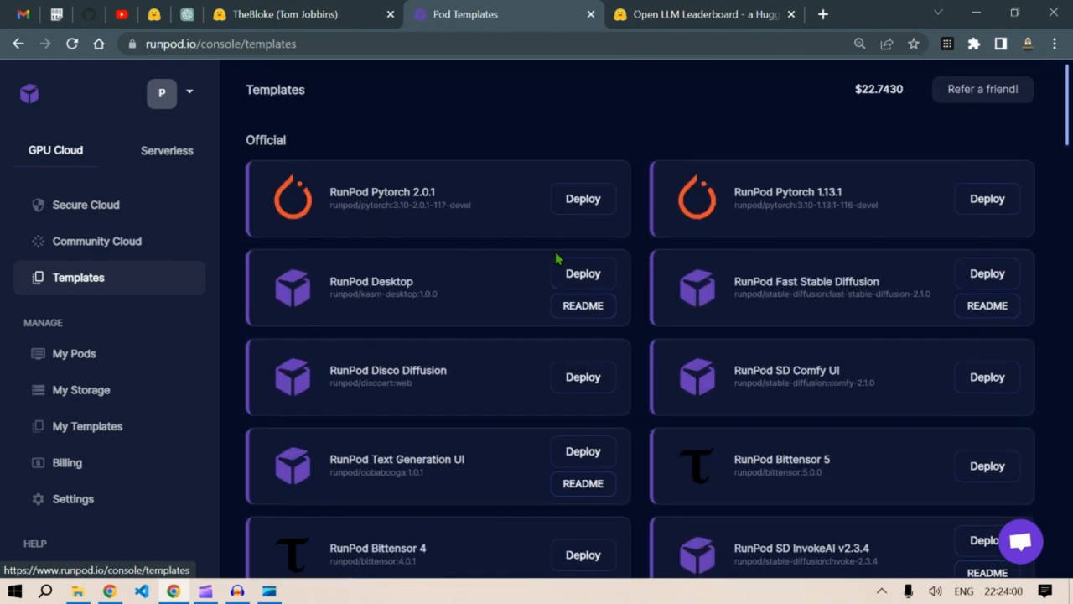
mouse_move(130, 330)
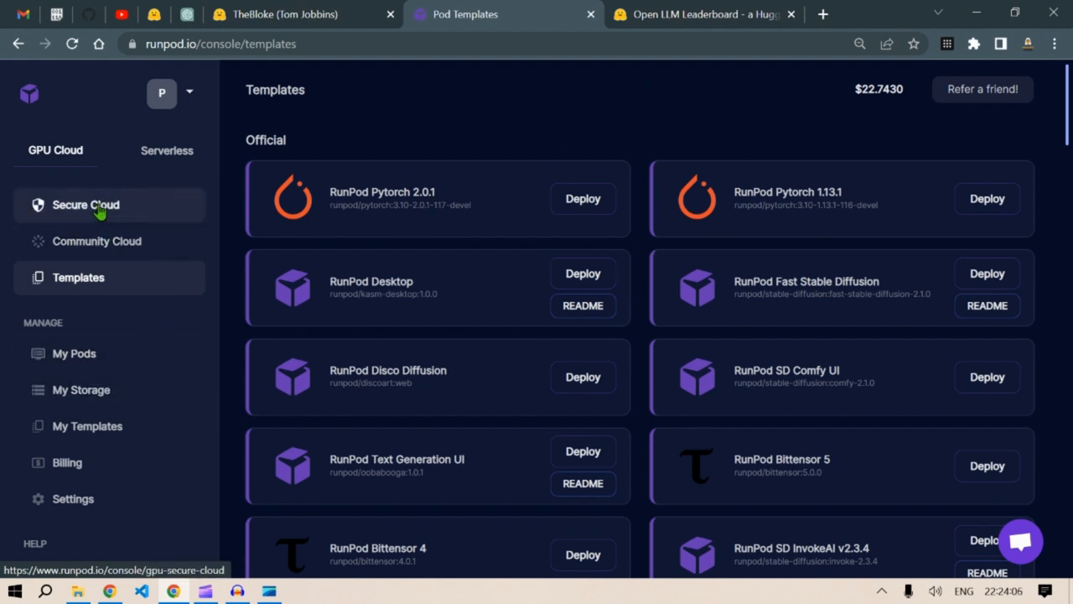
Step: Compare the Latest and Previous Generation Secure Cloud GPU cards and their hourly prices
click(85, 205)
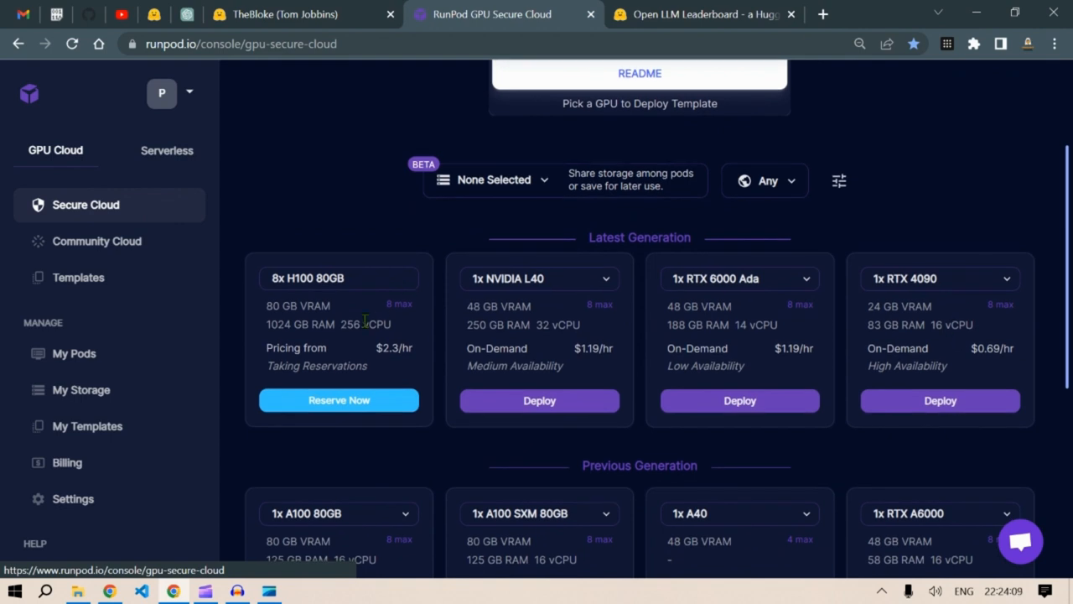
mouse_move(349, 285)
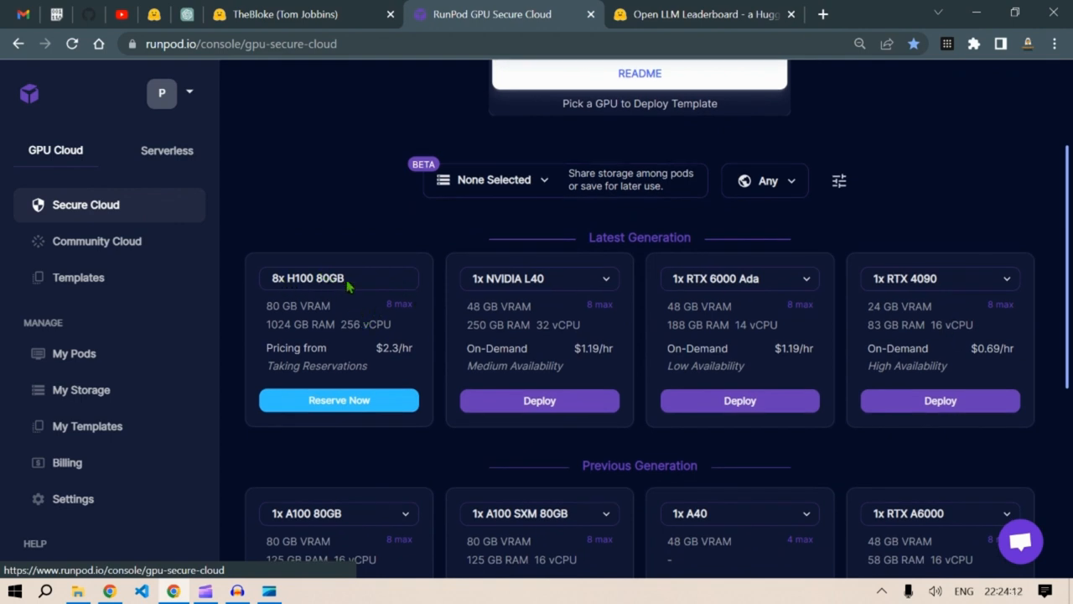
mouse_move(957, 288)
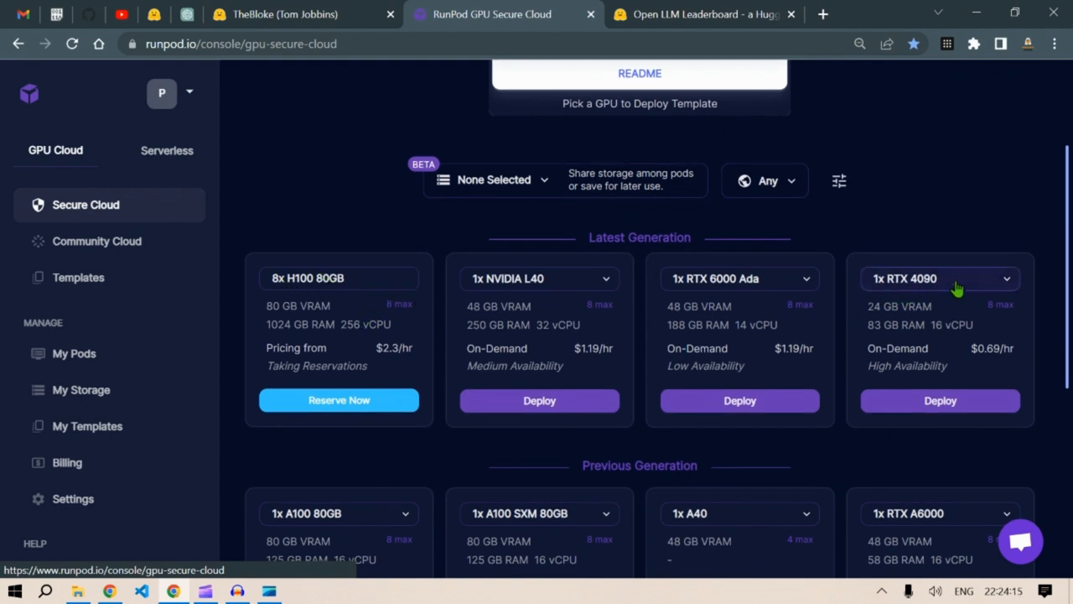
mouse_move(729, 291)
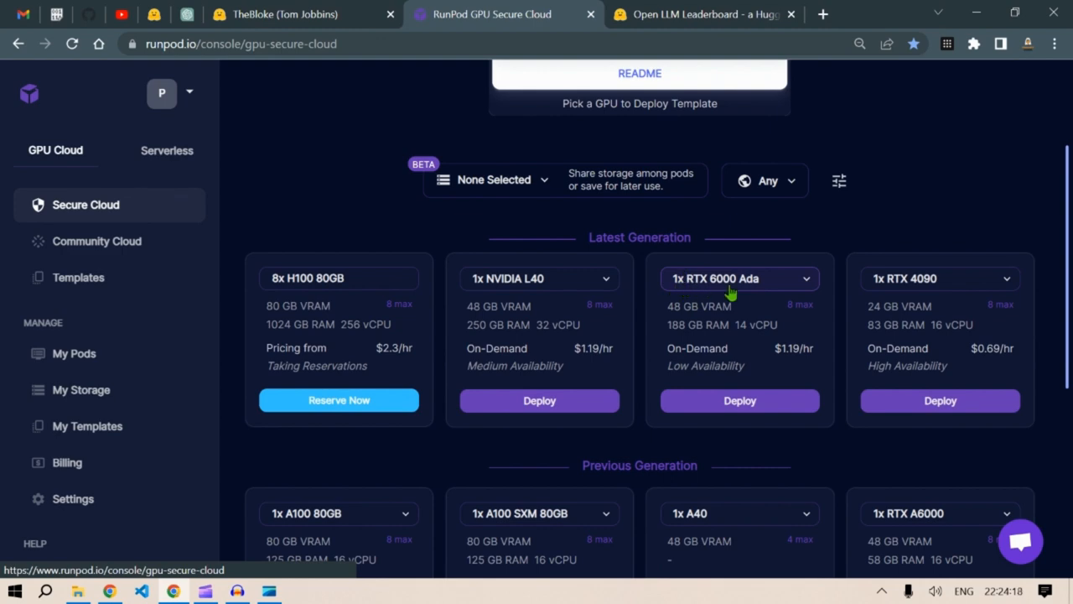
mouse_move(605, 300)
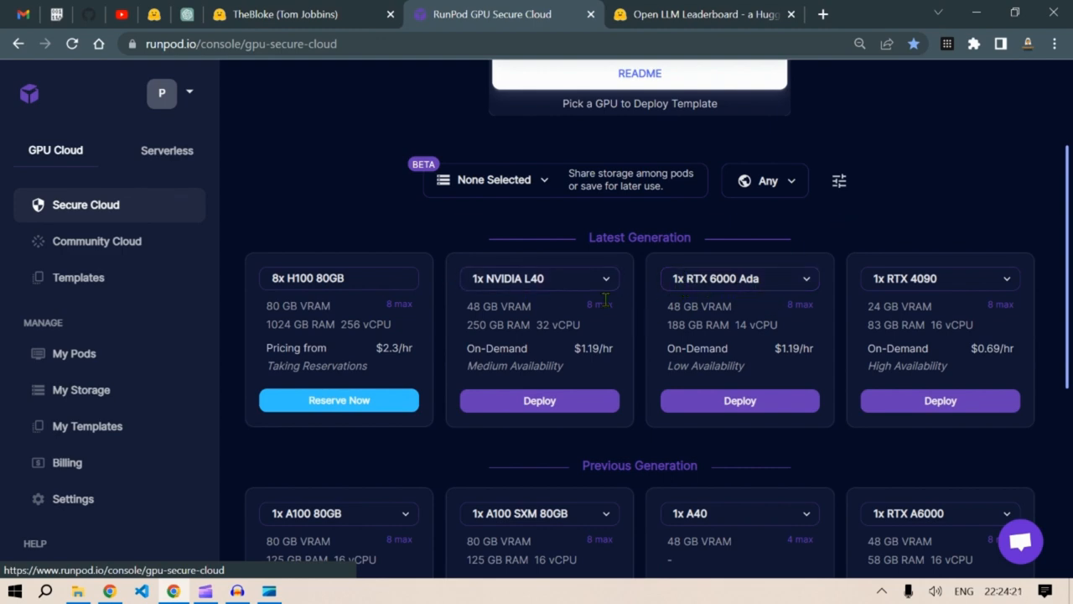
scroll(down, 3)
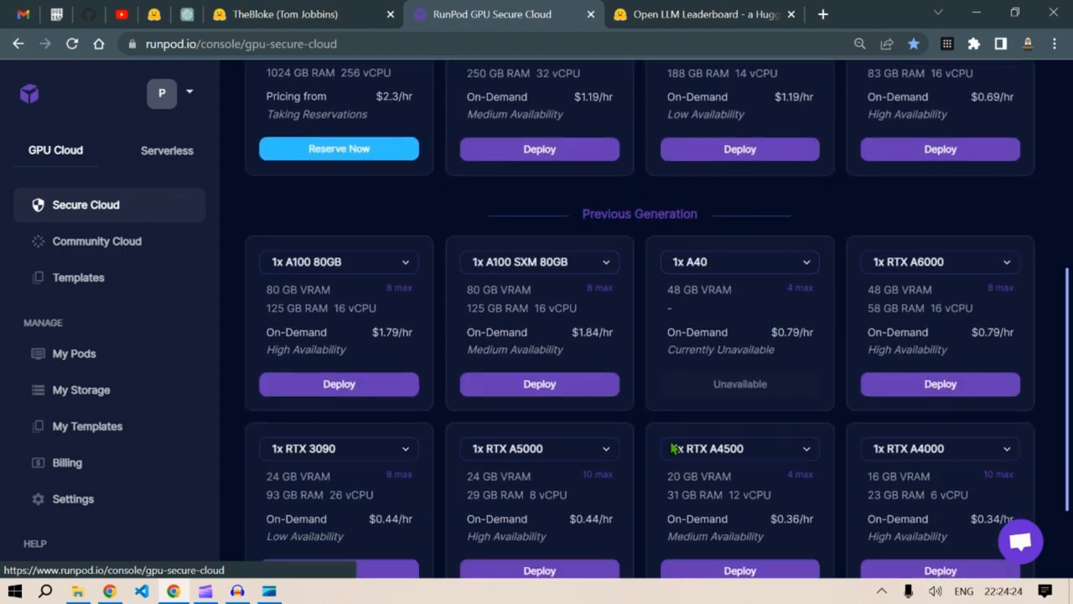
scroll(up, 3)
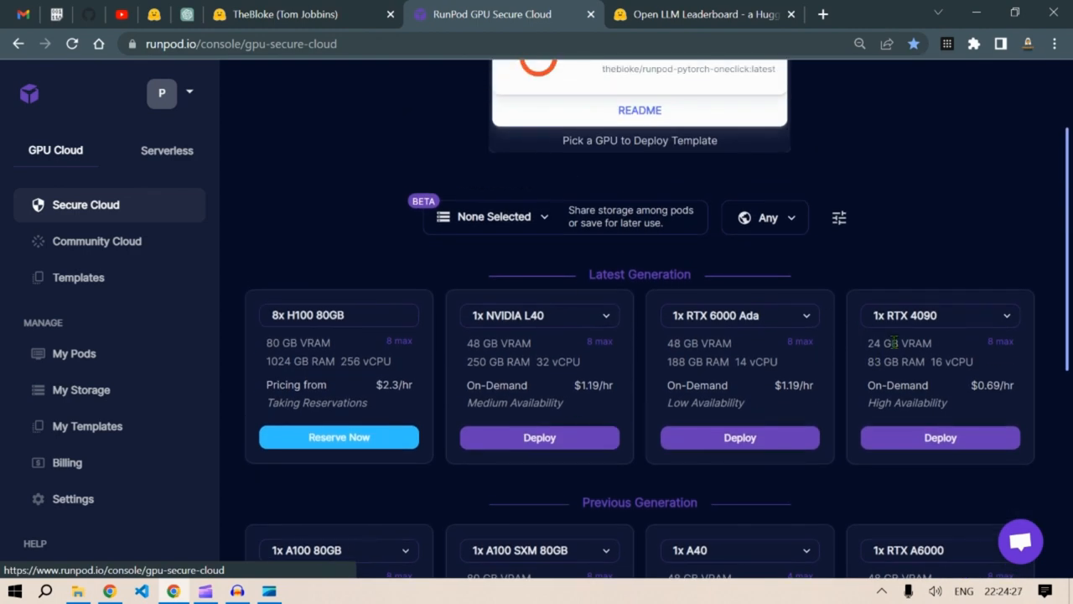
scroll(down, 3)
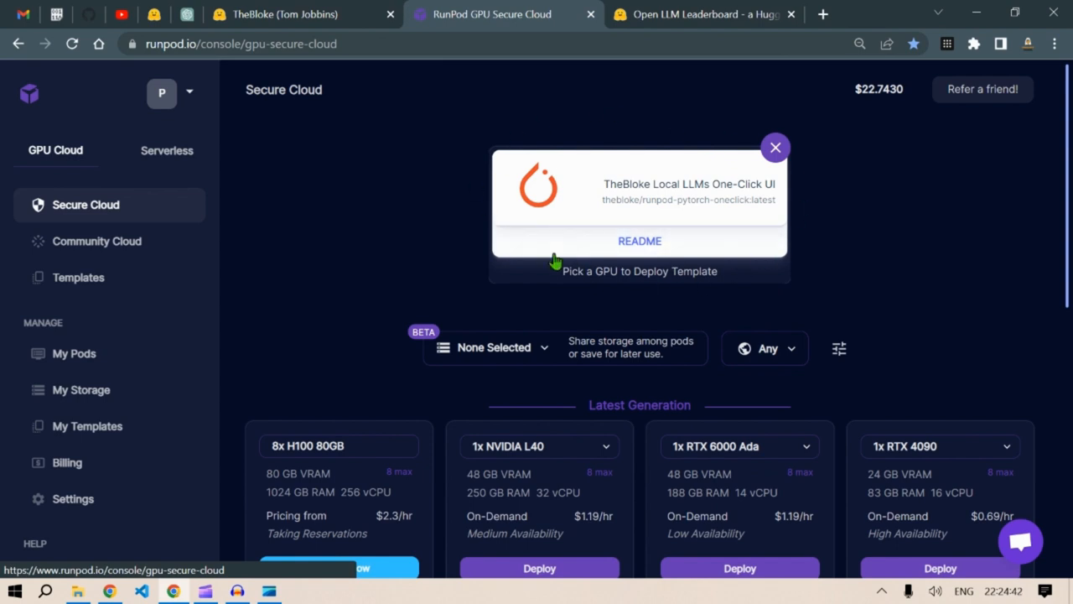
Step: Browse TheBloke's Hugging Face profile with all 166 models expanded, newest first
click(285, 14)
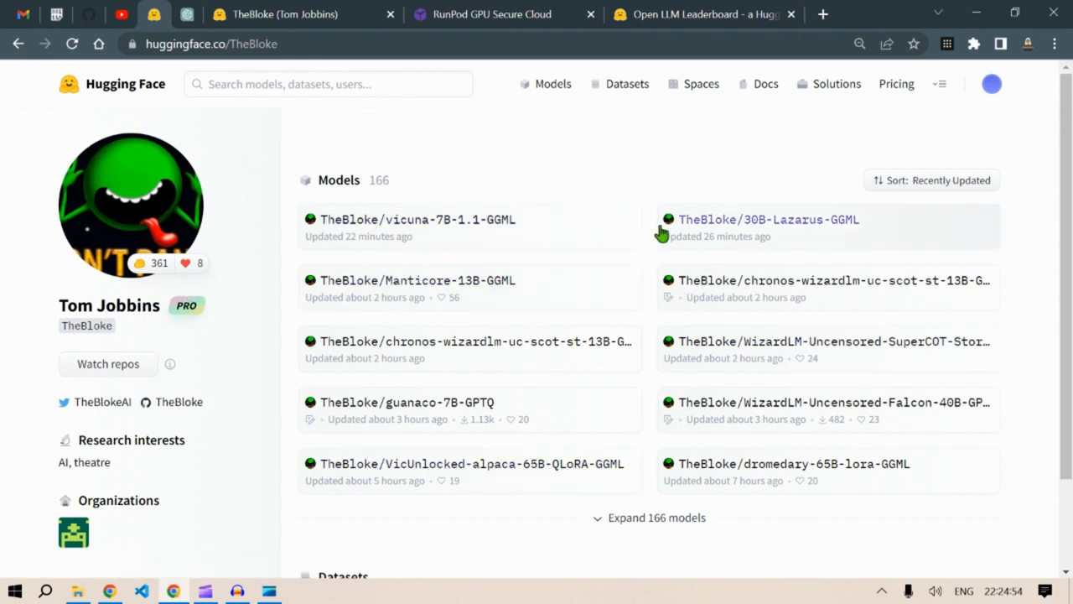
mouse_move(728, 258)
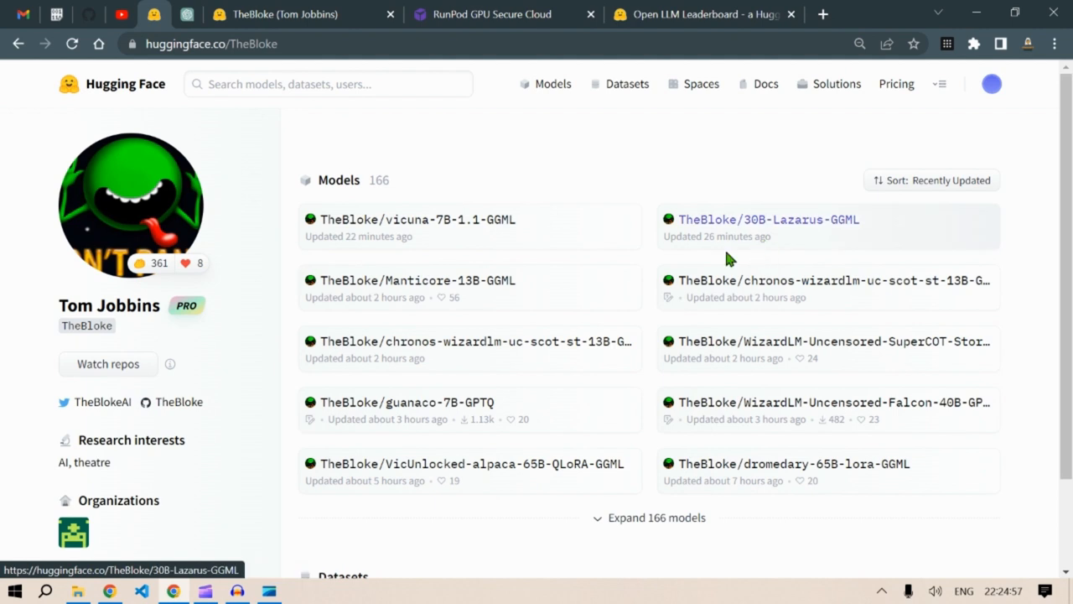
mouse_move(331, 247)
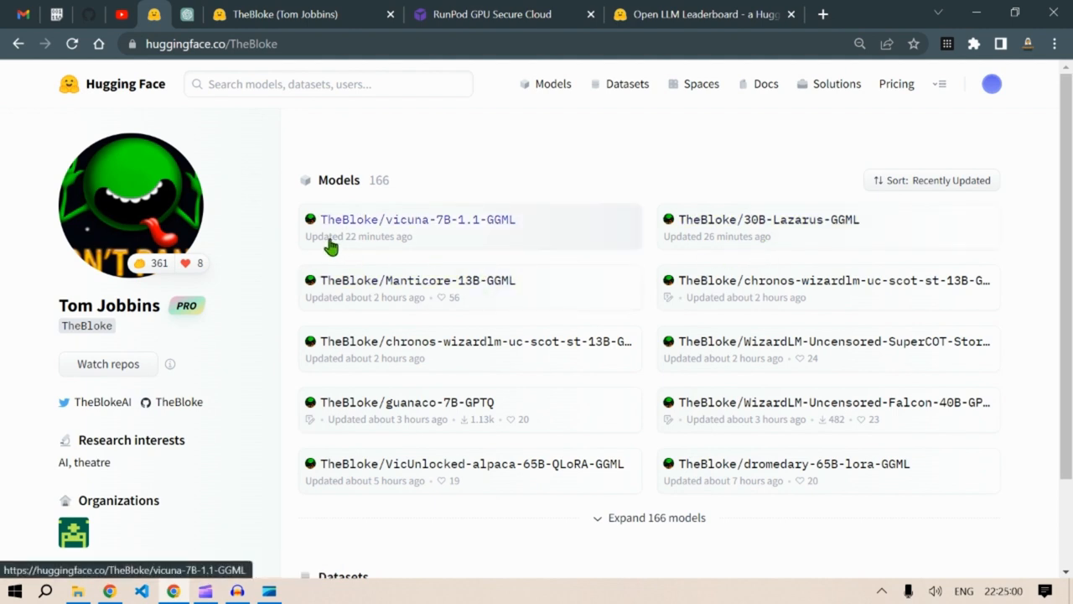
mouse_move(729, 243)
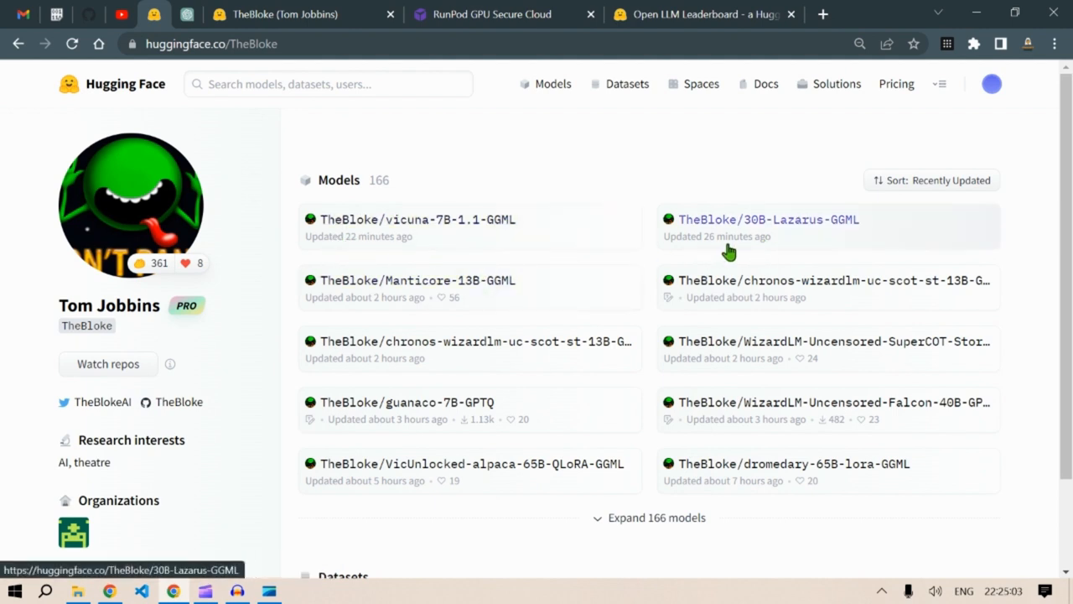
scroll(down, 3)
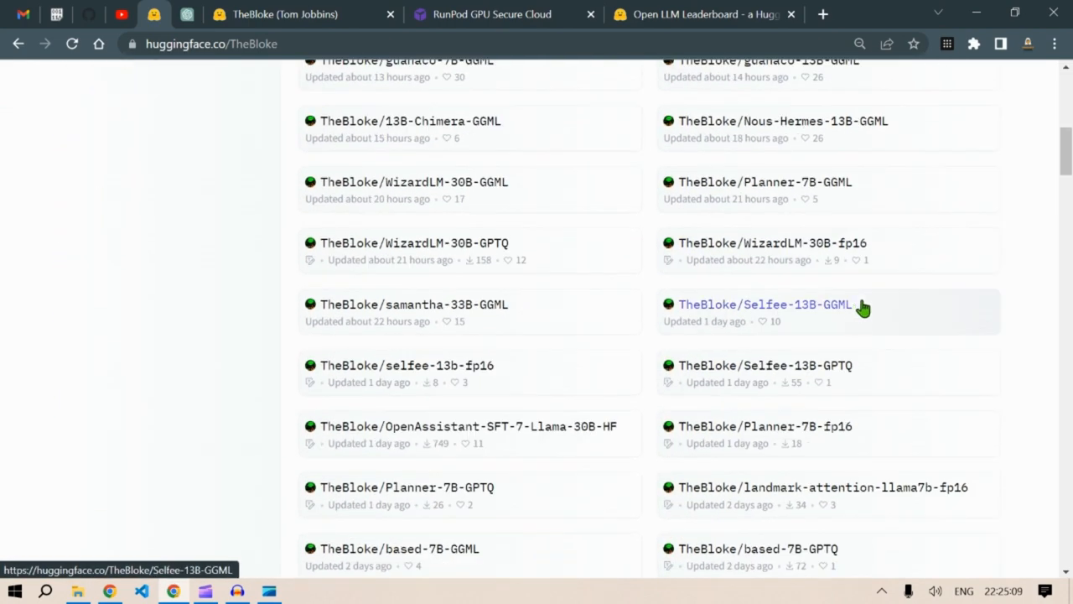
scroll(down, 3)
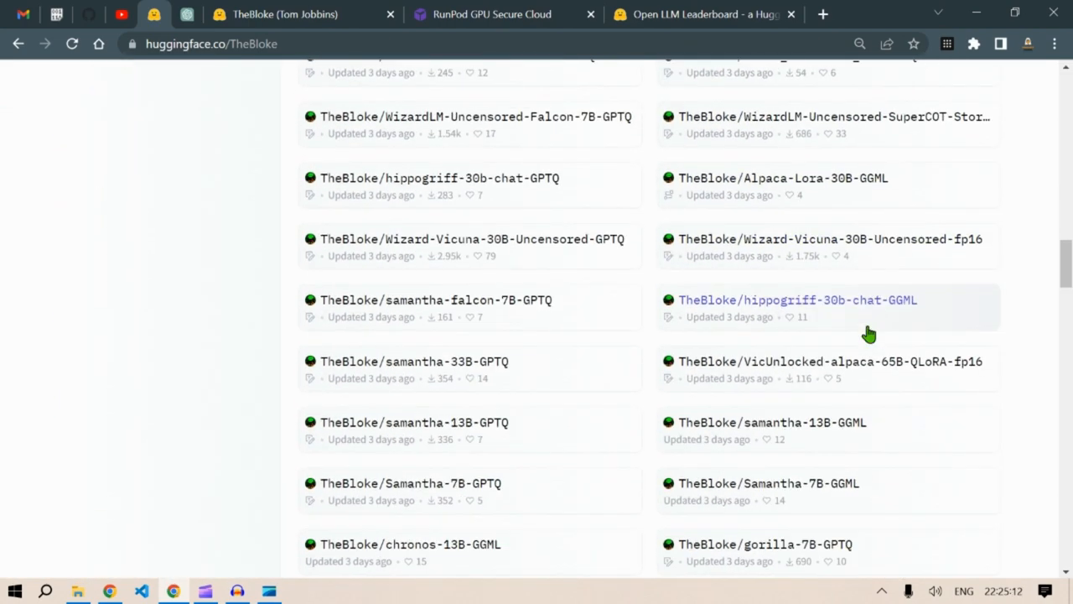
scroll(down, 3)
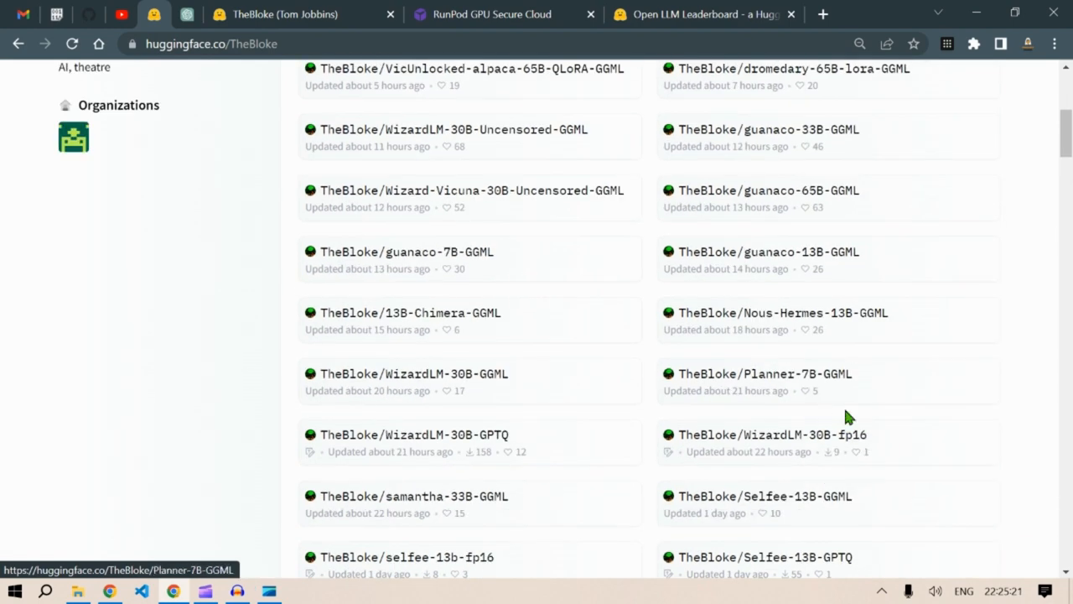
scroll(up, 3)
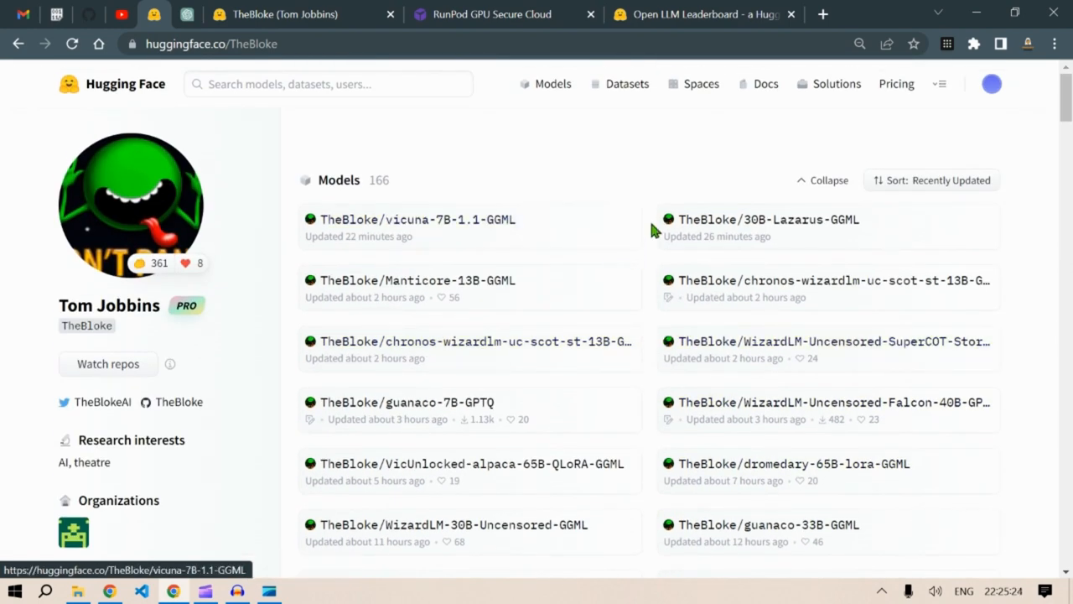
Step: Open the guanaco-7B-GPTQ card separately, read its webui setup steps, and return to RunPod
right_click(406, 402)
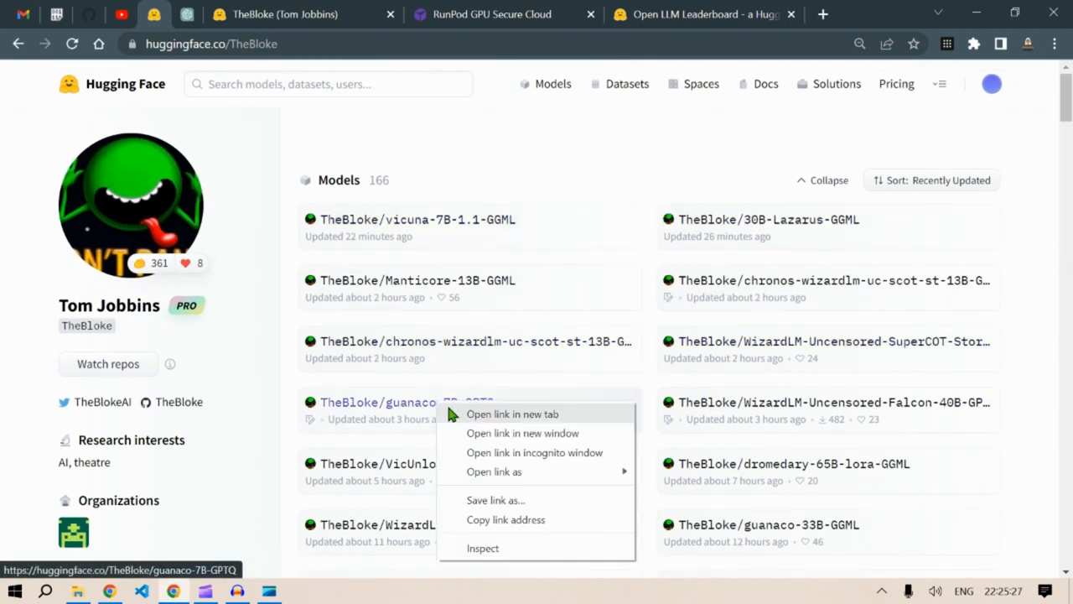
click(512, 413)
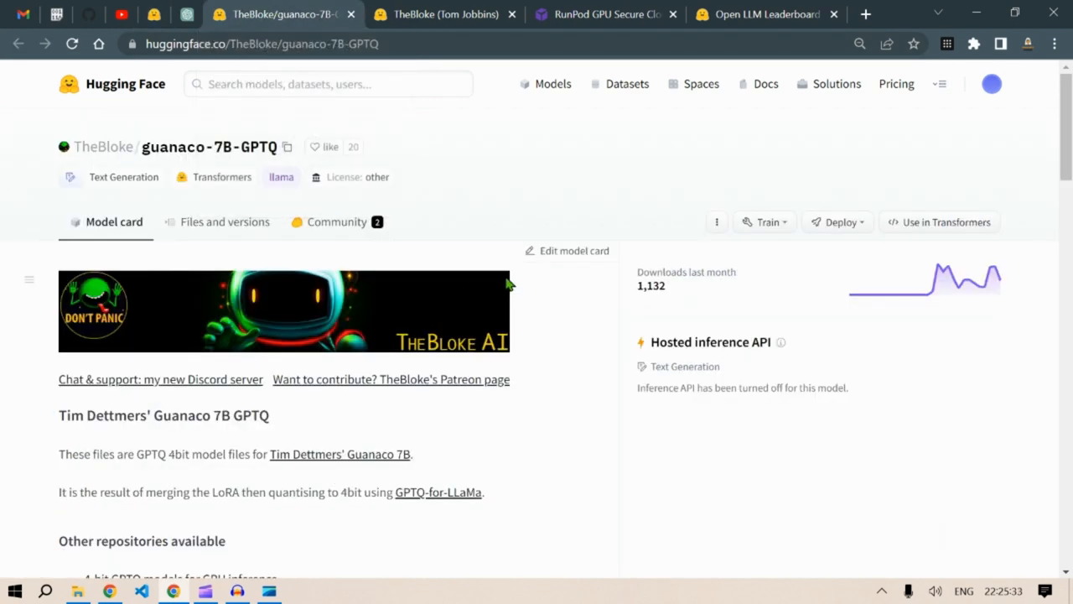
scroll(down, 3)
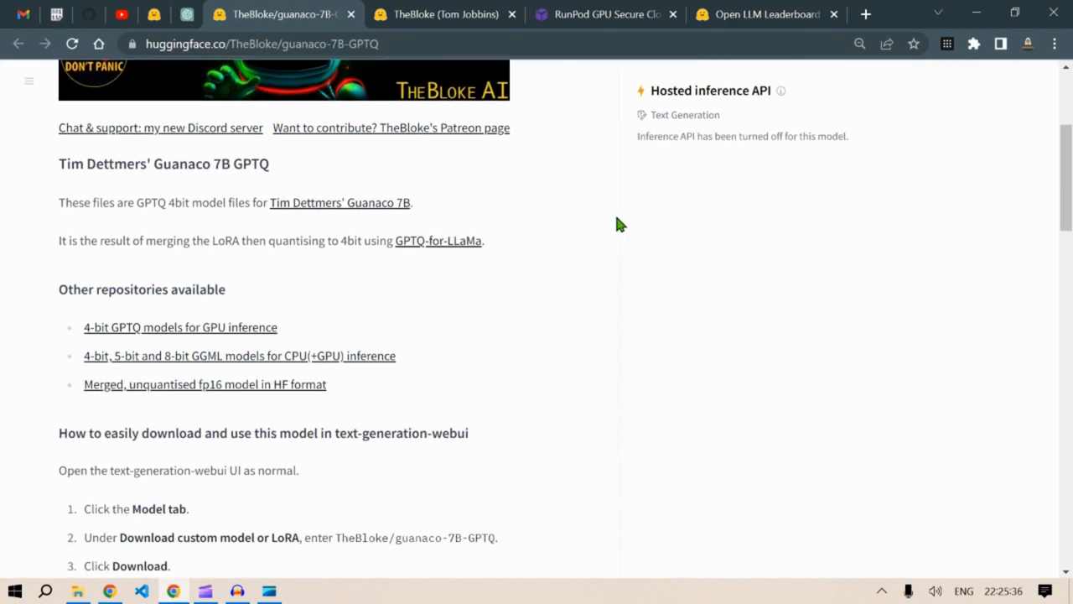
scroll(down, 3)
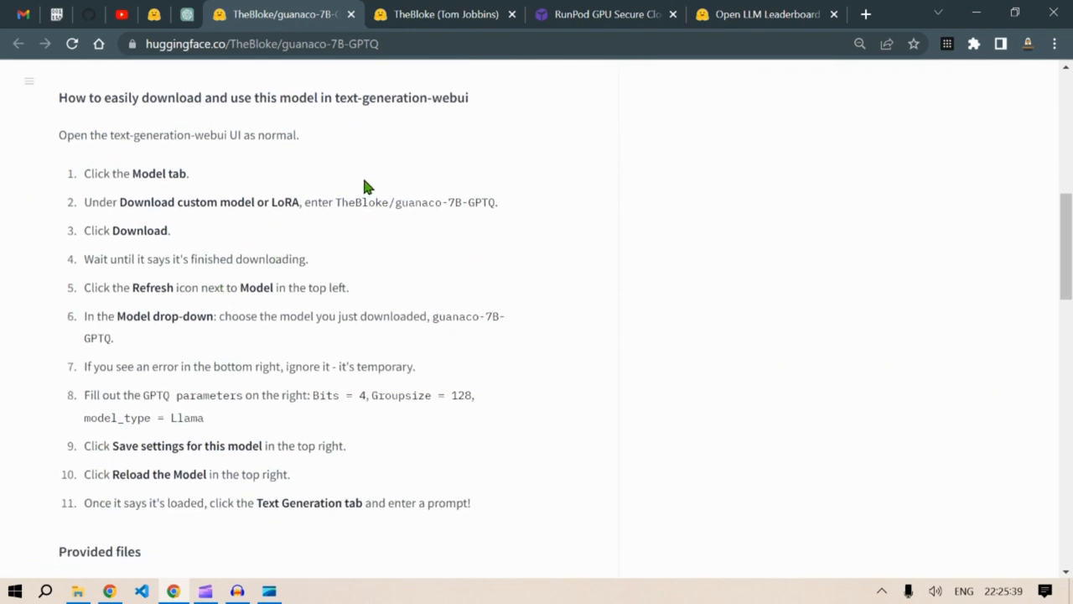
click(606, 14)
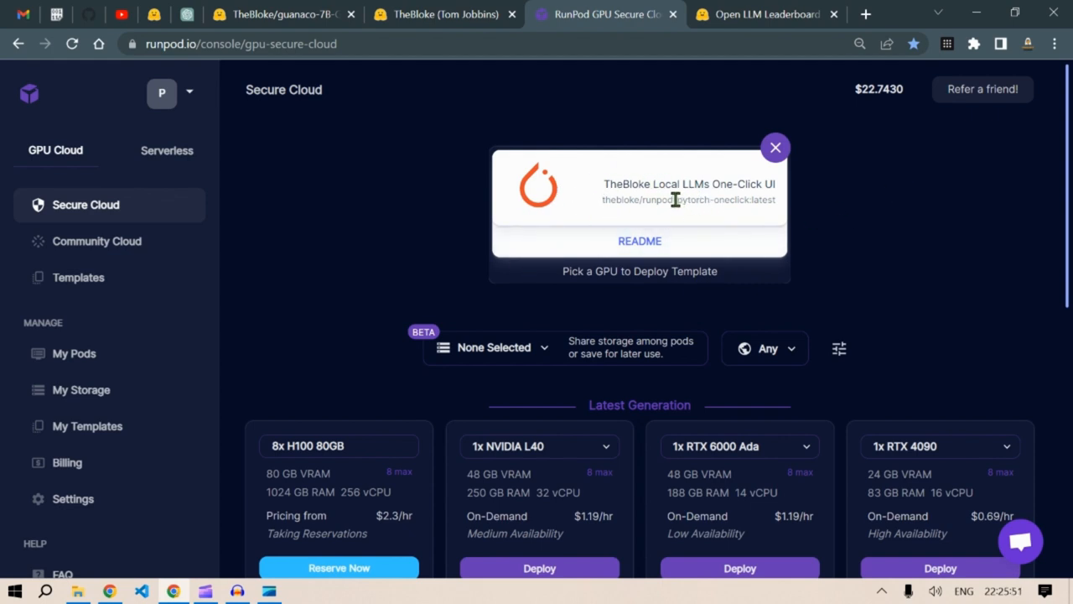
Step: Pick the 1x RTX A6000 under Previous Generation for TheBloke Local LLMs template
double_click(637, 184)
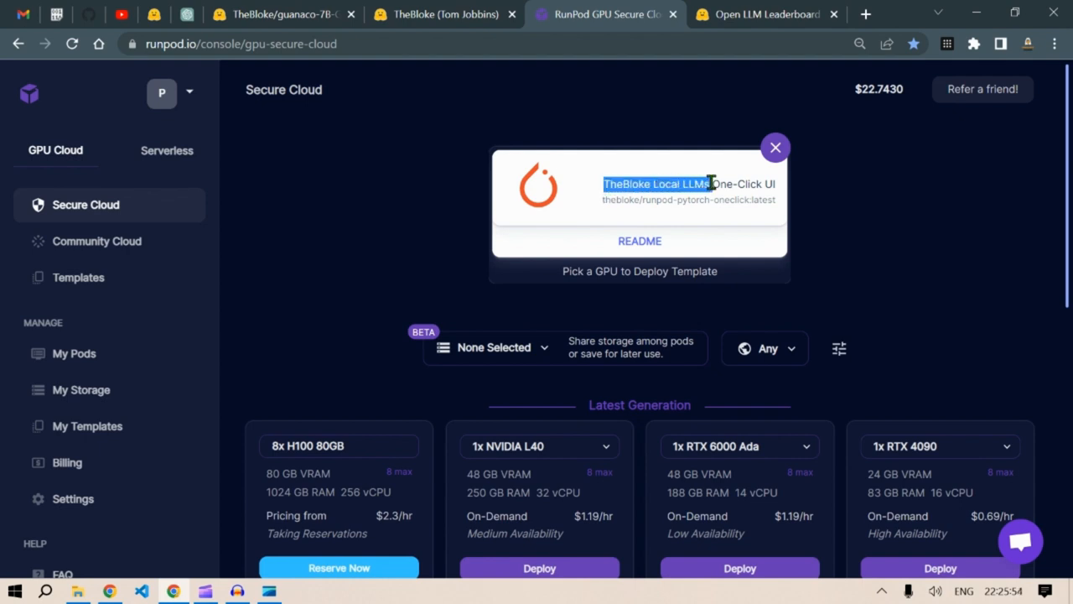
scroll(down, 3)
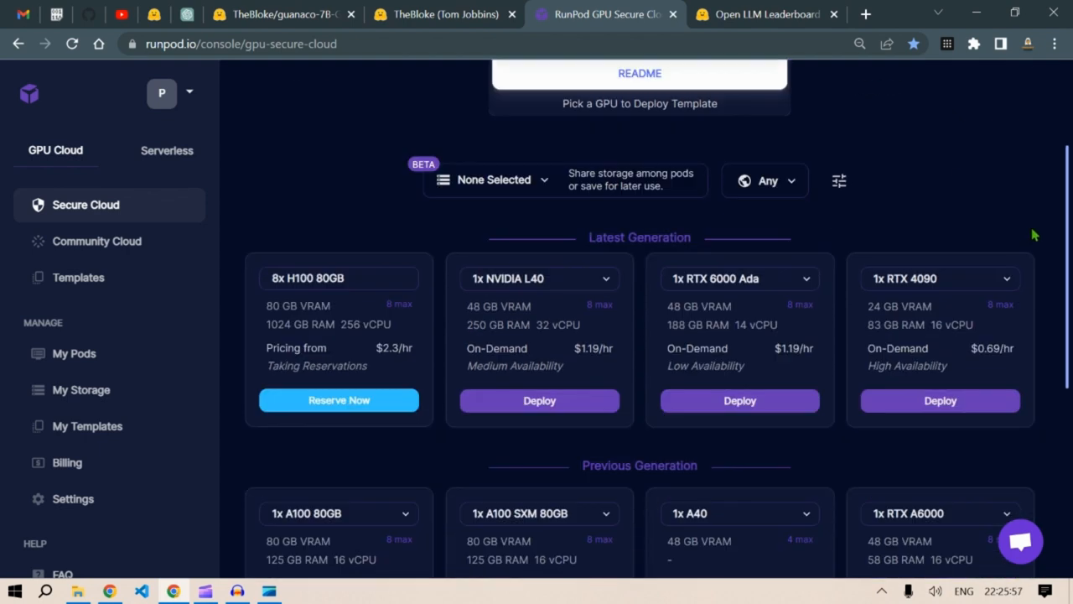
scroll(down, 3)
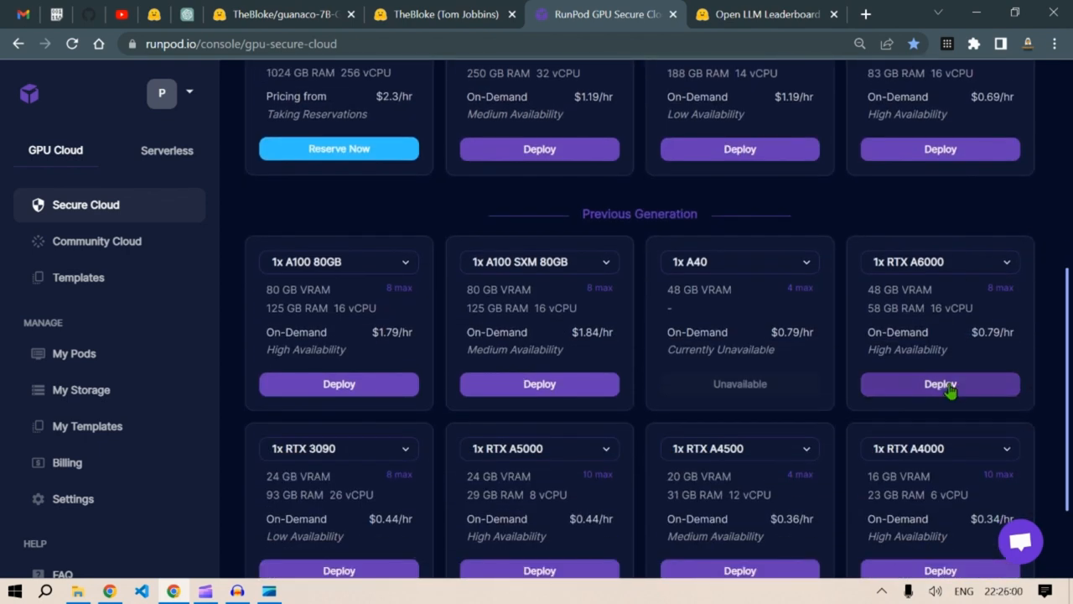
click(939, 383)
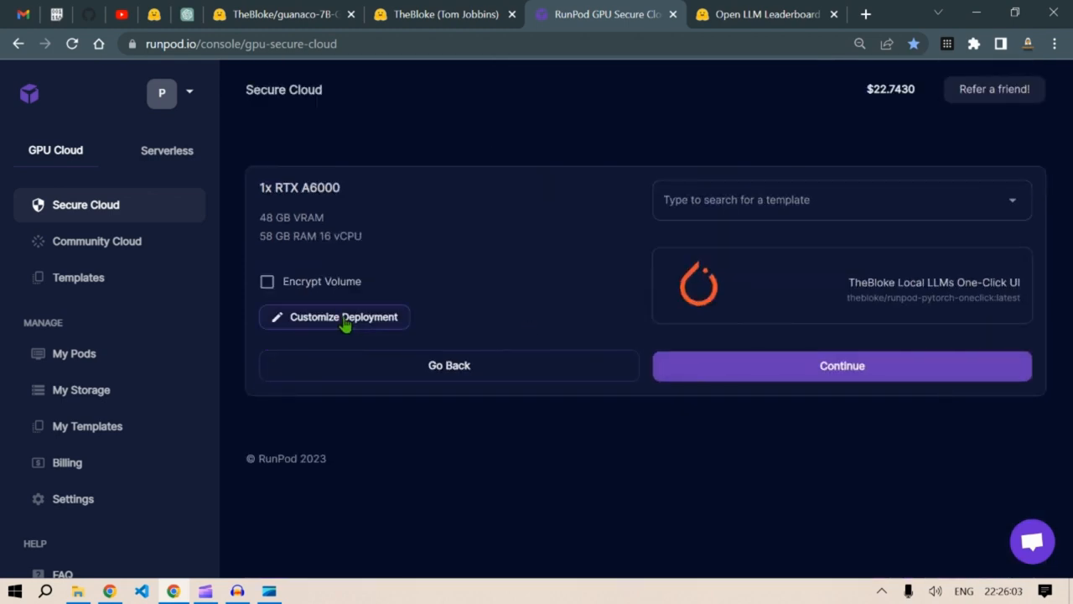
Step: Override the container disk to 50 GB and continue to the $0.79/hr deployment summary
click(343, 316)
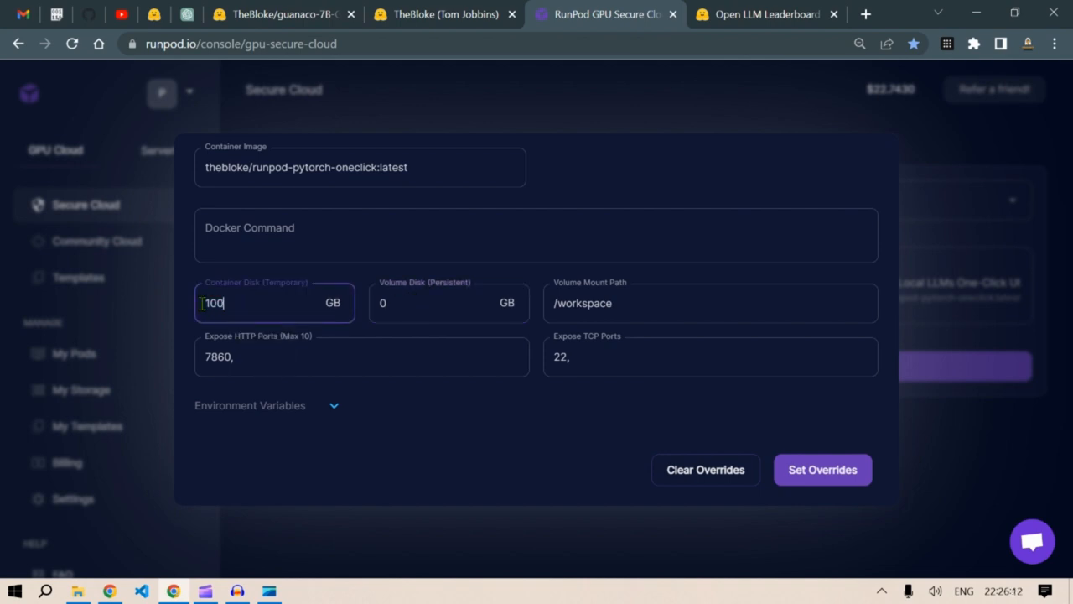
key(Backspace)
text(50)
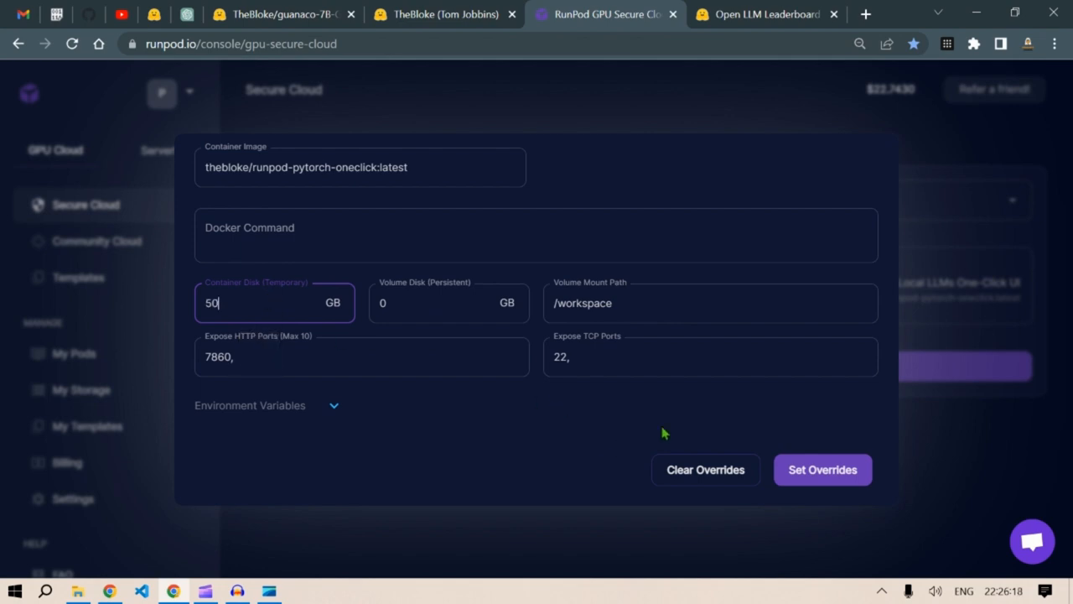
click(822, 469)
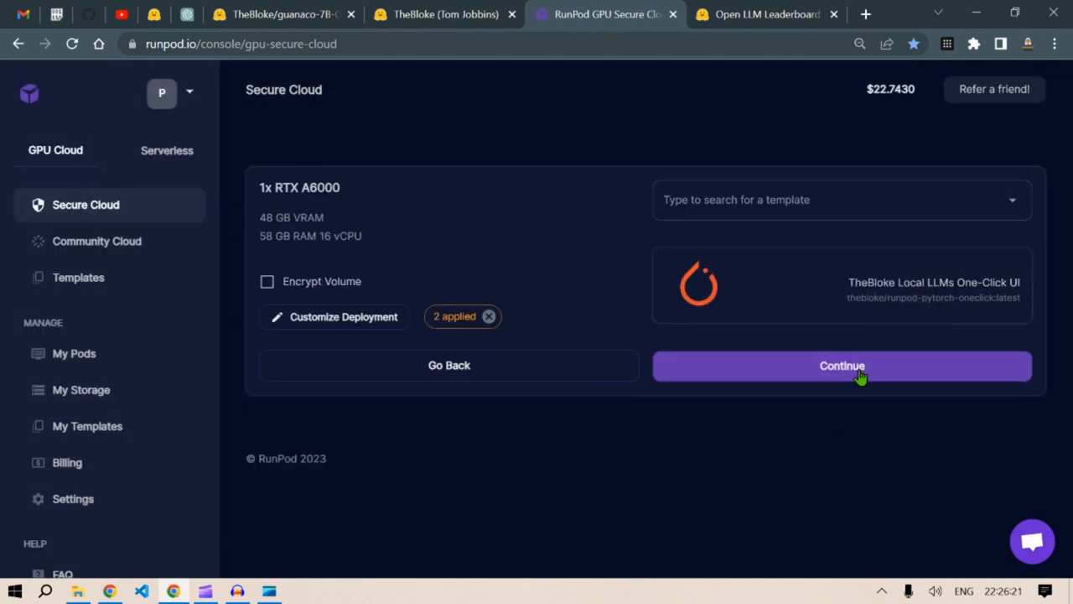
click(841, 366)
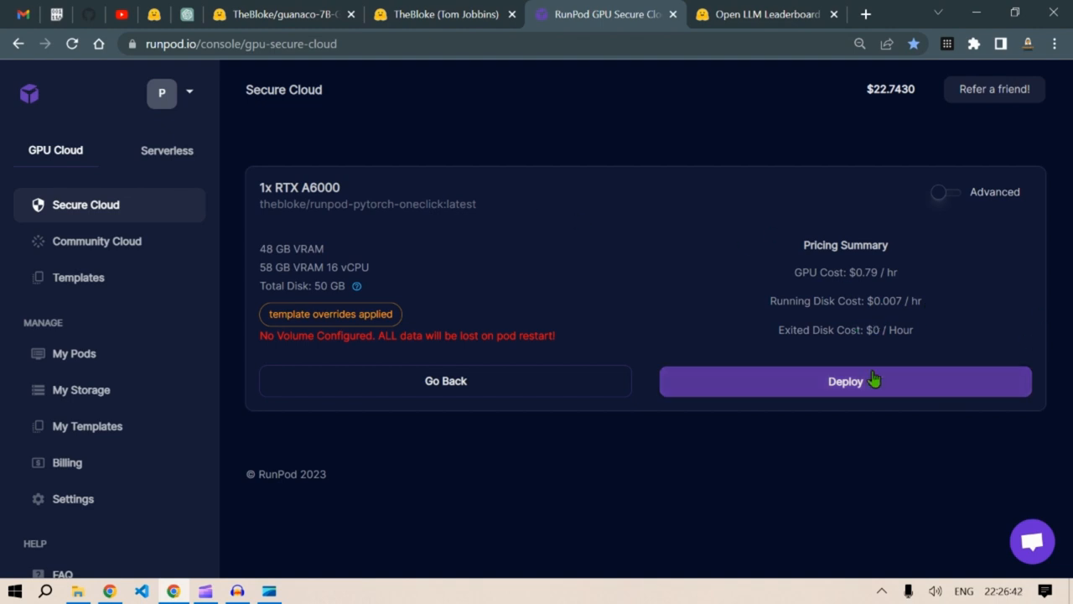
Step: Deploy the RTX A6000 pod and expand its row in My Pods to view details
click(844, 380)
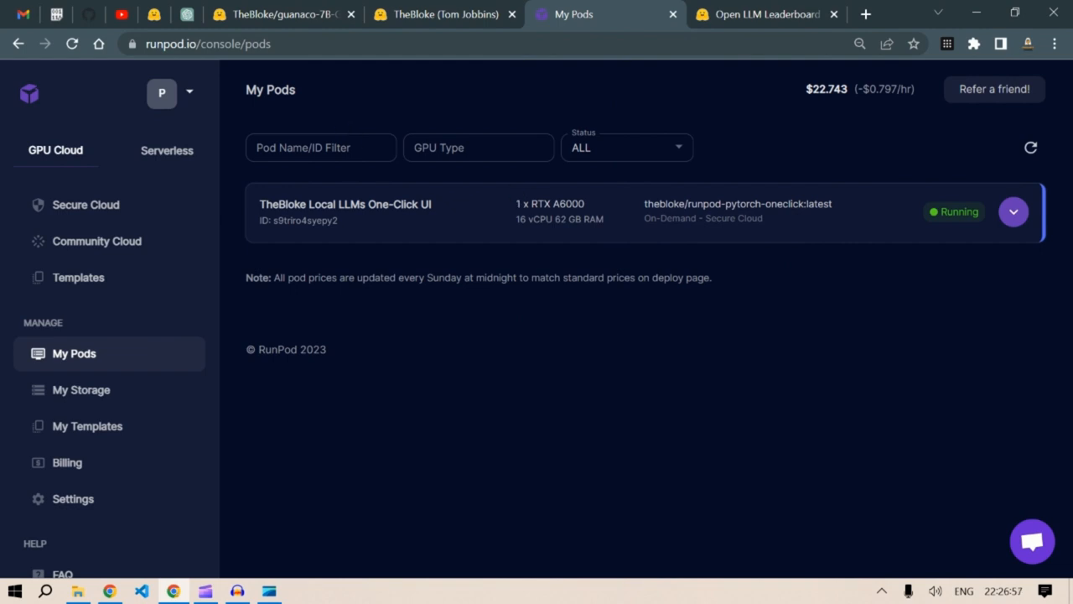
click(1013, 211)
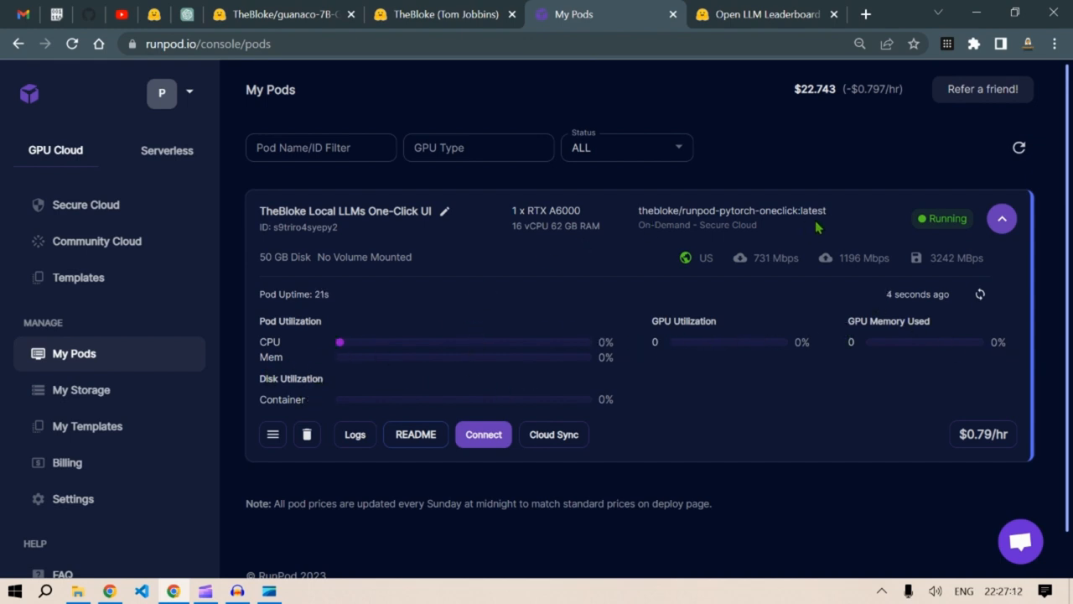
Step: Start the pod's web terminal and open the text-generation web UI on port 7860
click(483, 433)
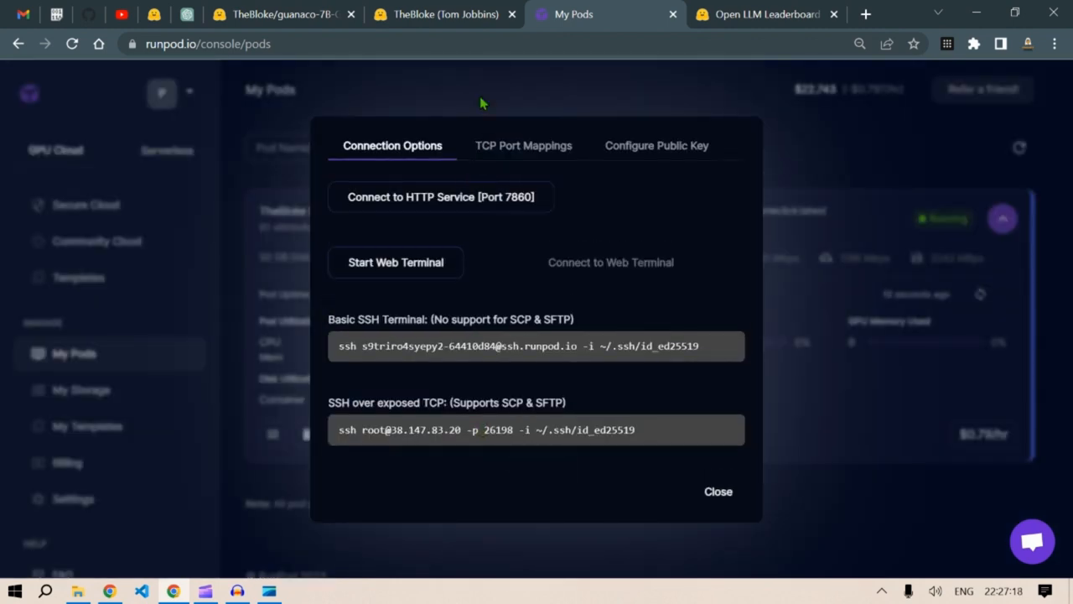
click(280, 14)
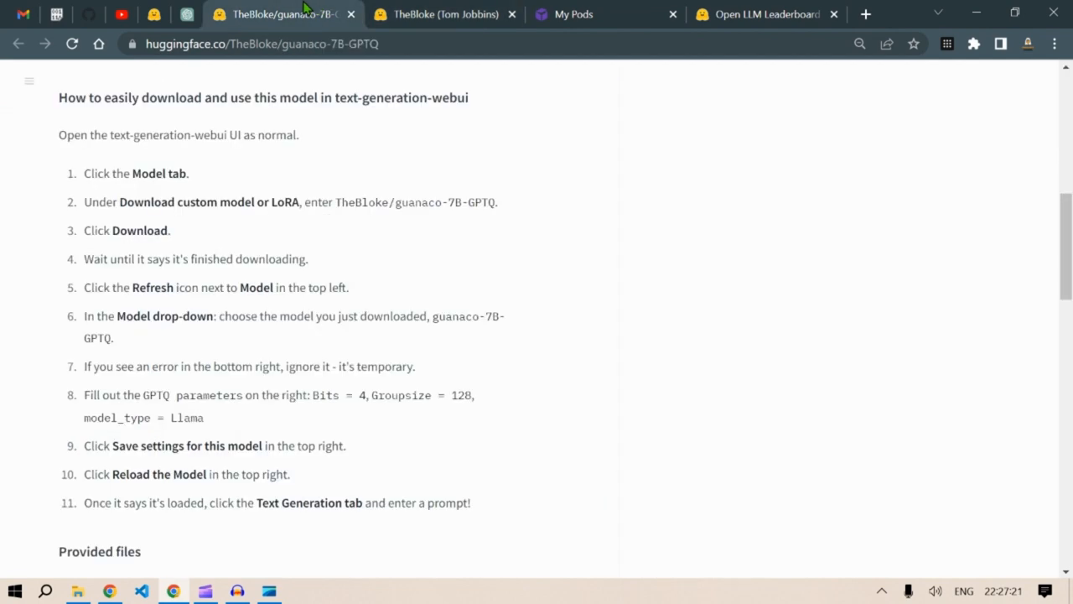
scroll(up, 3)
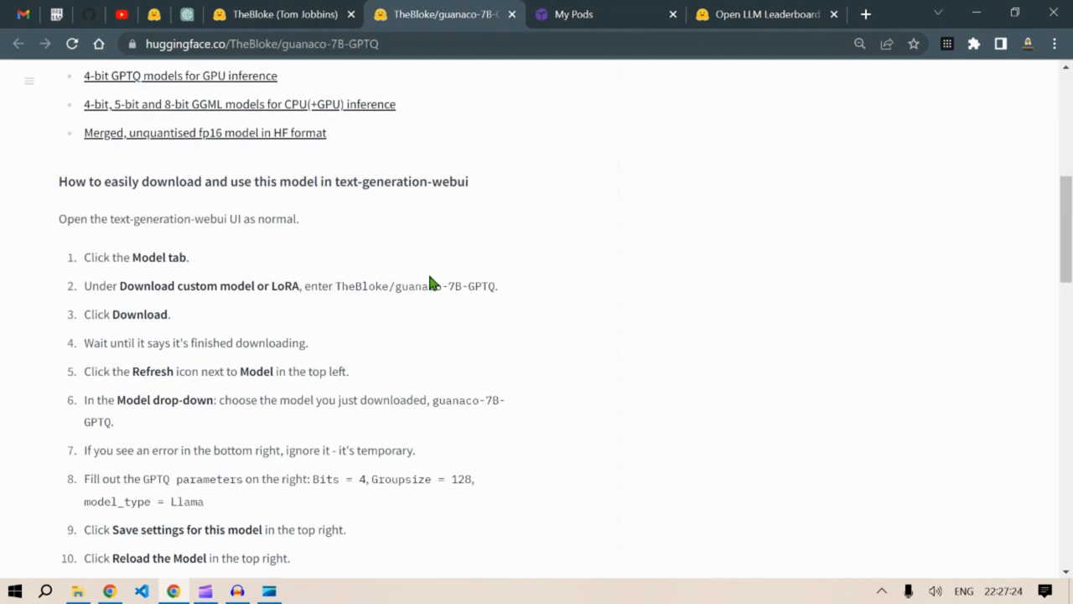
mouse_move(611, 8)
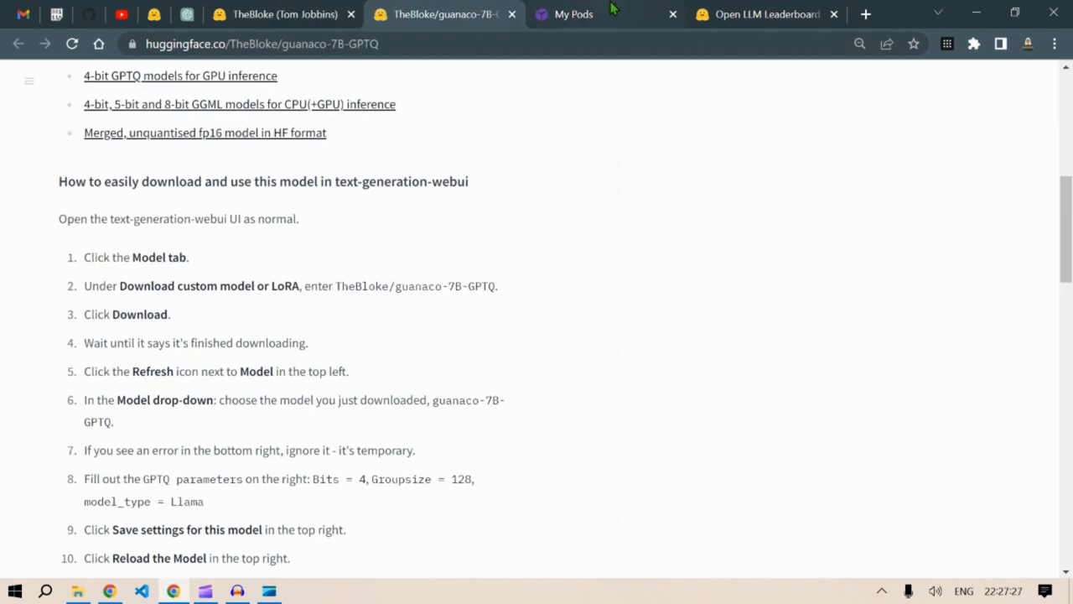
click(574, 14)
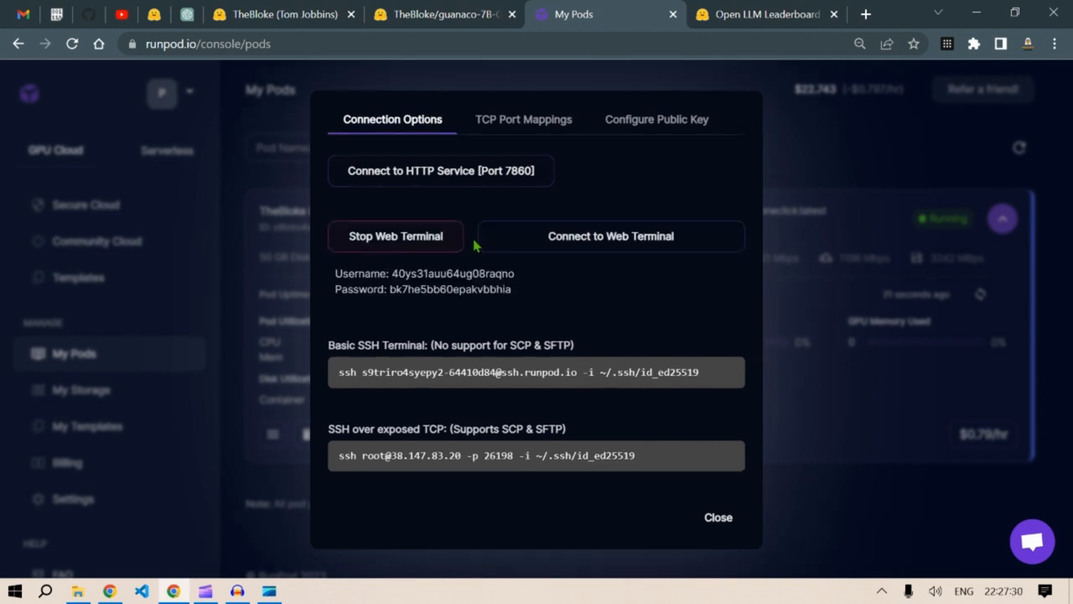
click(610, 236)
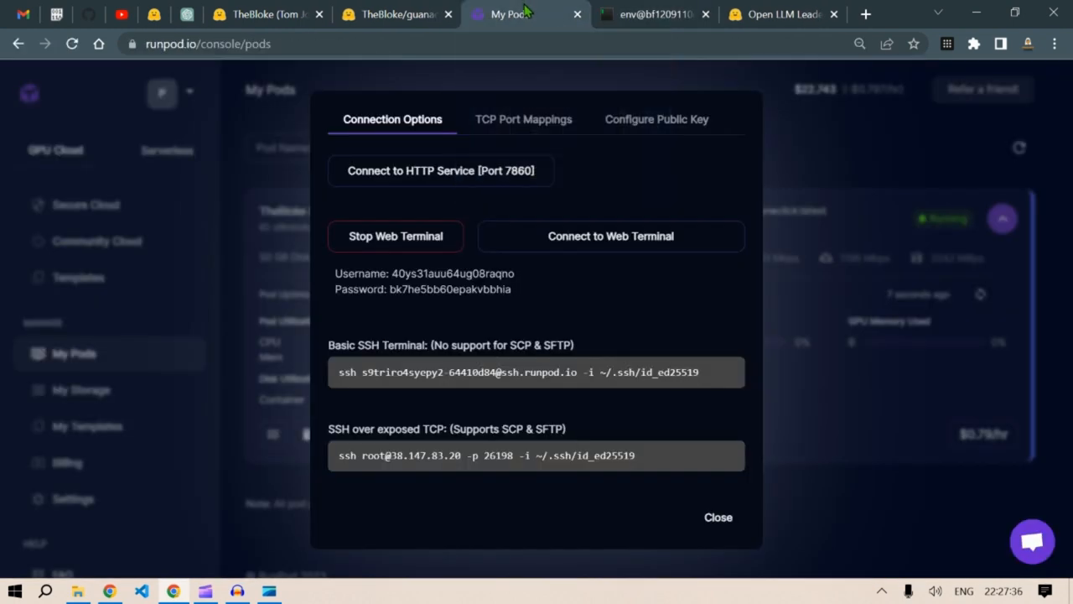
click(441, 170)
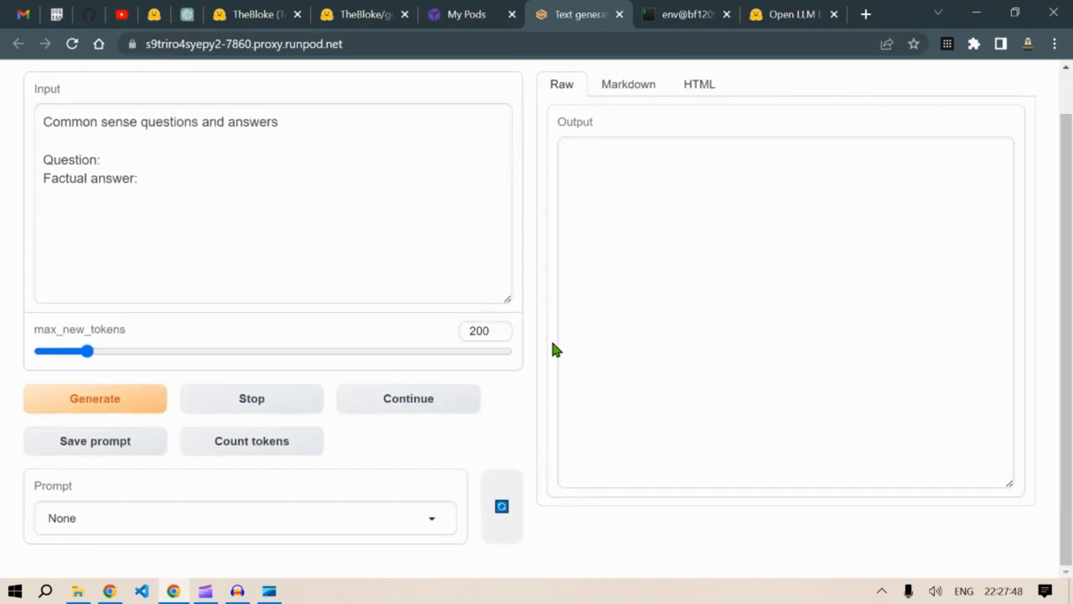
Step: Go to the web UI's Model tab with the 'Download custom model or LoRA' field
scroll(up, 3)
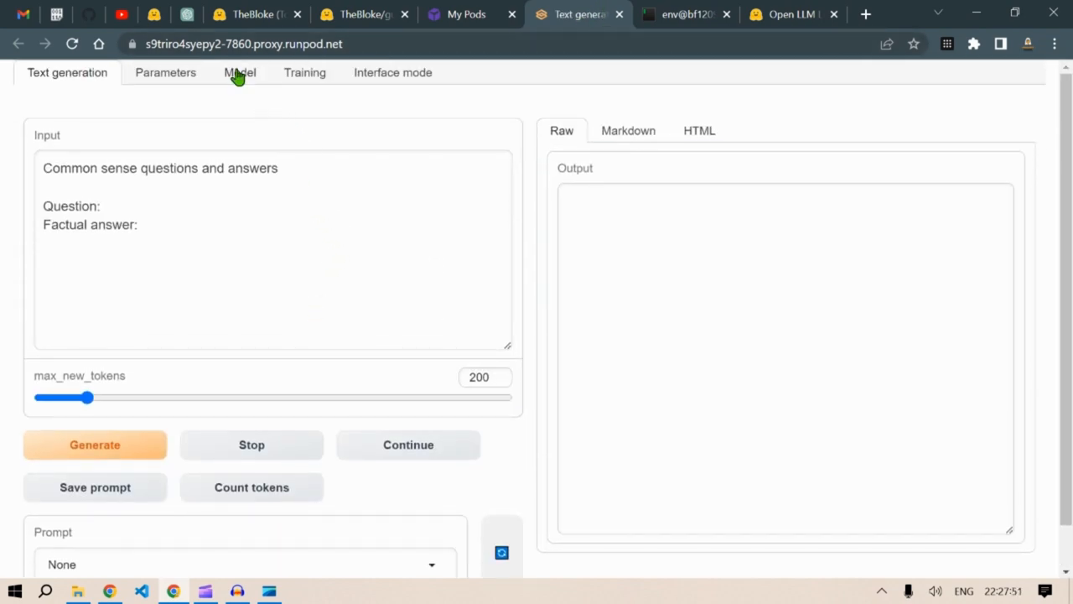
click(240, 72)
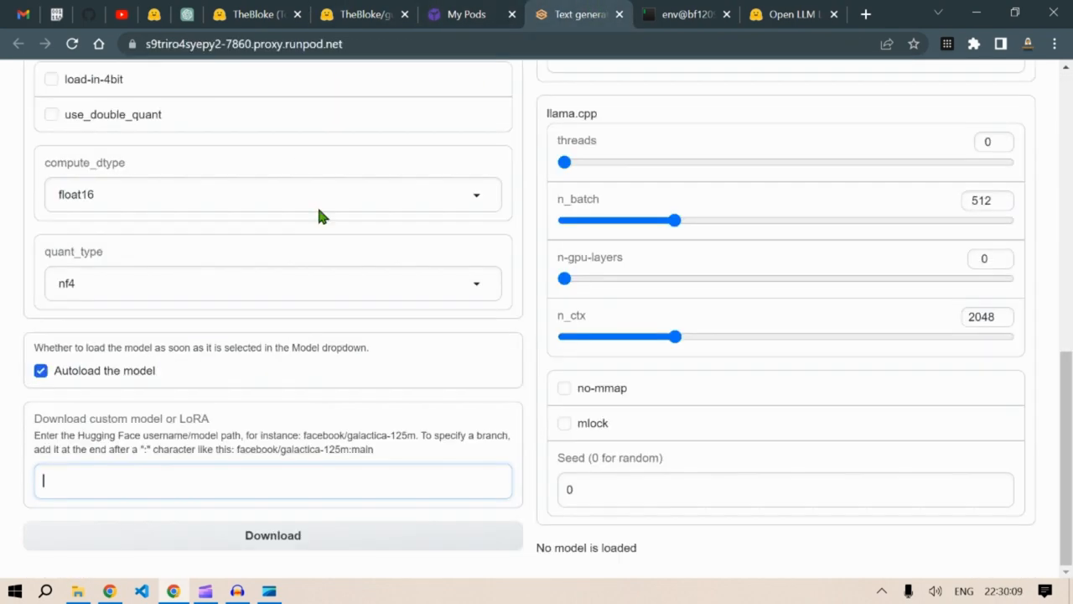
Step: Paste TheBloke/guanaco-7B-GPTQ from the model card into the download field and download it
click(360, 15)
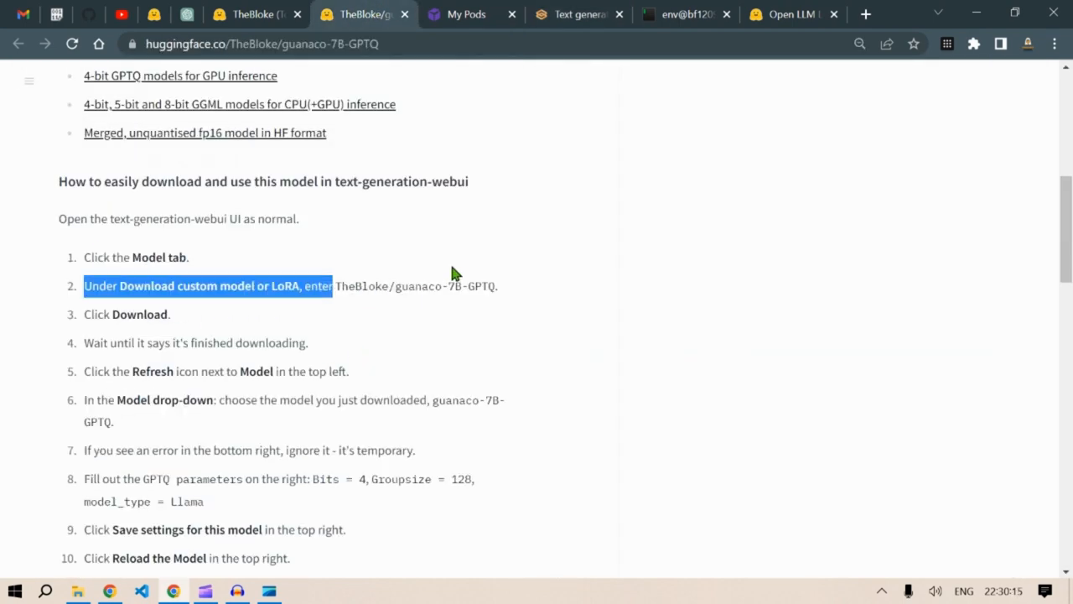
scroll(up, 3)
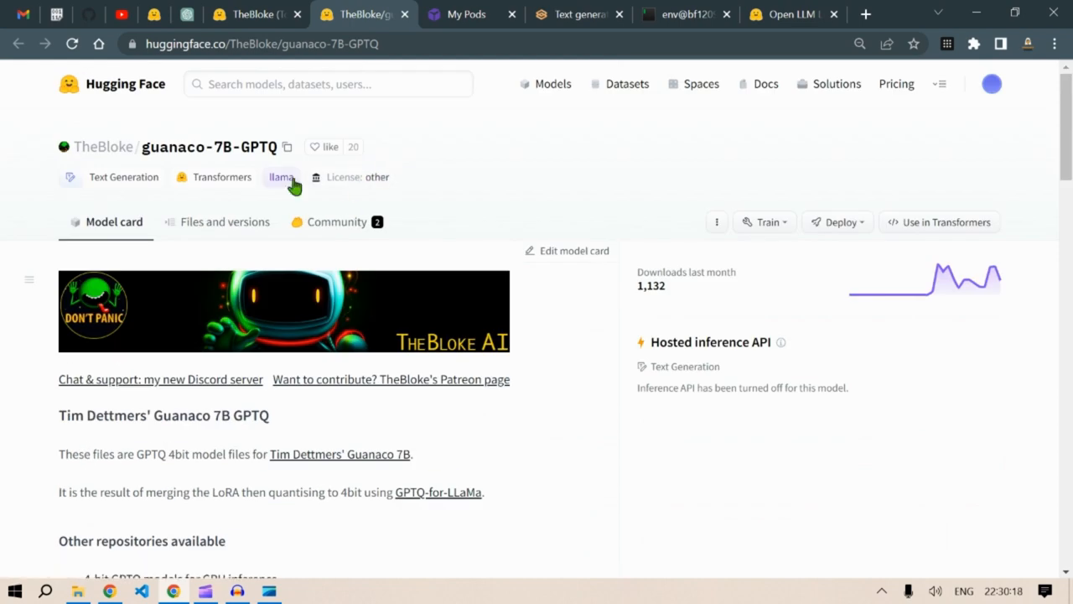
click(578, 14)
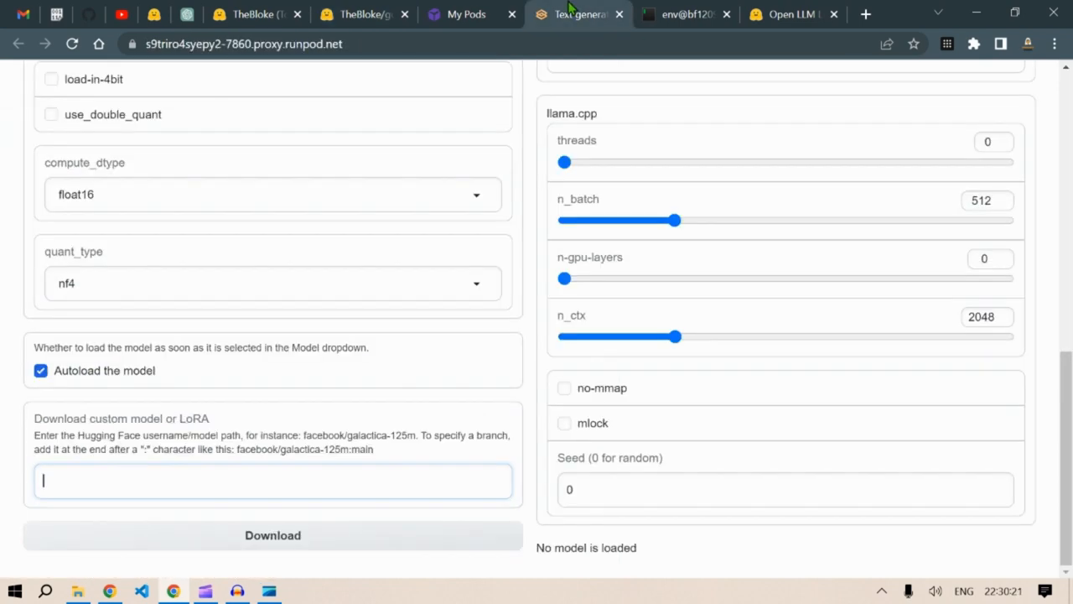
click(364, 14)
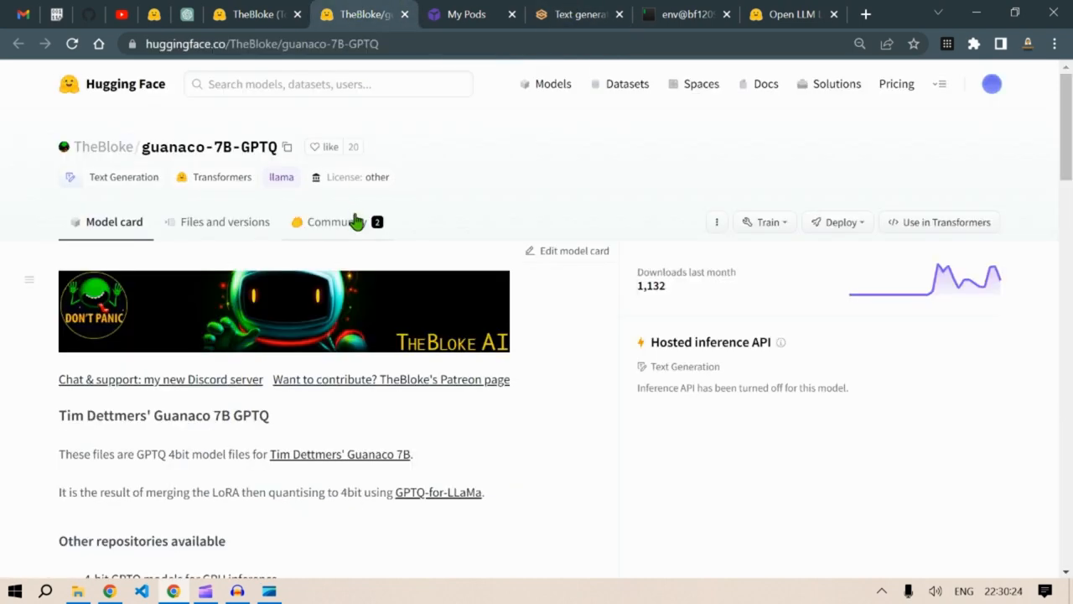
click(578, 14)
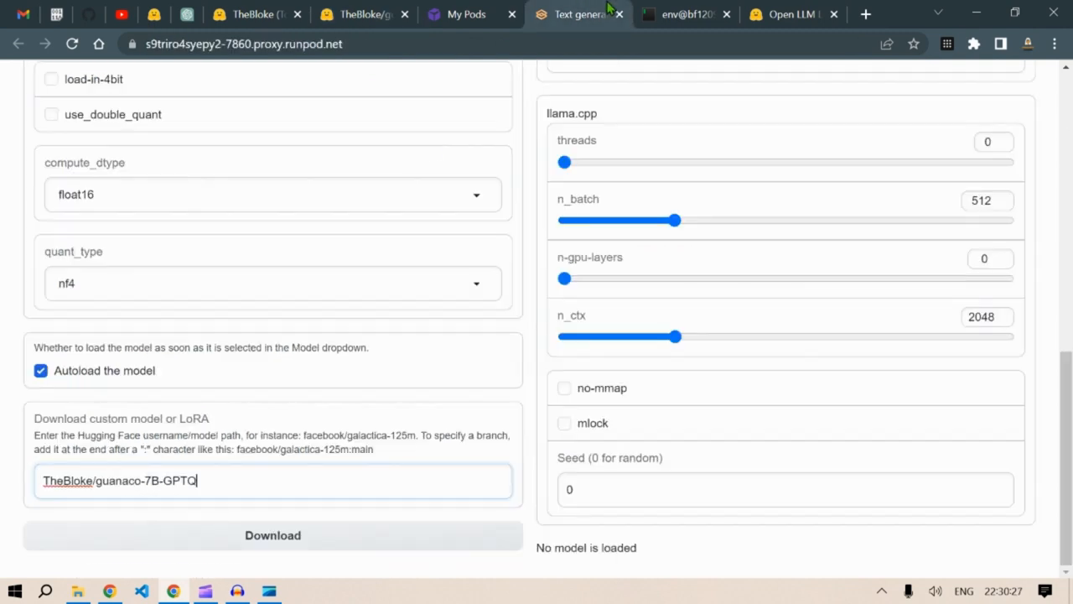
click(272, 535)
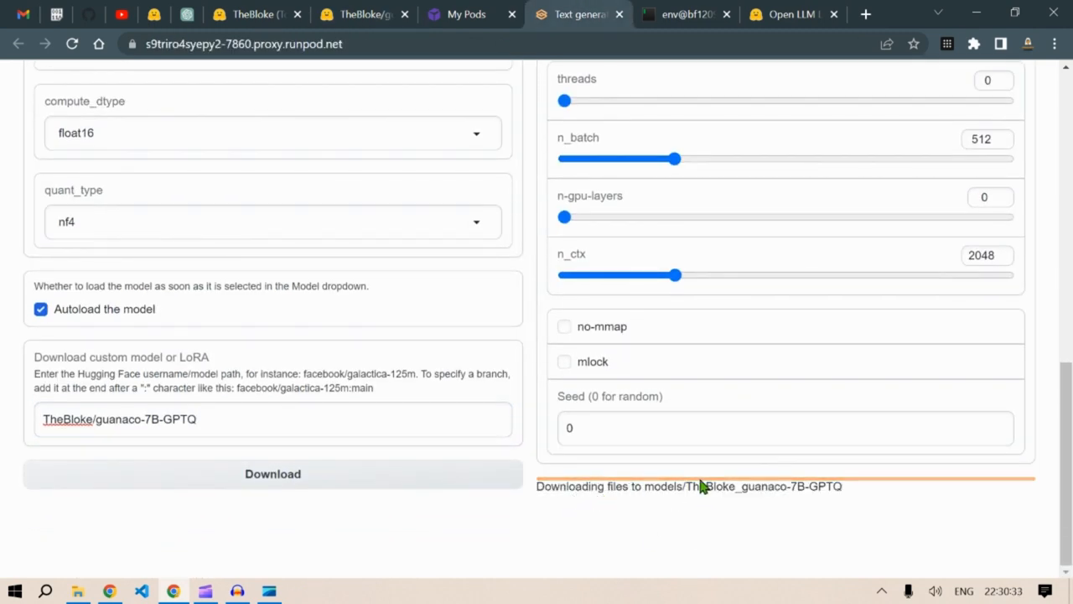
mouse_move(842, 523)
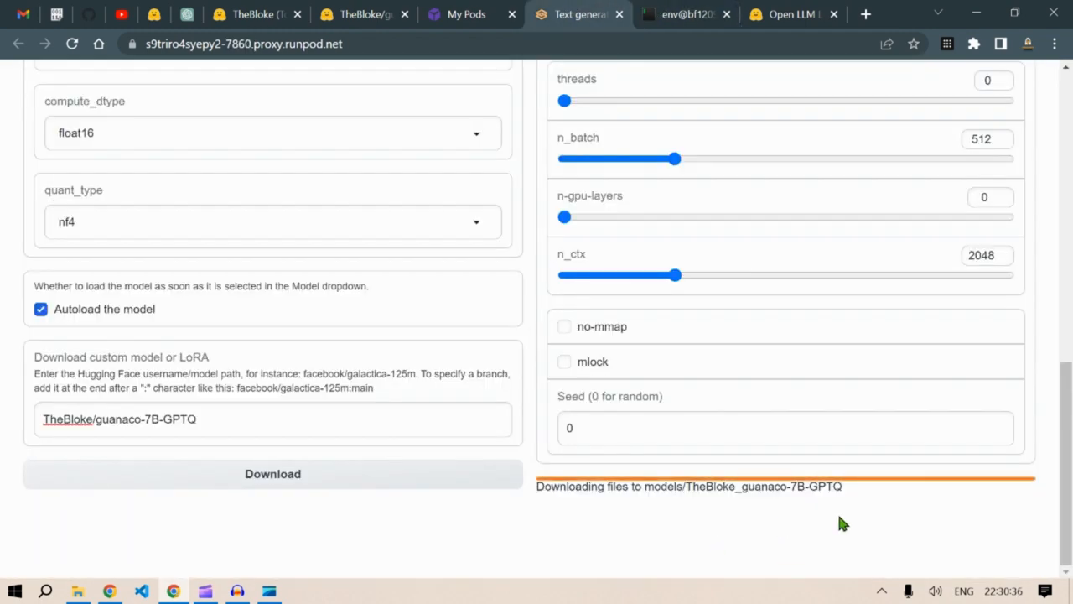
mouse_move(853, 513)
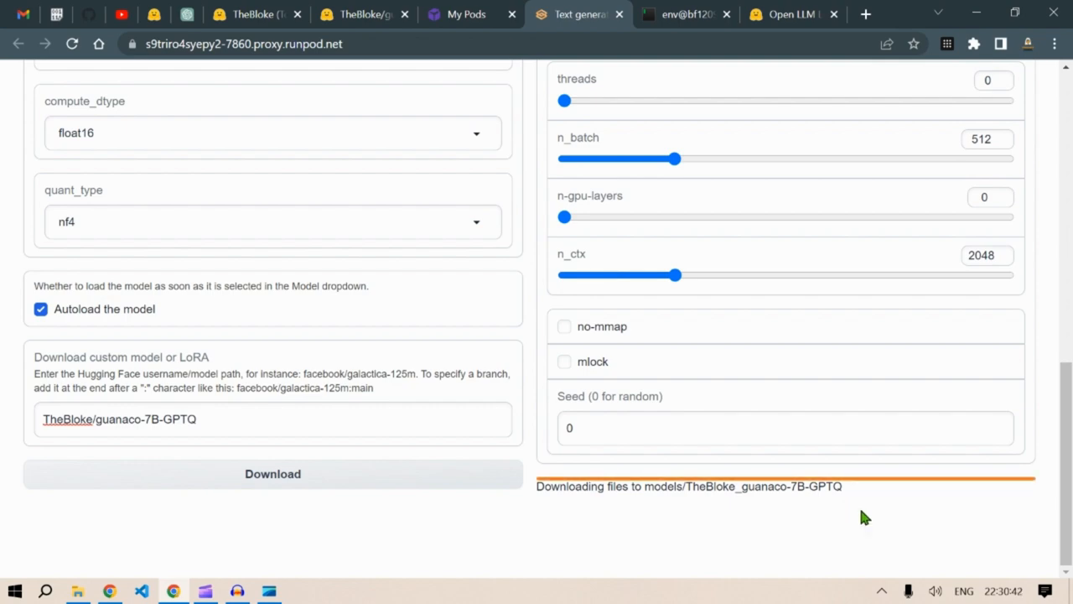
mouse_move(787, 7)
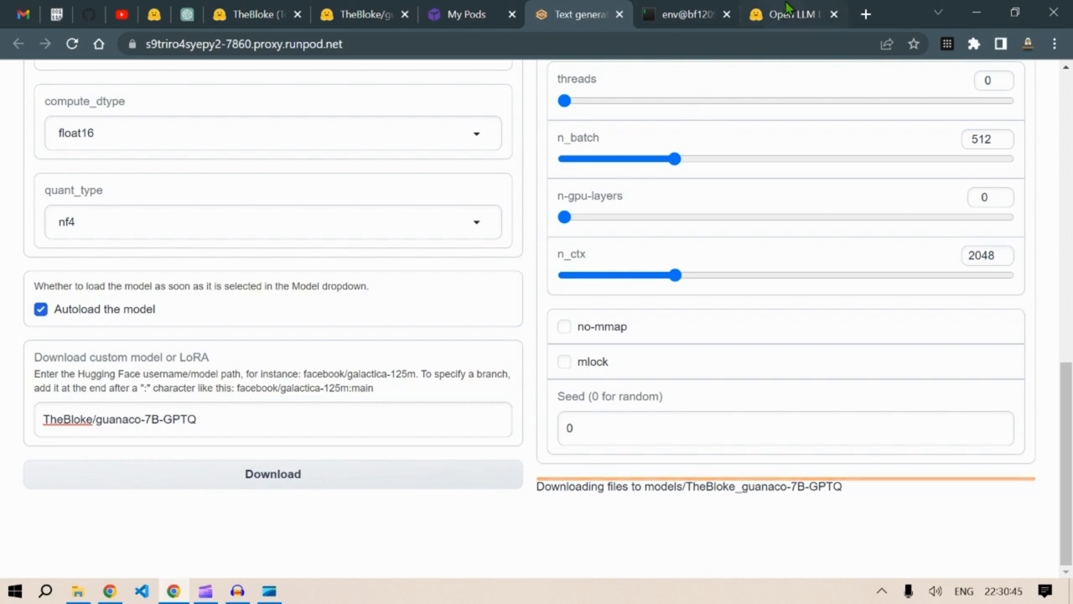
Step: Browse the Open LLM Leaderboard's model rankings by average score, then scroll back up
click(792, 14)
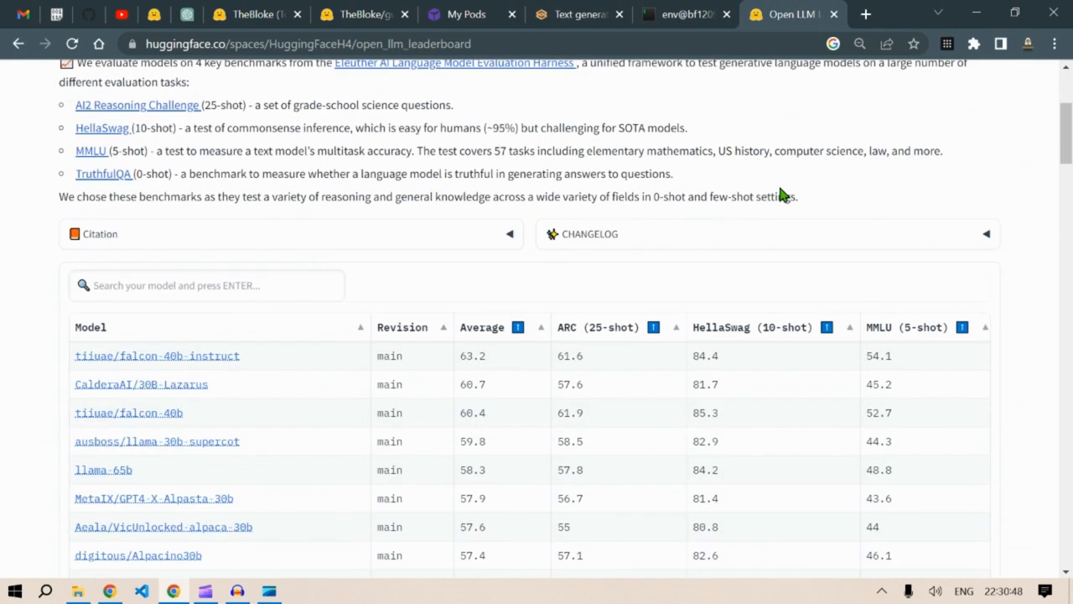
click(983, 591)
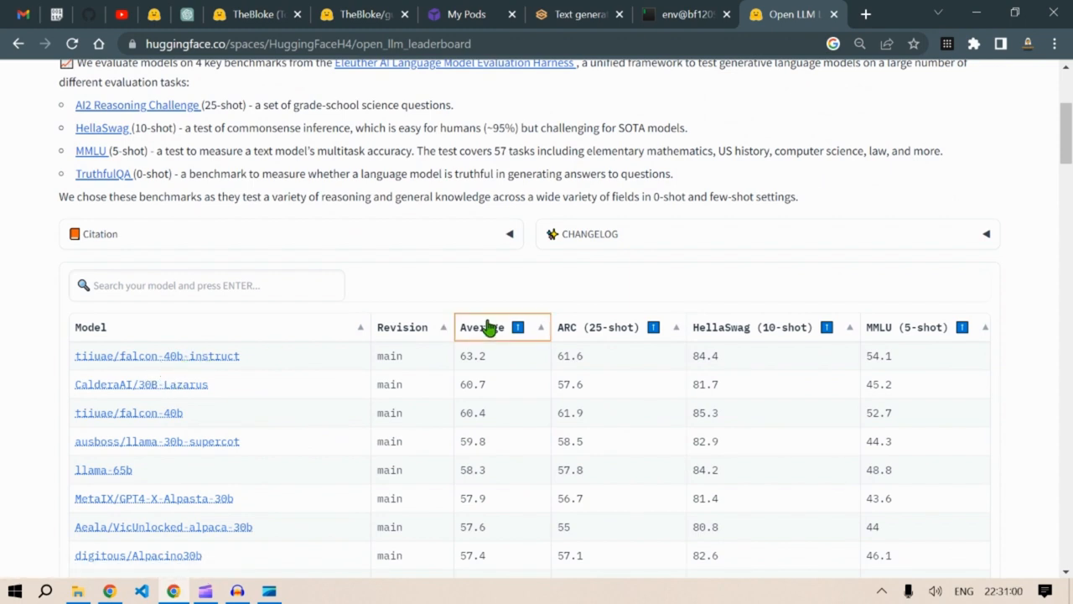
scroll(down, 3)
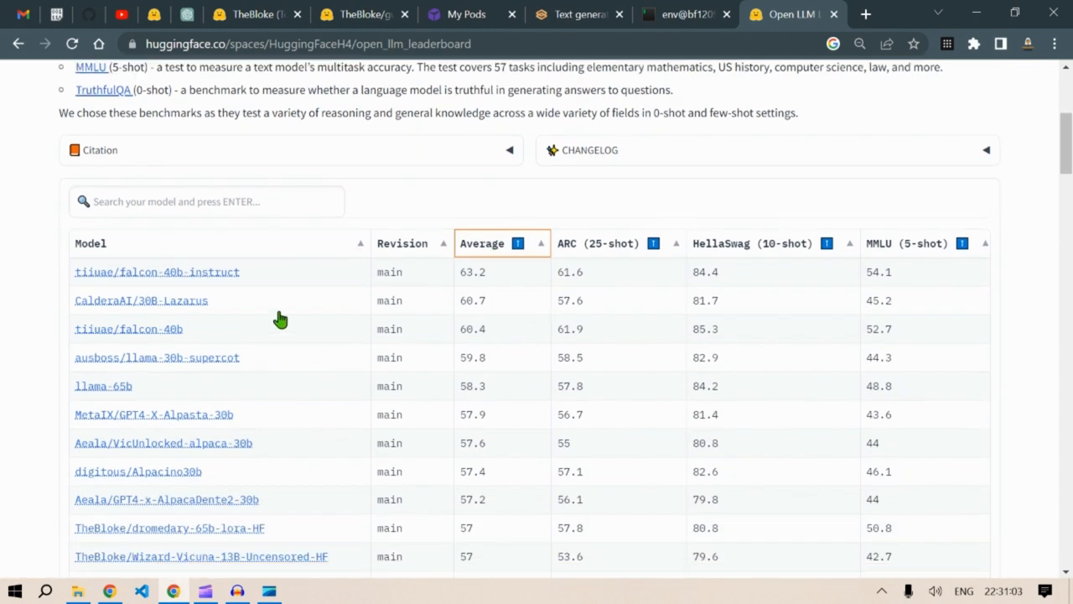
mouse_move(261, 325)
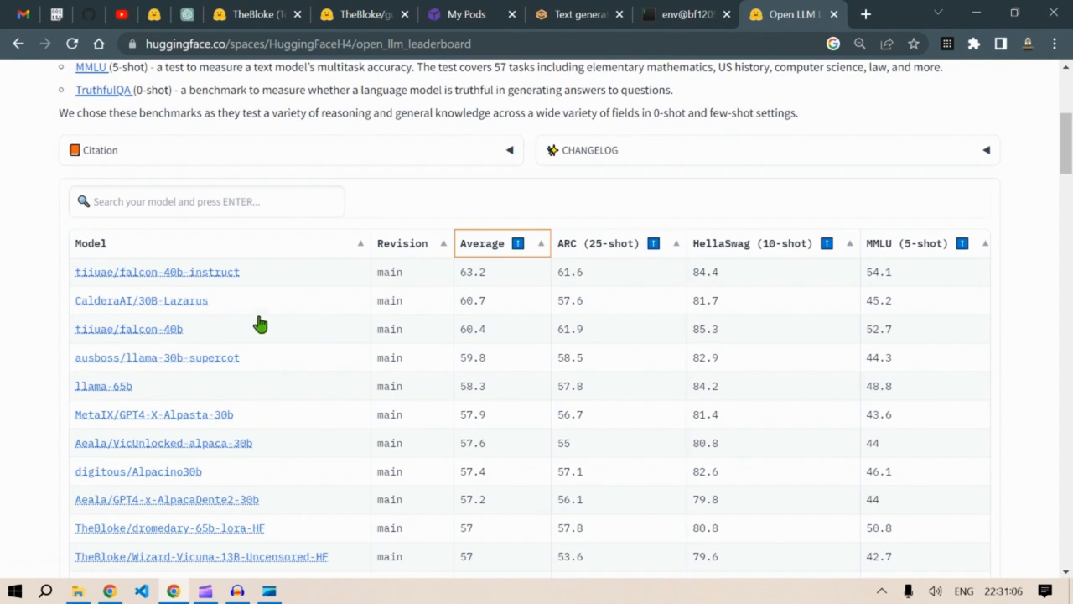
scroll(down, 3)
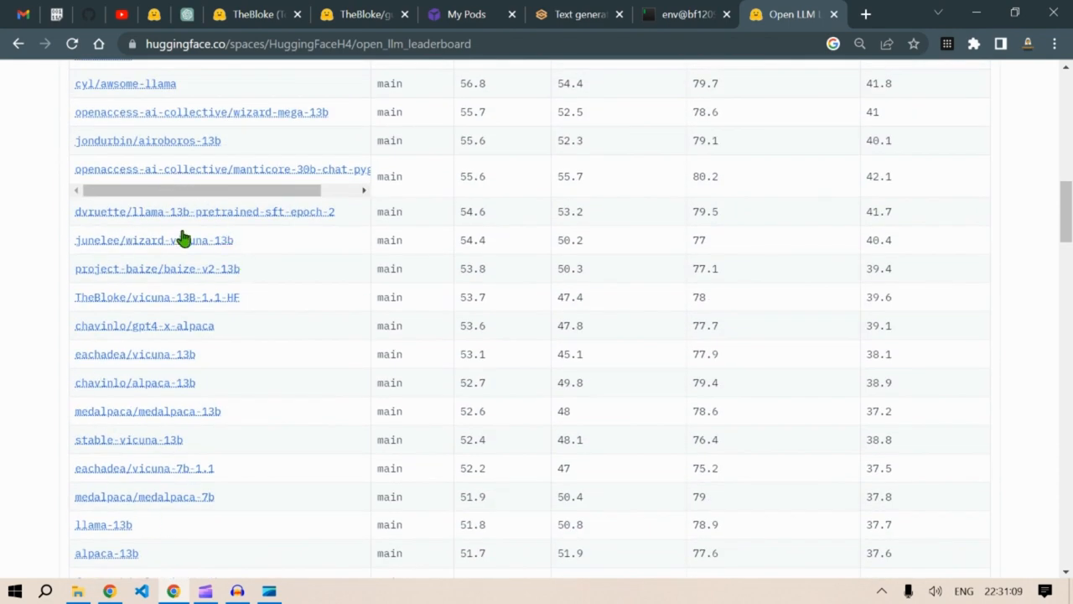
scroll(down, 3)
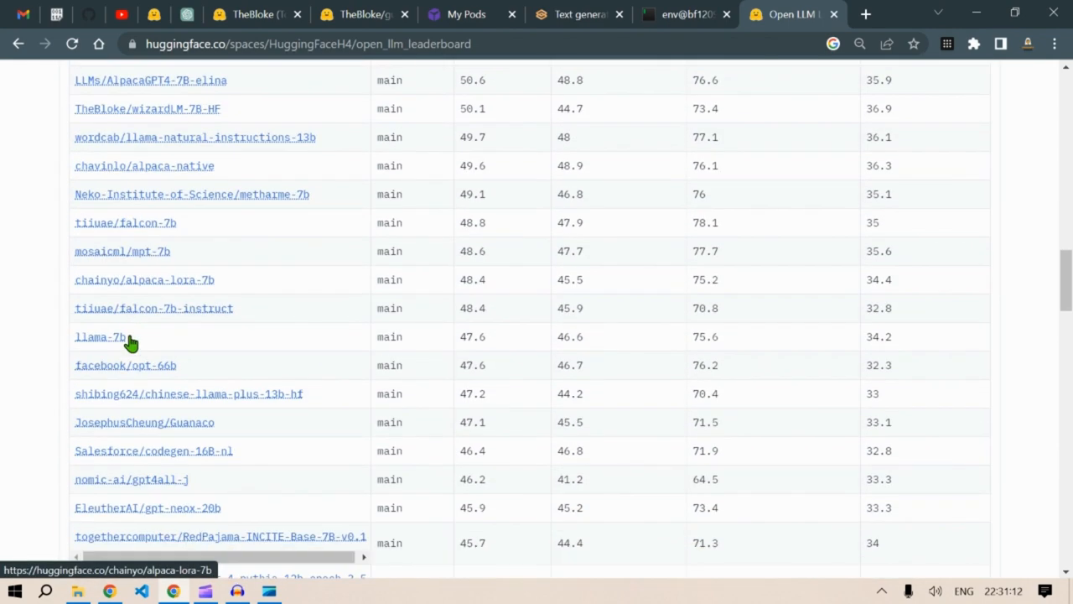
scroll(up, 3)
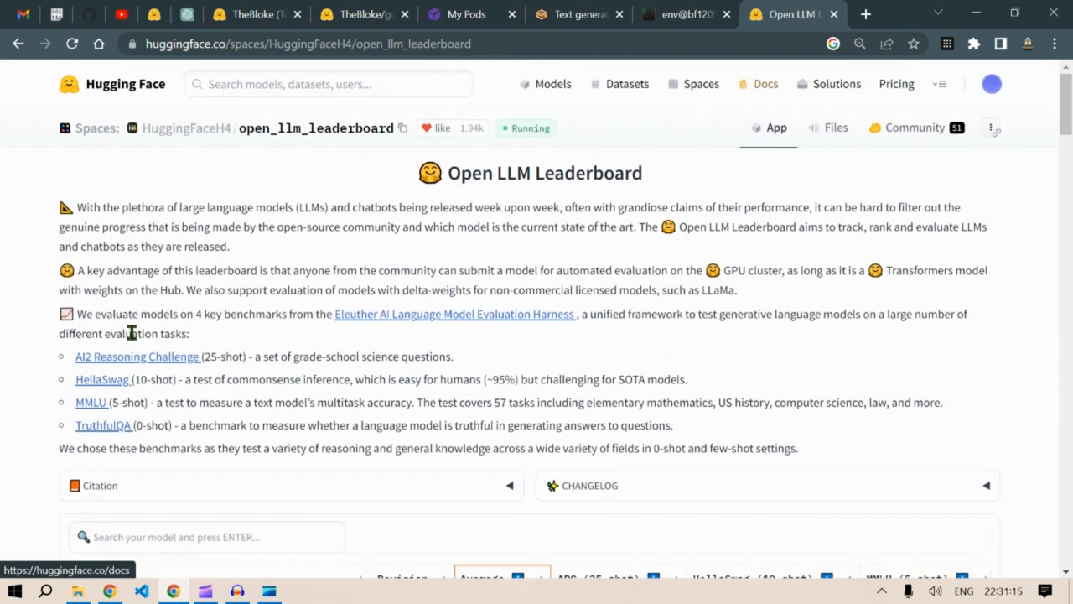
click(466, 14)
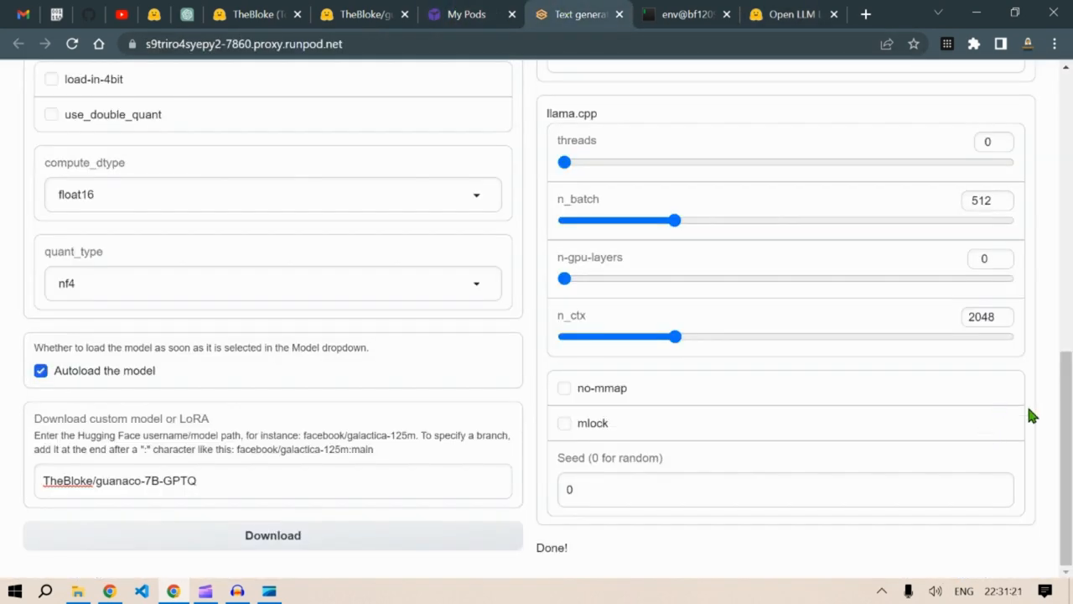
mouse_move(591, 547)
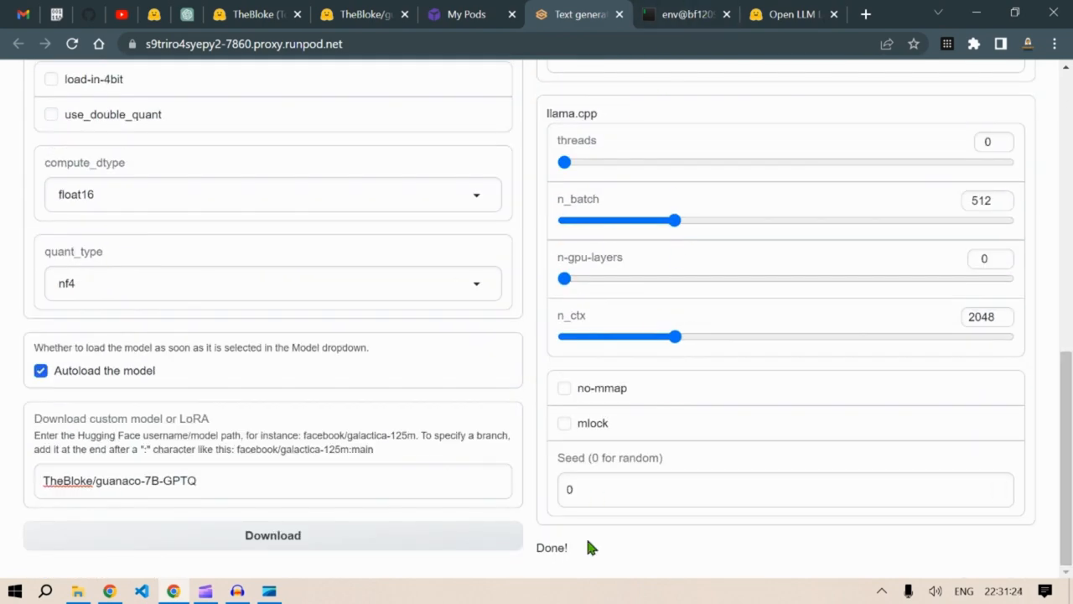
Step: Following the model card guide, load TheBloke_guanaco-7B-GPTQ from the Model dropdown
click(363, 14)
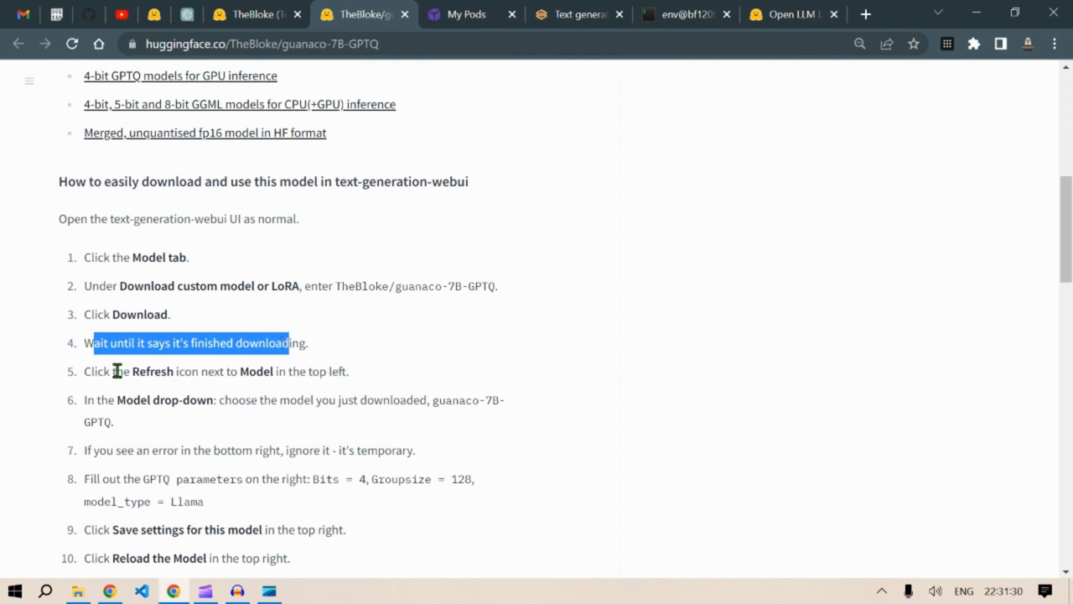
click(579, 14)
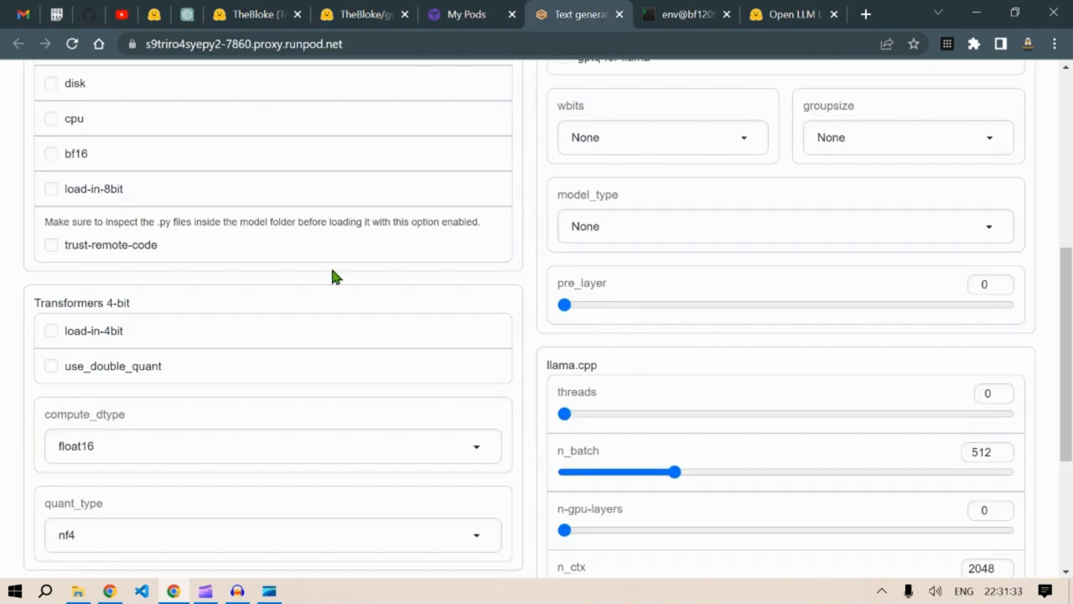
scroll(up, 3)
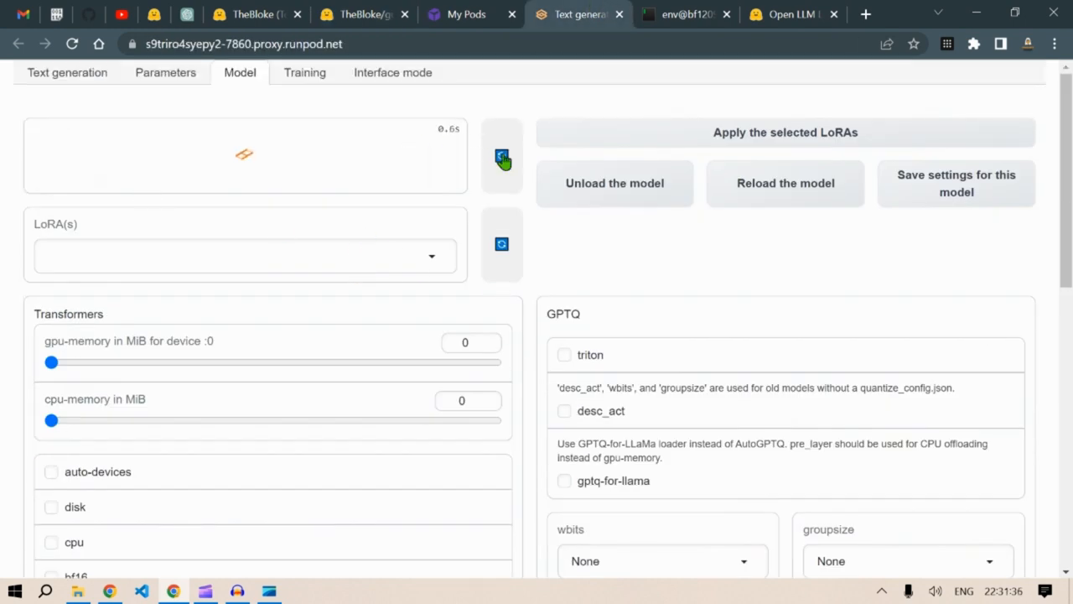
click(360, 15)
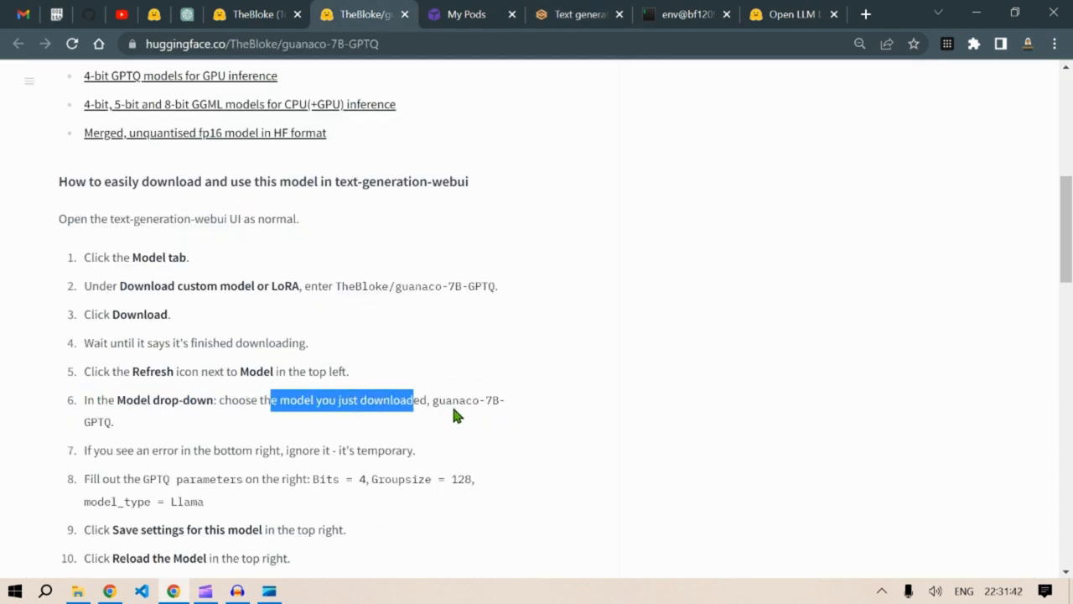
click(579, 15)
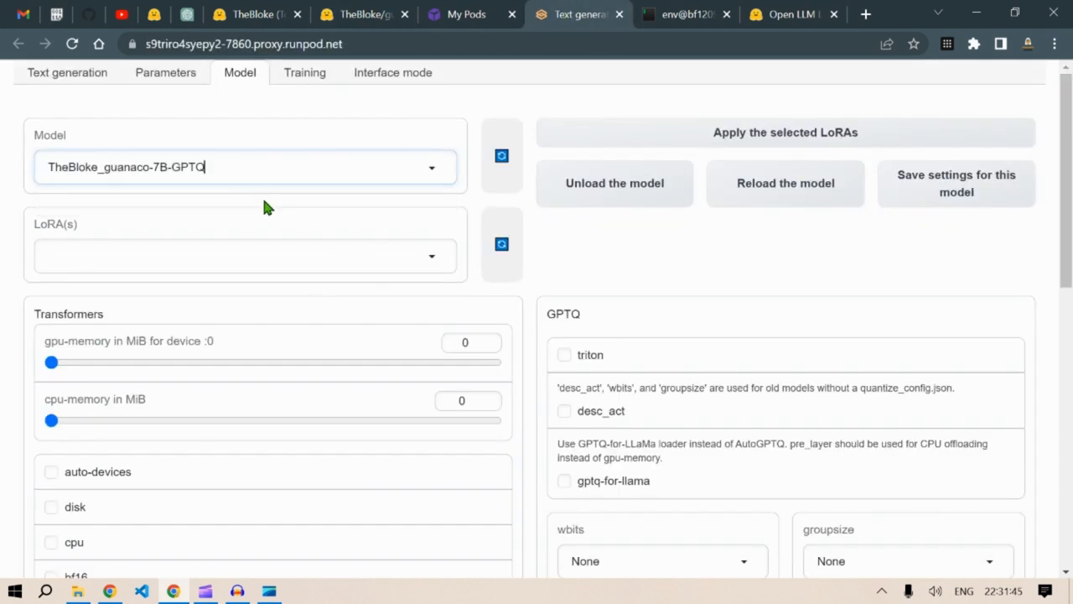
click(363, 15)
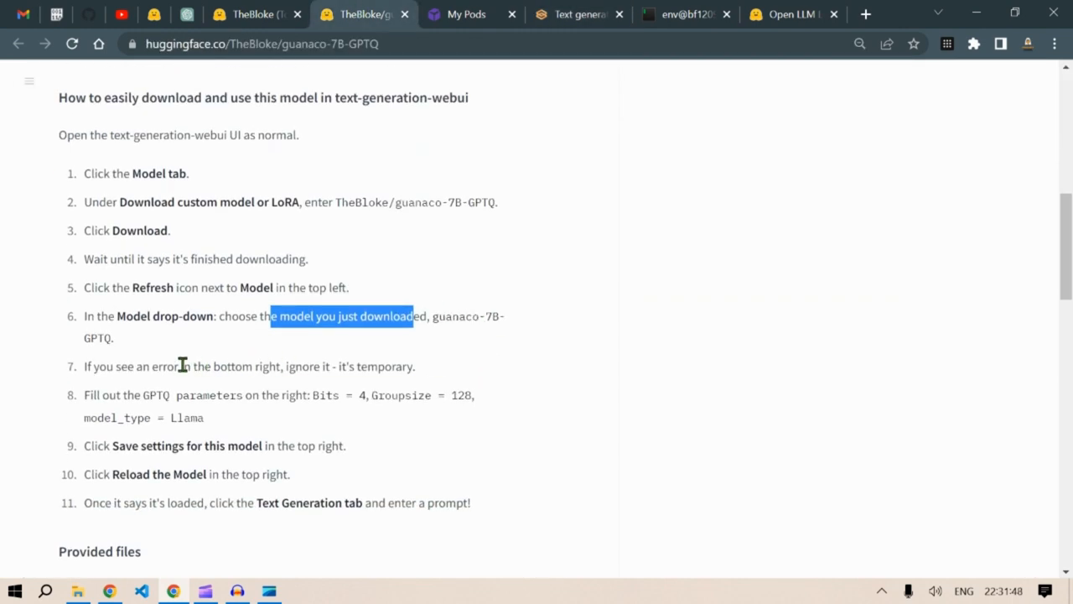
click(578, 14)
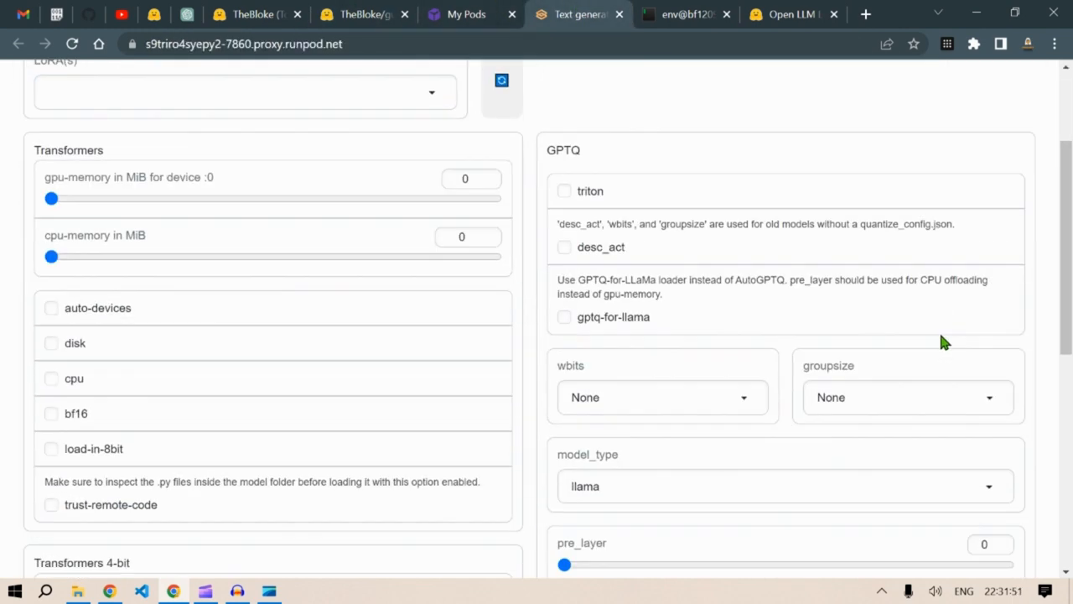
scroll(up, 3)
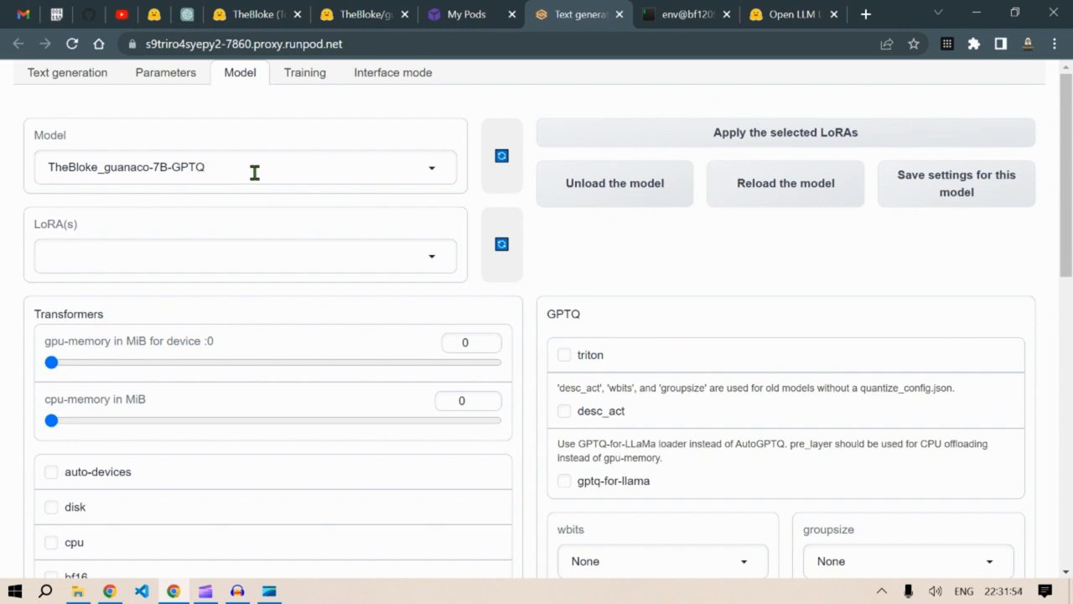
scroll(down, 3)
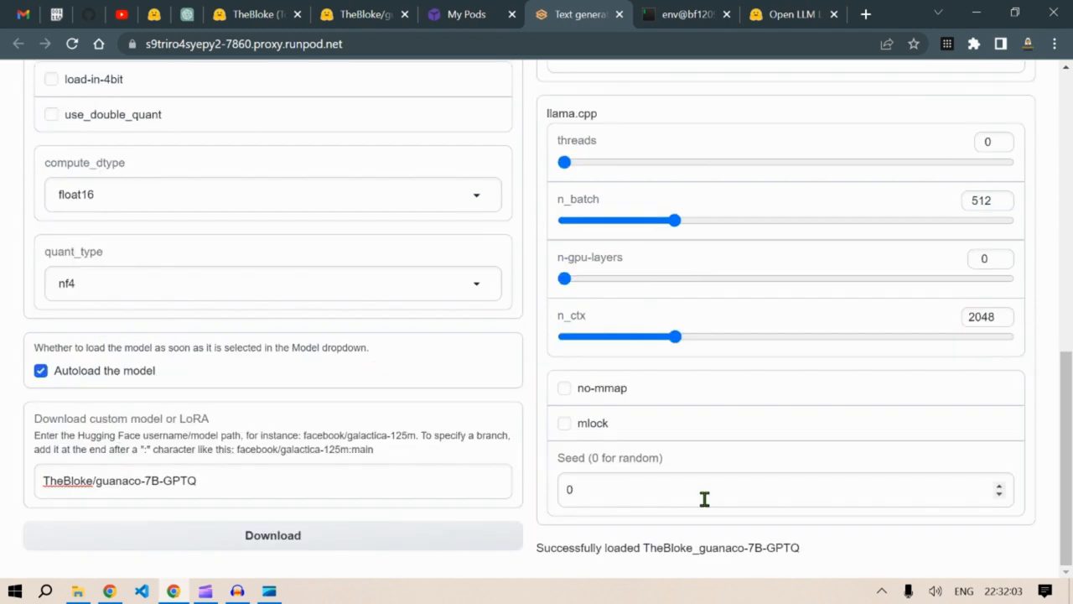
Step: Set GPTQ wbits to 4 and groupsize to 128, and save settings for this model
scroll(up, 3)
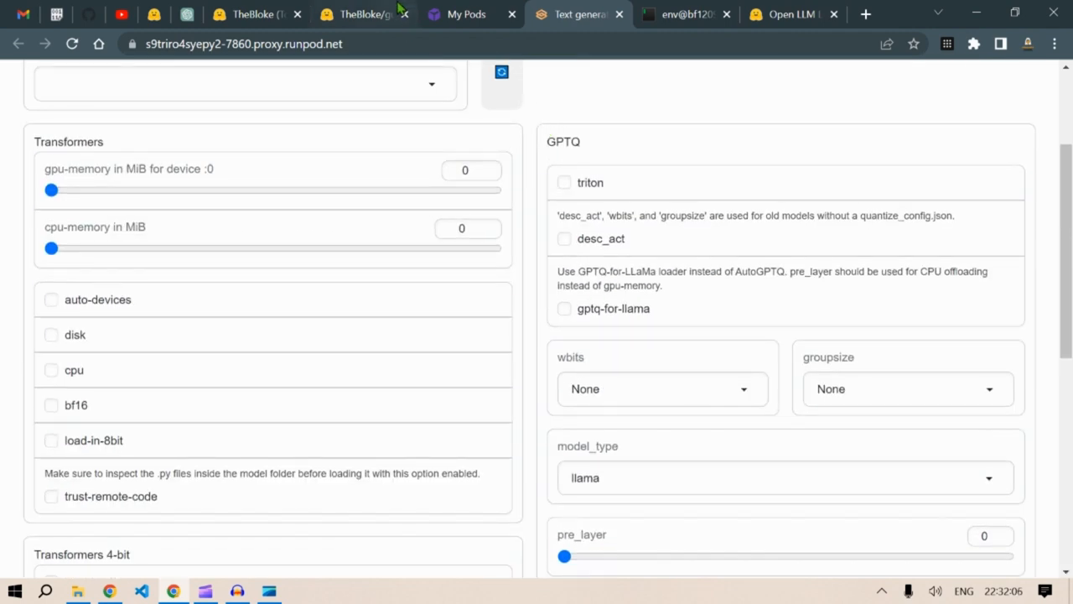
click(360, 14)
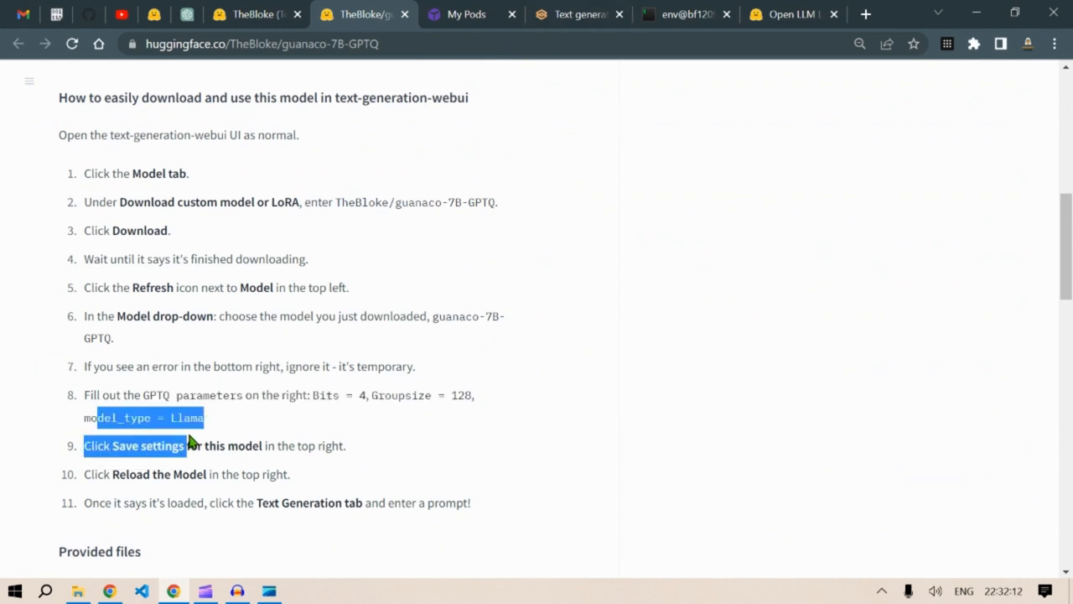
click(578, 14)
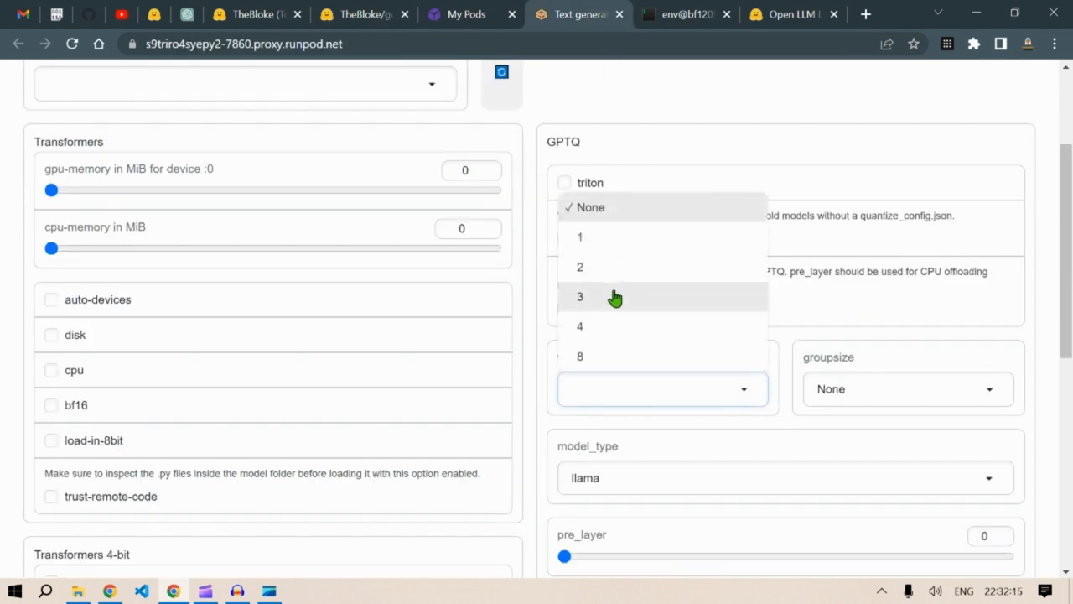
click(579, 326)
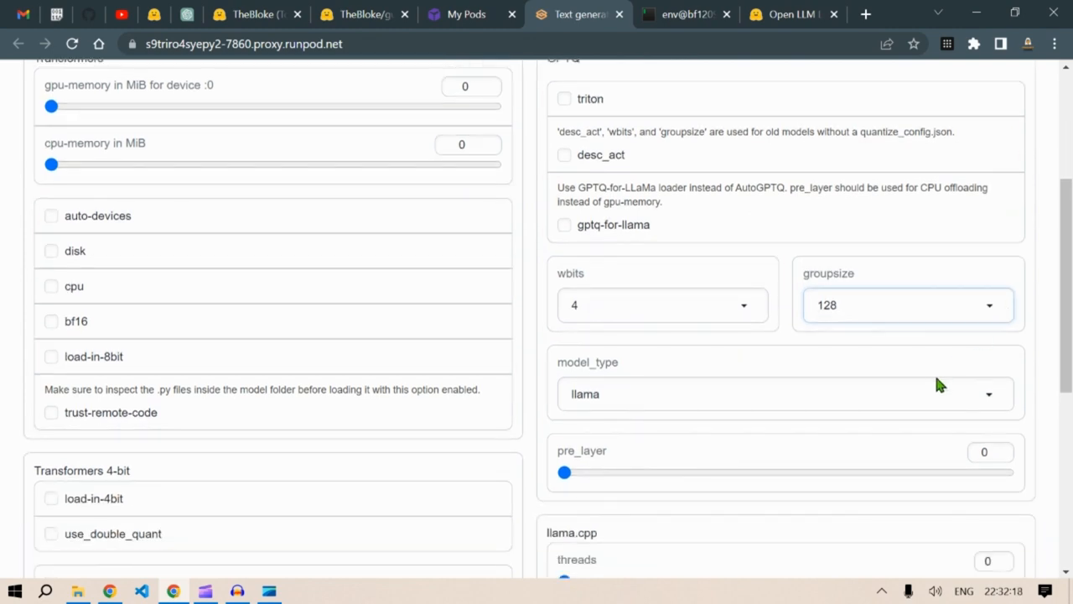
scroll(down, 3)
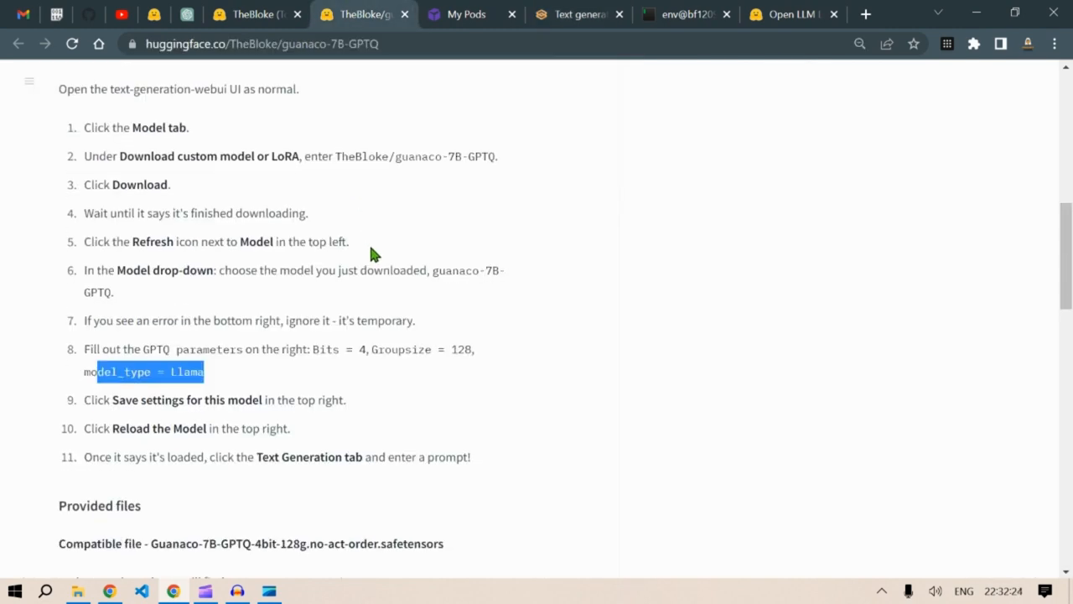
click(467, 14)
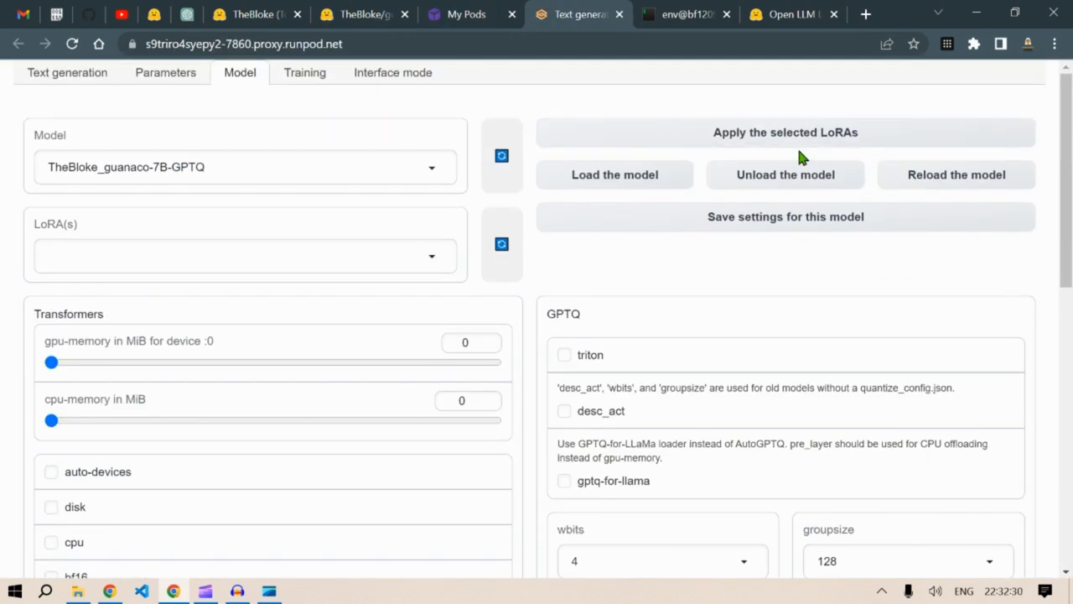
scroll(down, 3)
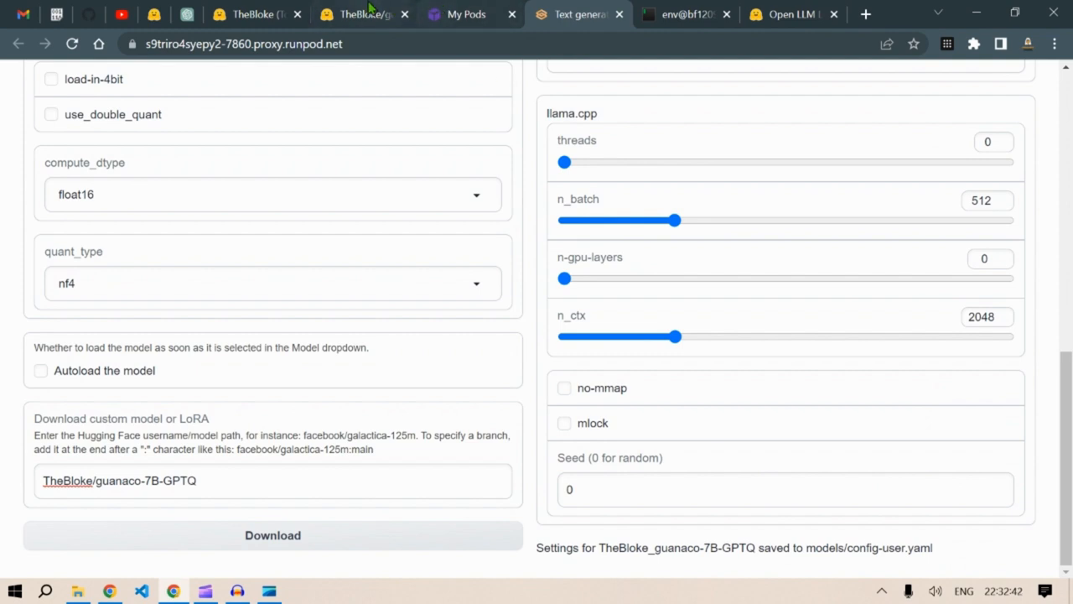
Step: Check the guide's final step and reload TheBloke_guanaco-7B-GPTQ with the saved settings
click(360, 14)
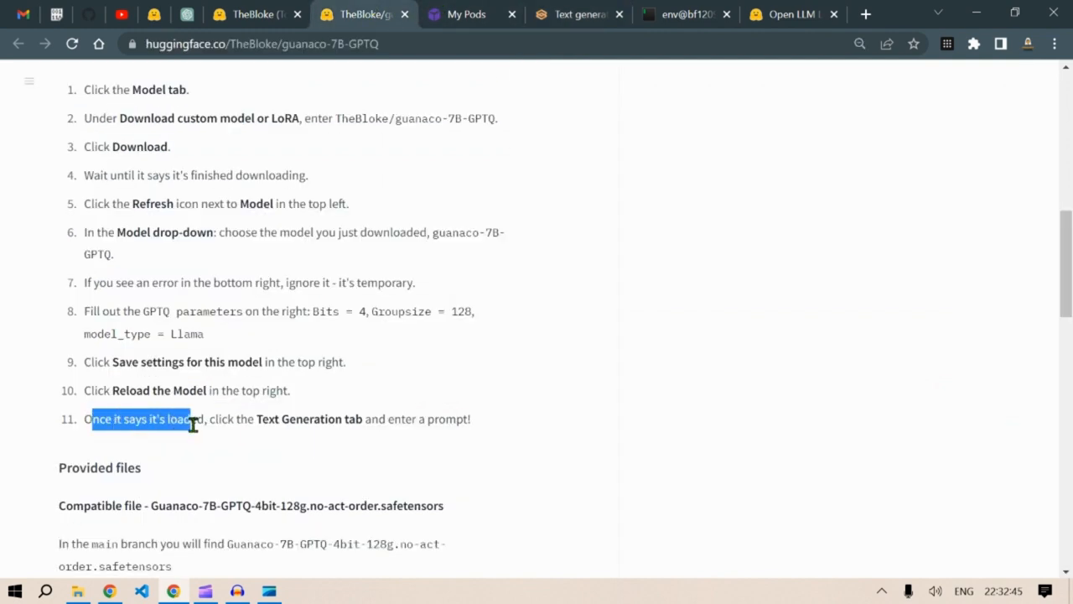
drag(193, 418, 425, 418)
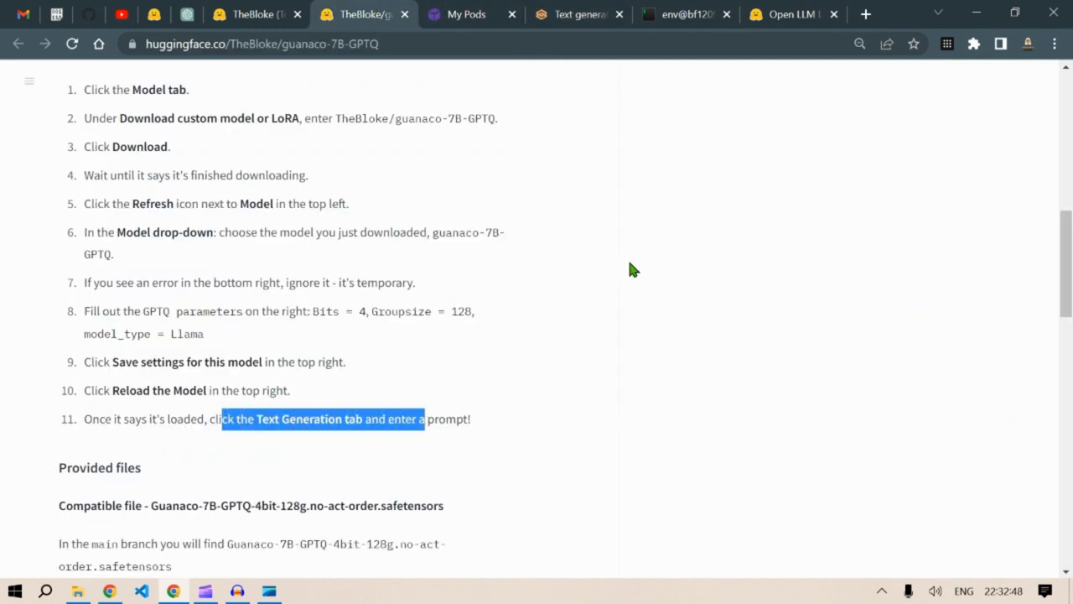
click(579, 14)
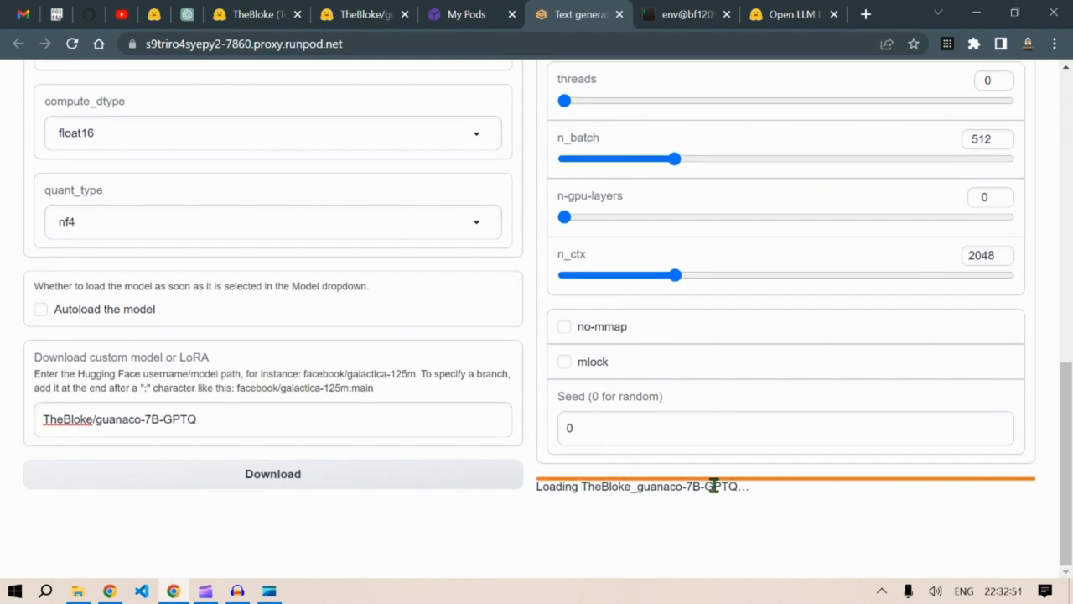
scroll(up, 3)
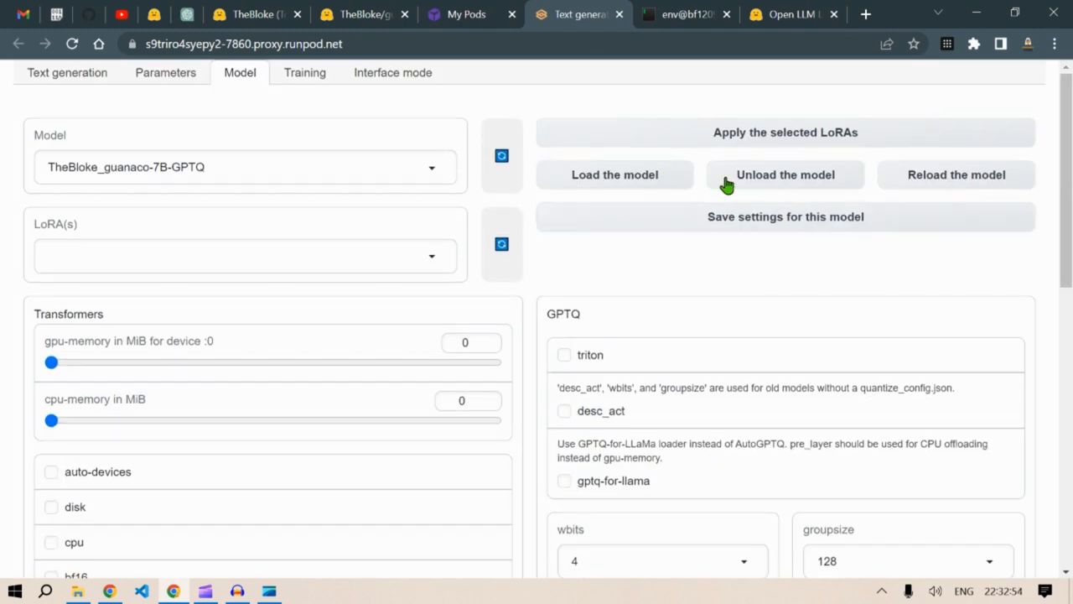
Step: On the text generation page, set the prompt template to Instruct-Wizard-Mega
click(67, 72)
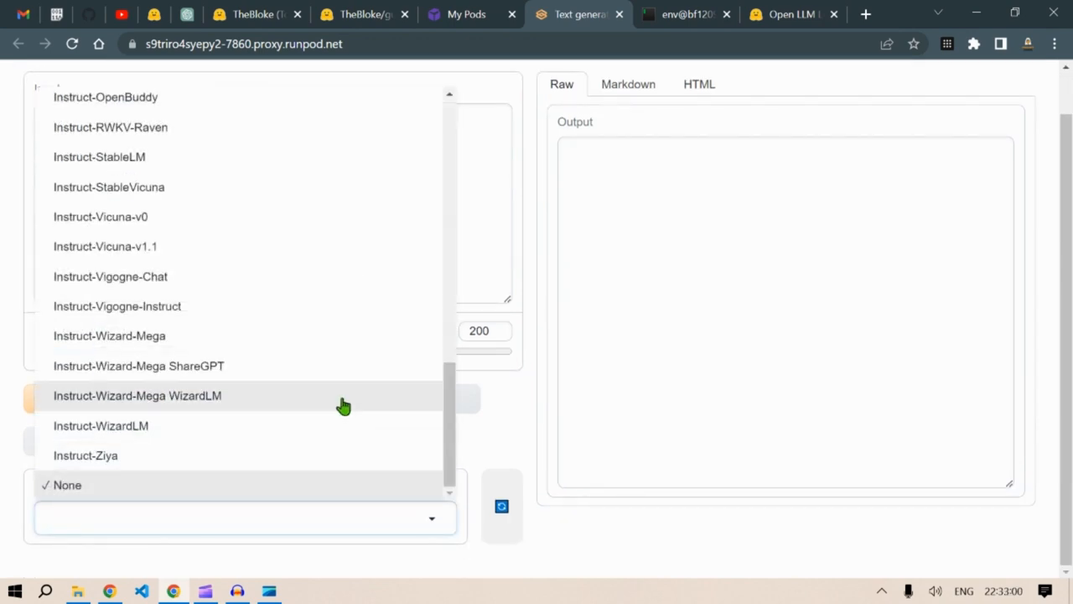
scroll(up, 3)
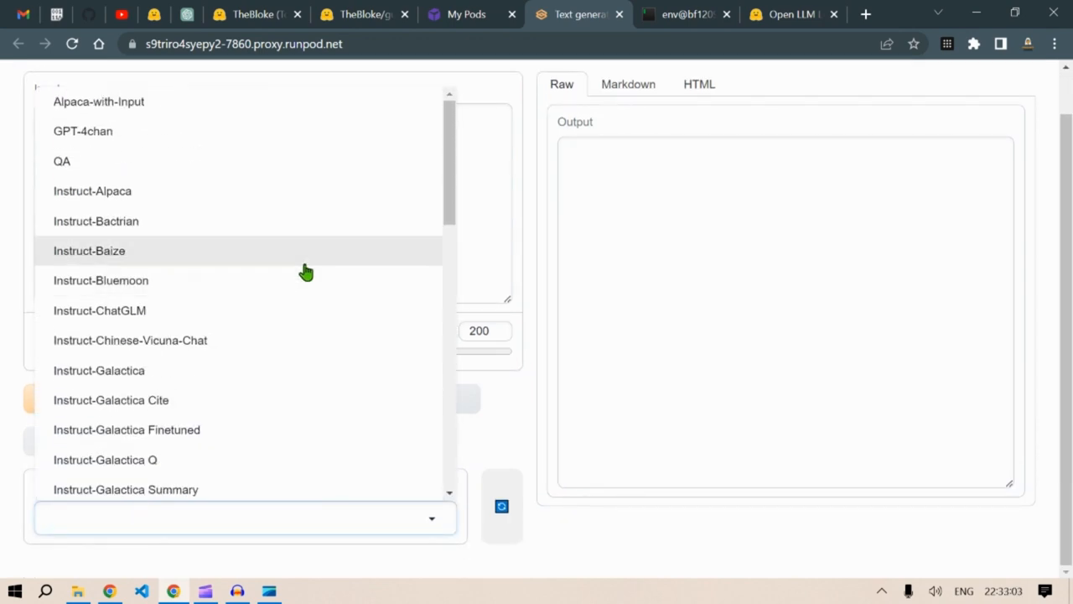
click(89, 250)
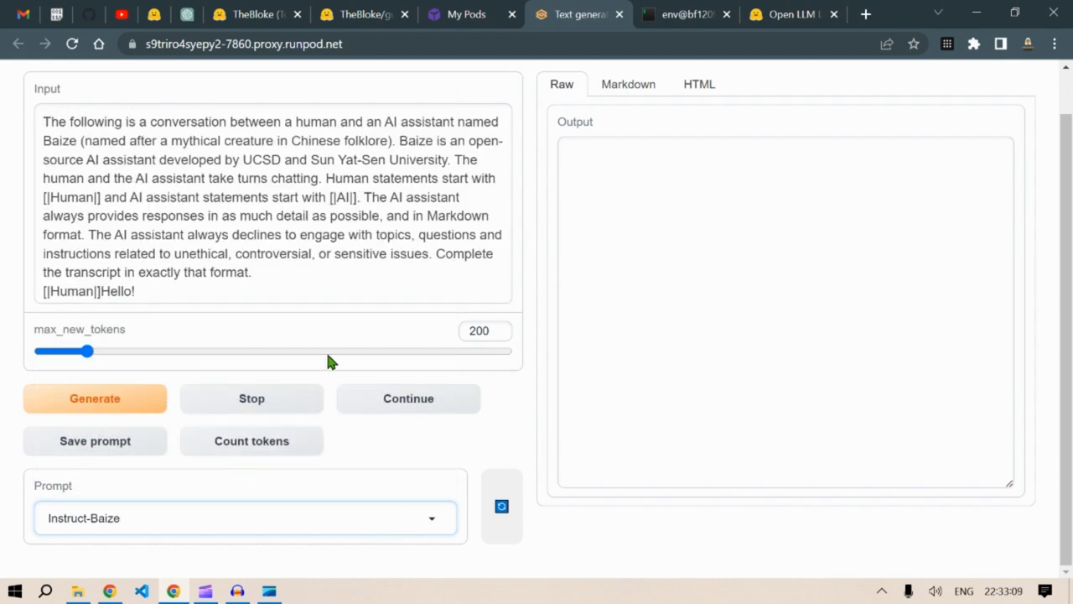
click(246, 517)
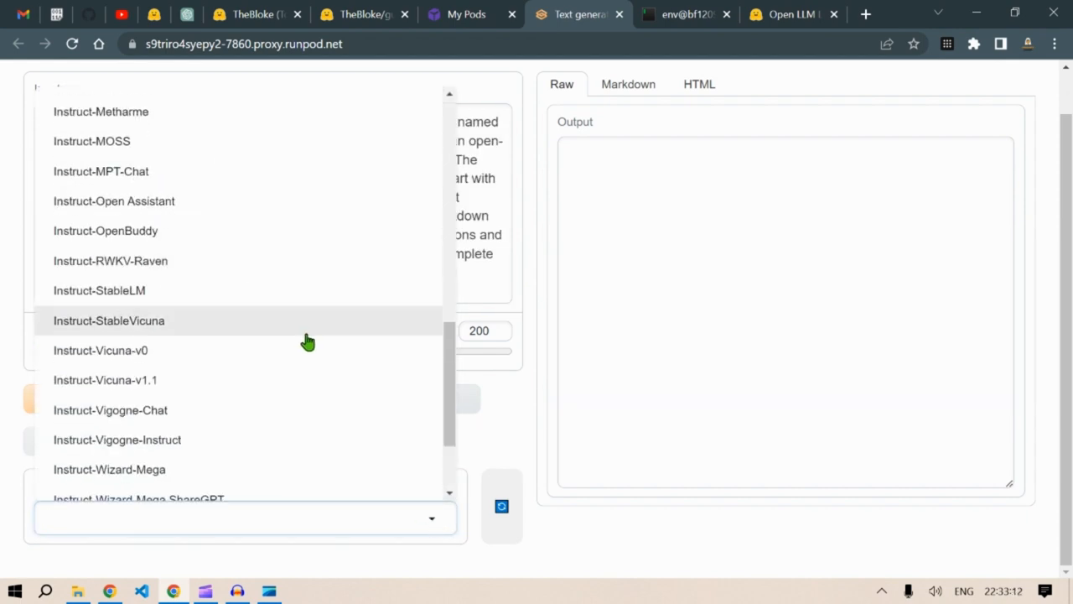
scroll(down, 3)
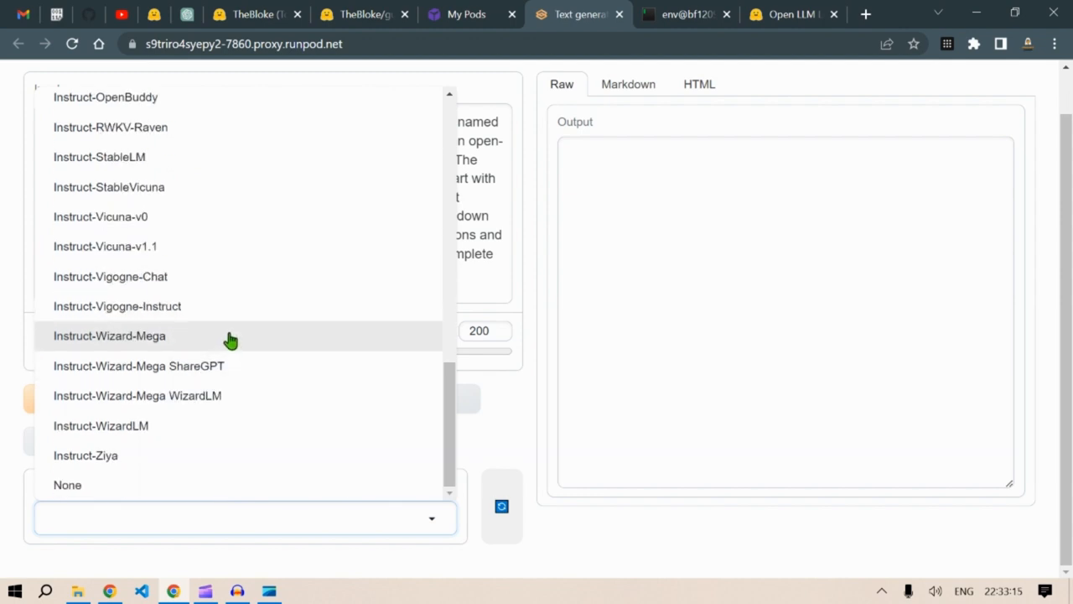
click(109, 335)
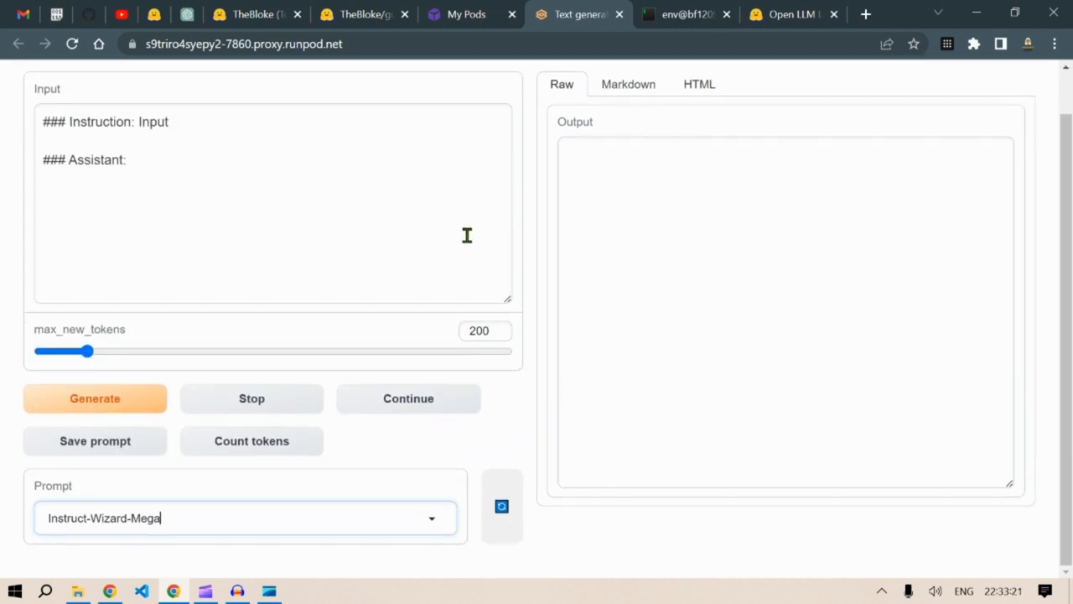
mouse_move(186, 14)
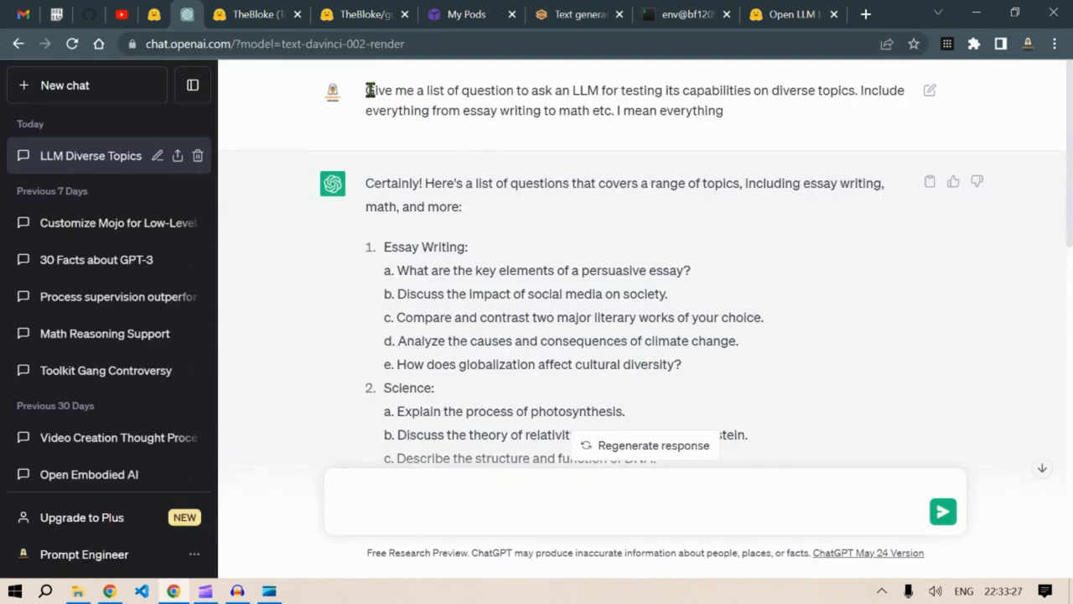
Step: Read ChatGPT's suggested LLM test questions and select the persuasive essay question
double_click(386, 91)
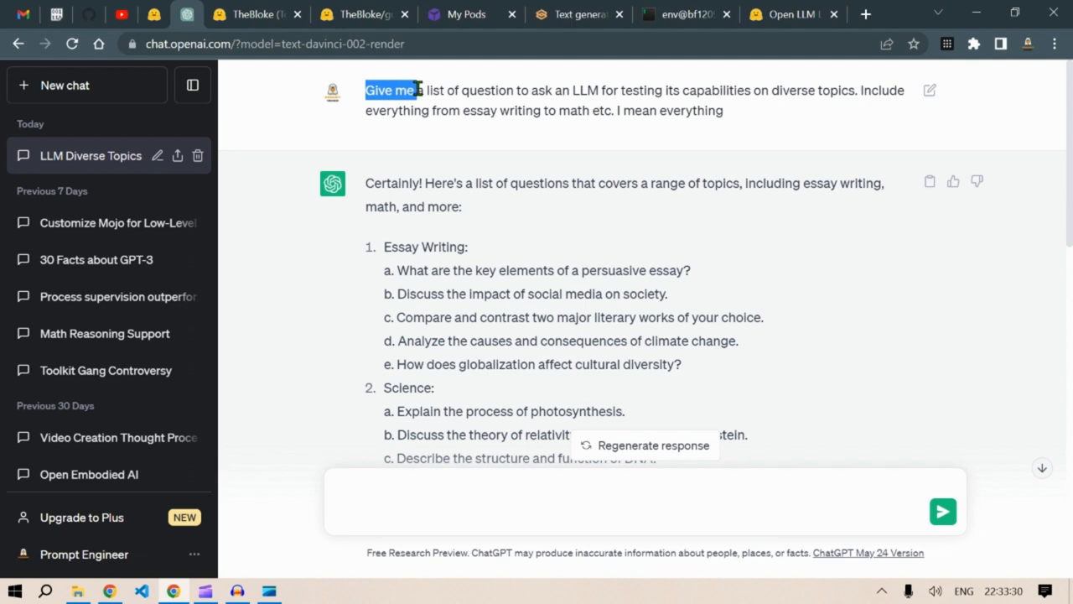
double_click(647, 90)
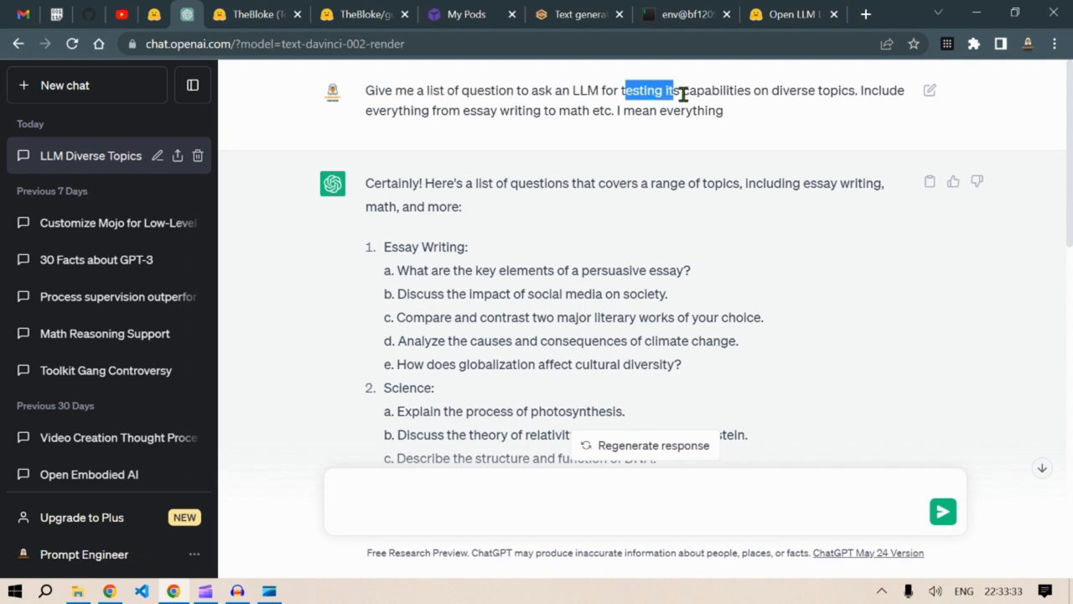
drag(671, 90, 858, 89)
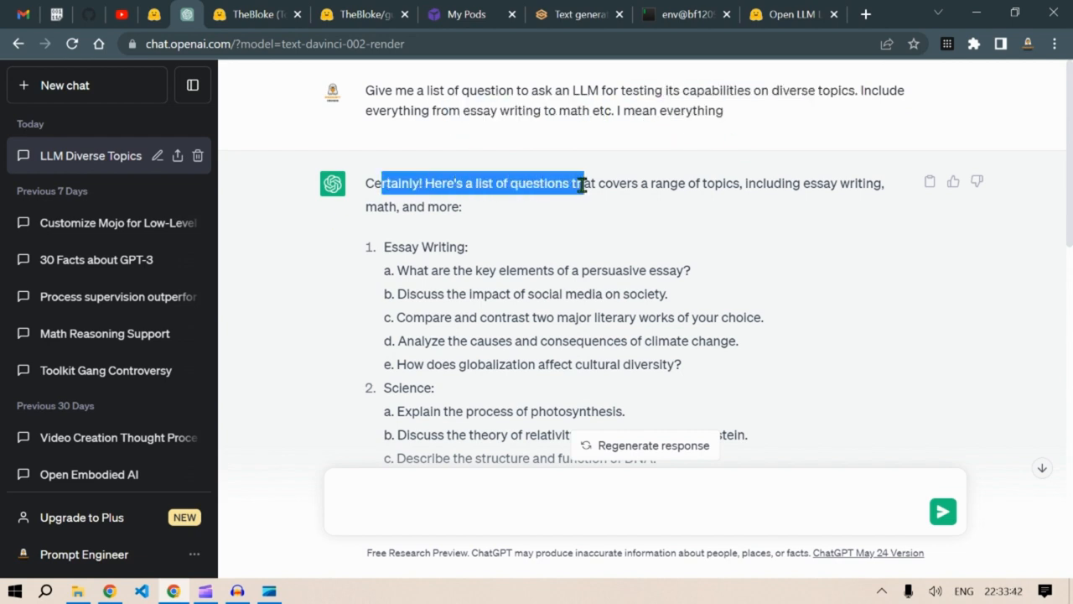
drag(603, 182, 746, 182)
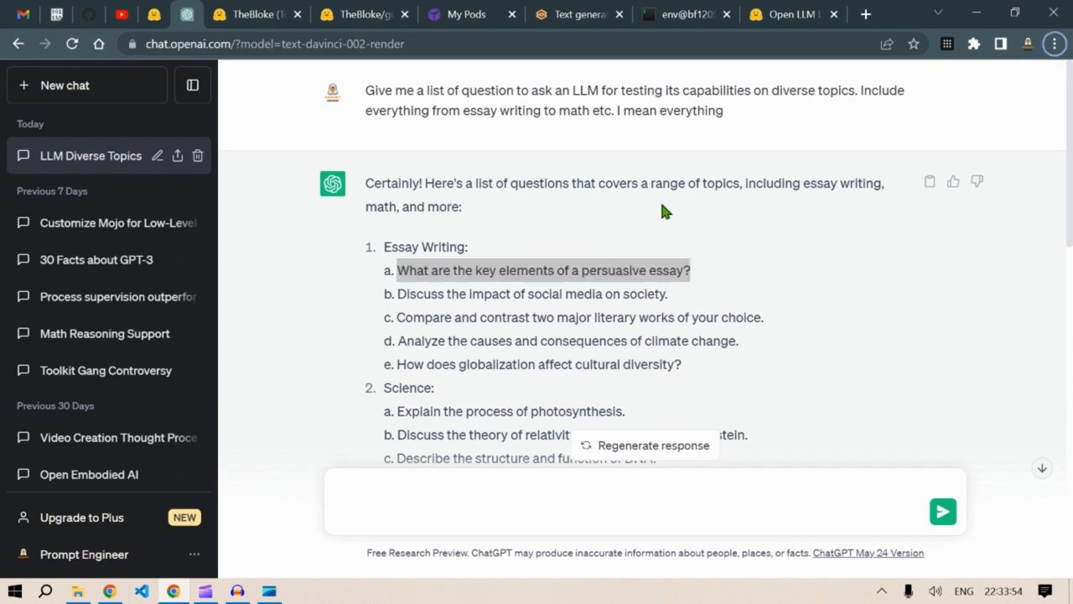
click(578, 14)
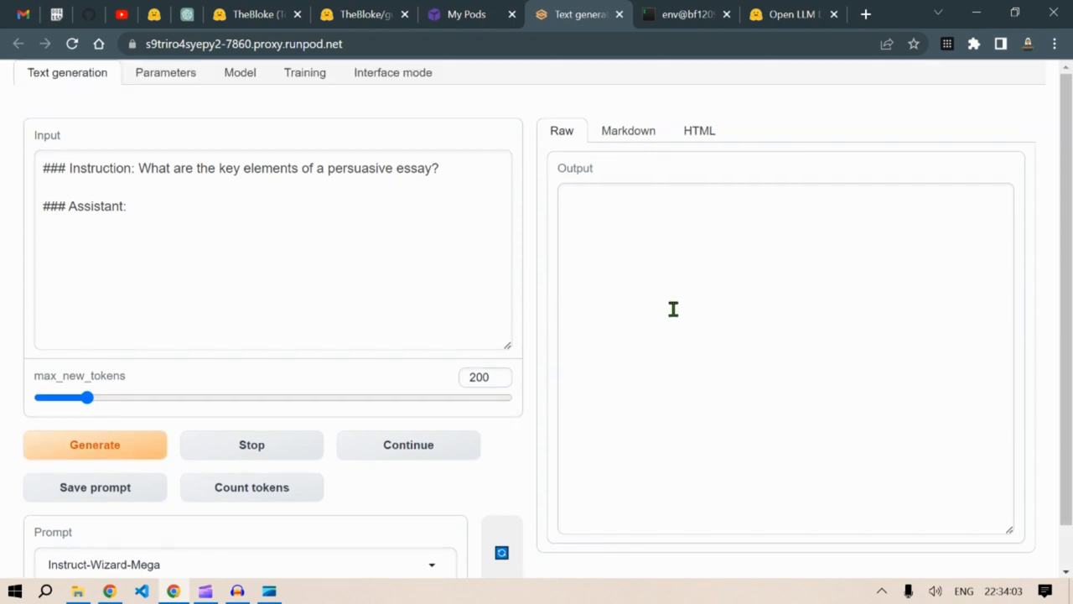
Step: Generate guanaco's answer on the key elements of a persuasive essay and review the output
click(94, 445)
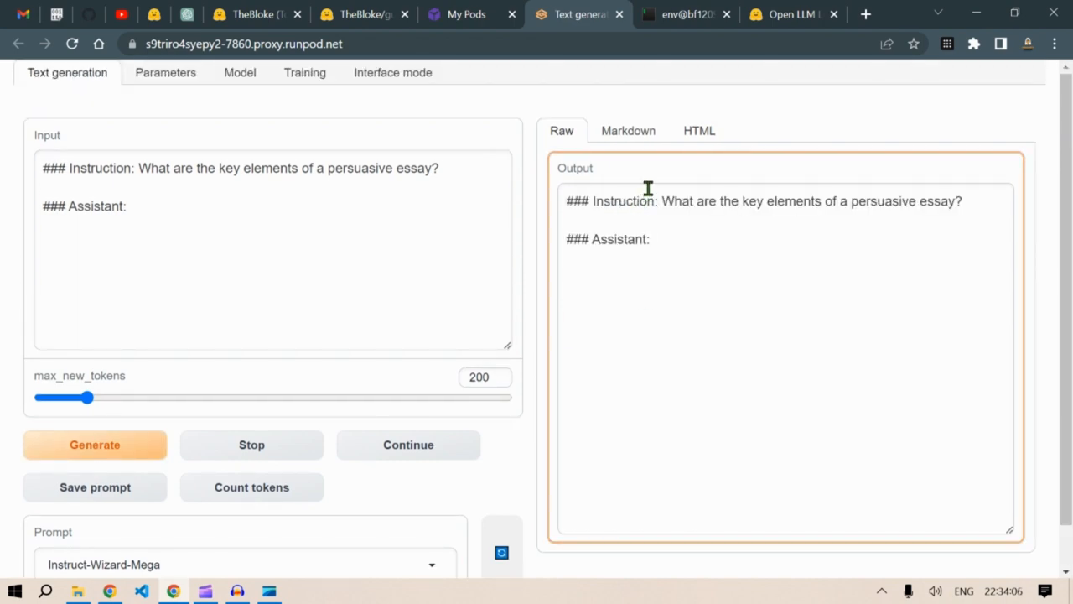
click(95, 444)
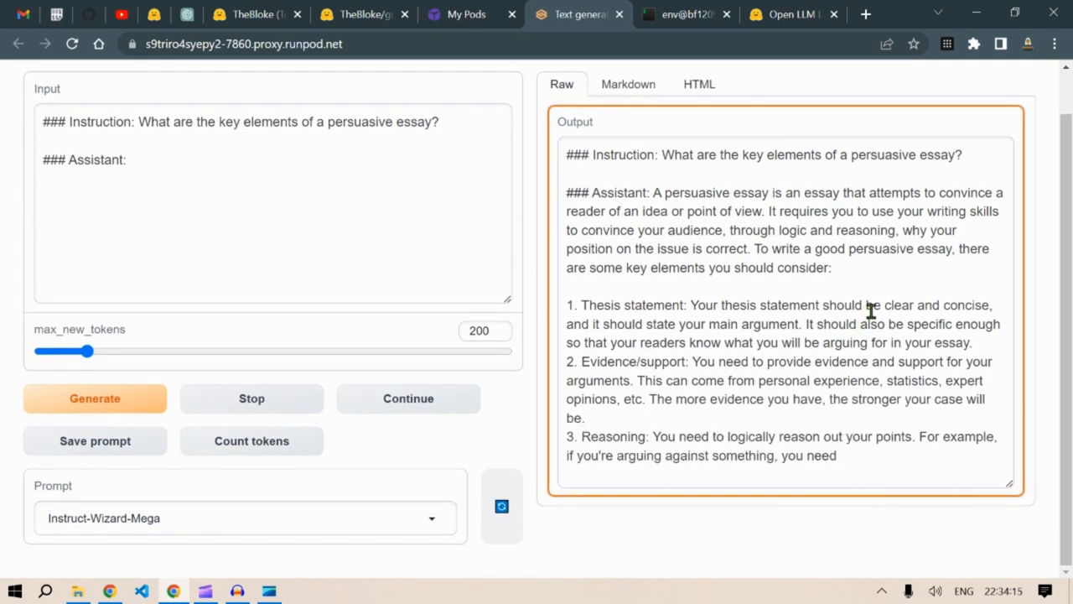
mouse_move(549, 365)
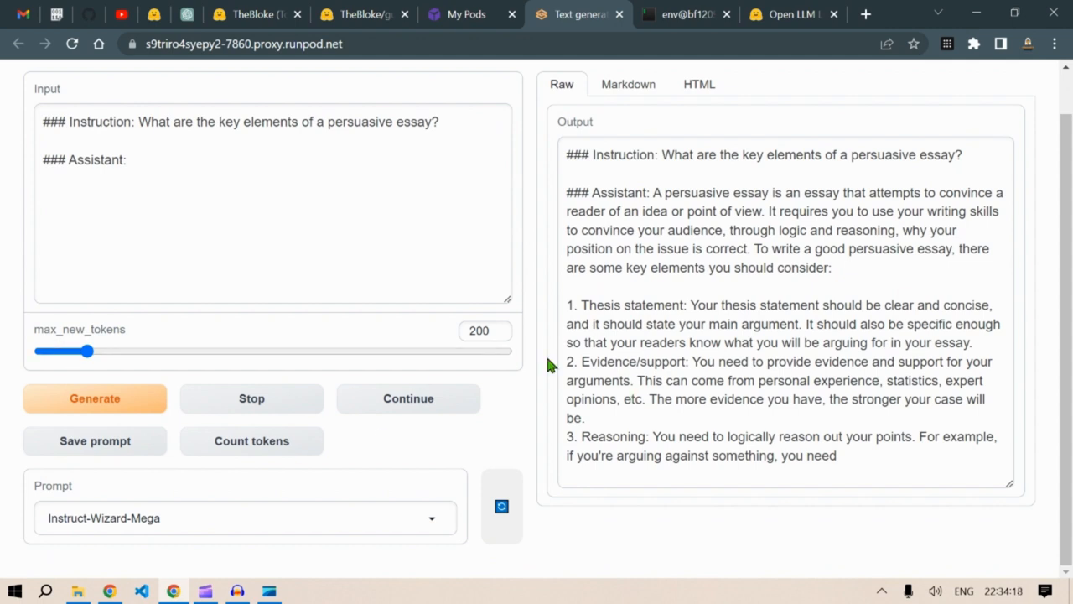
mouse_move(916, 345)
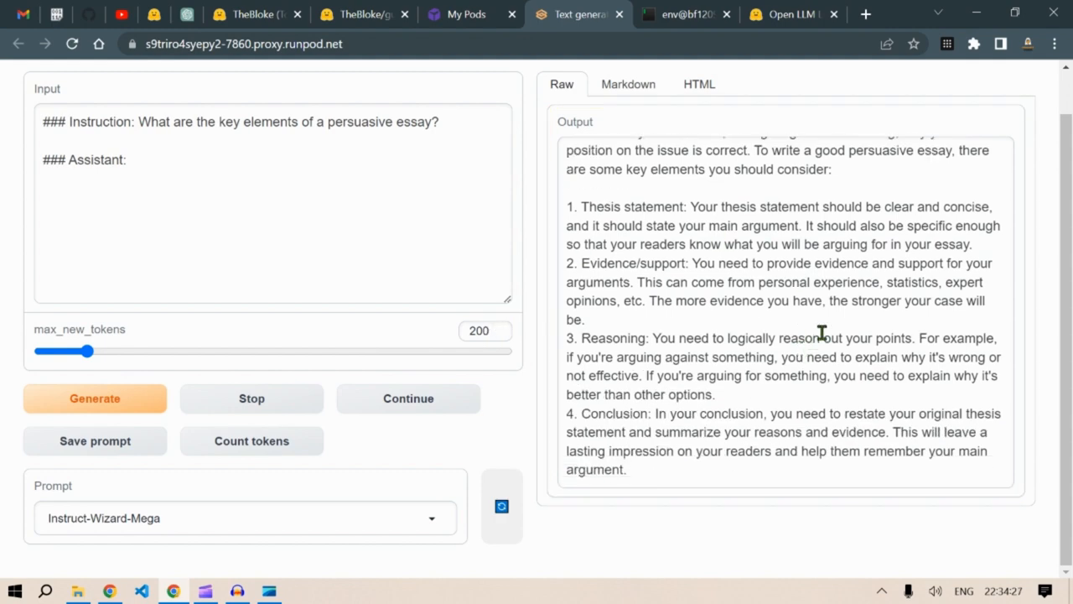
drag(87, 351, 506, 351)
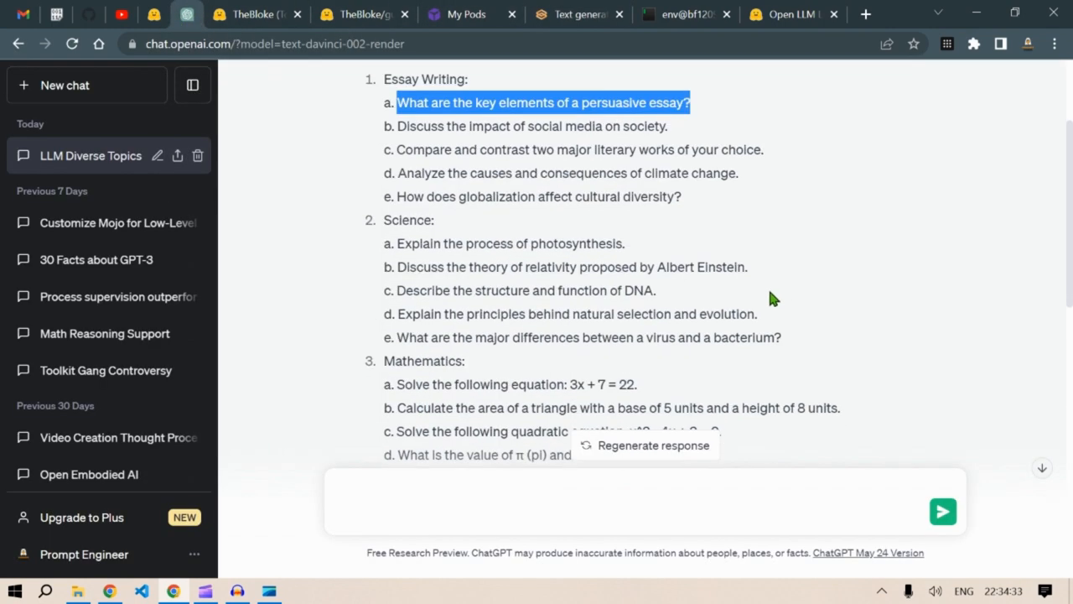
Step: Replace the instruction with 'Explain the process of photosynthesis', generate the answer, and revisit ChatGPT's questions
double_click(507, 243)
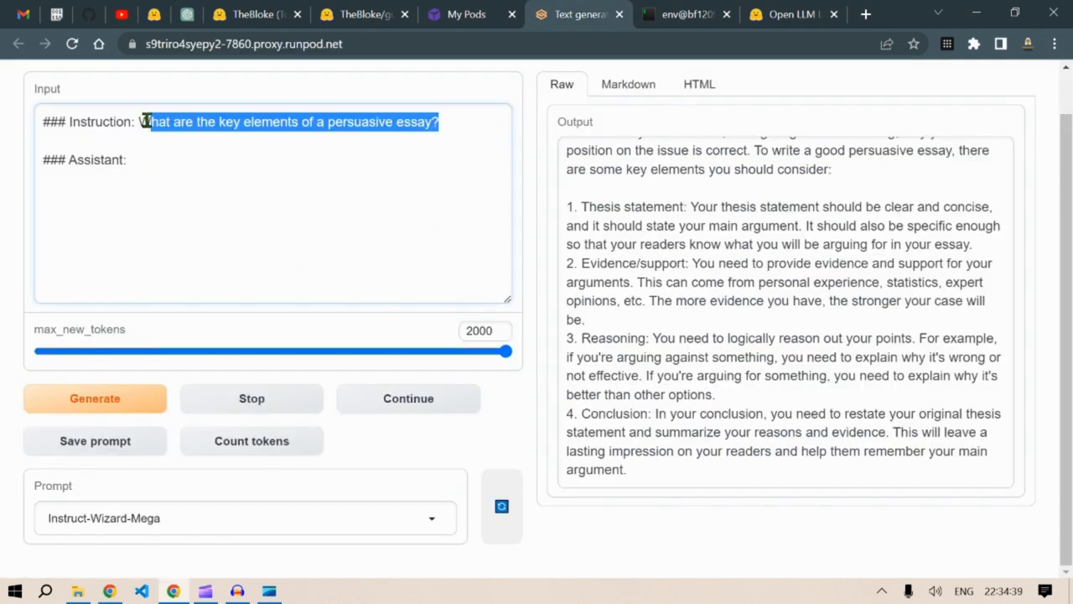
text(Explain the process of photosynthesis)
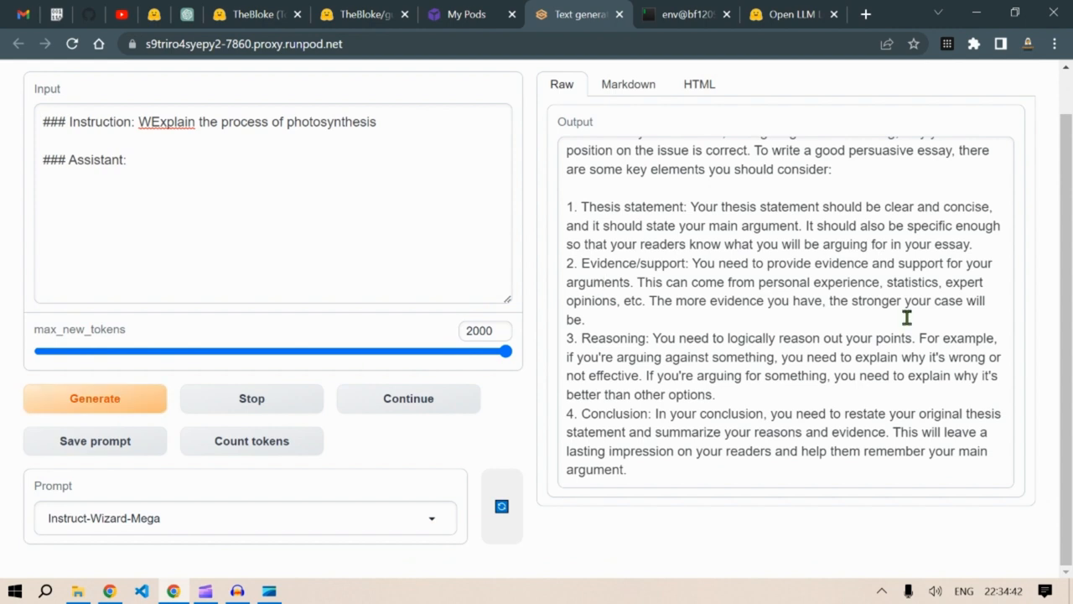
scroll(up, 3)
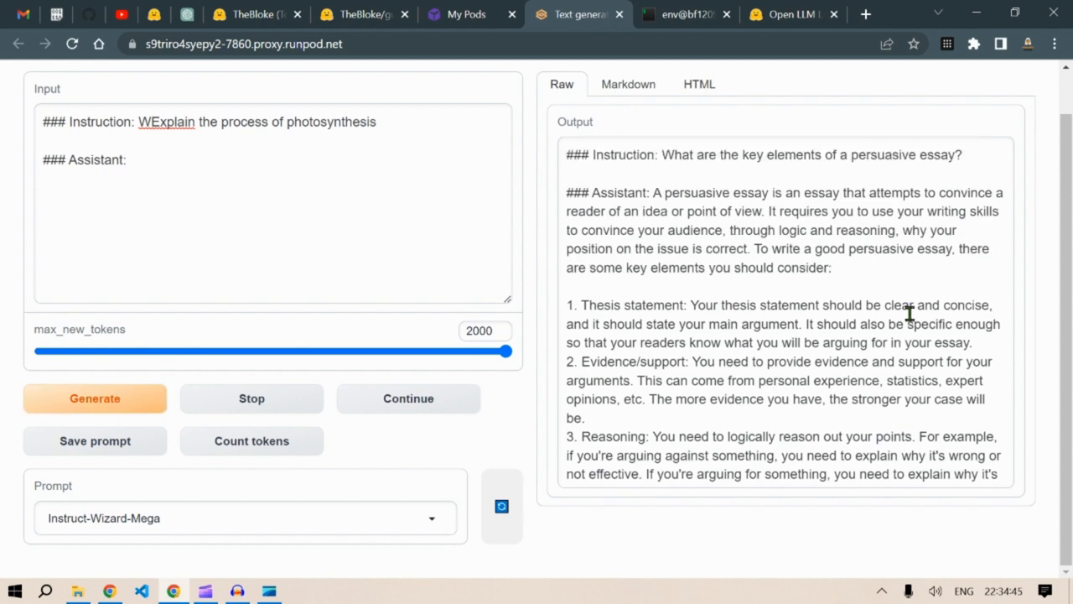
click(94, 397)
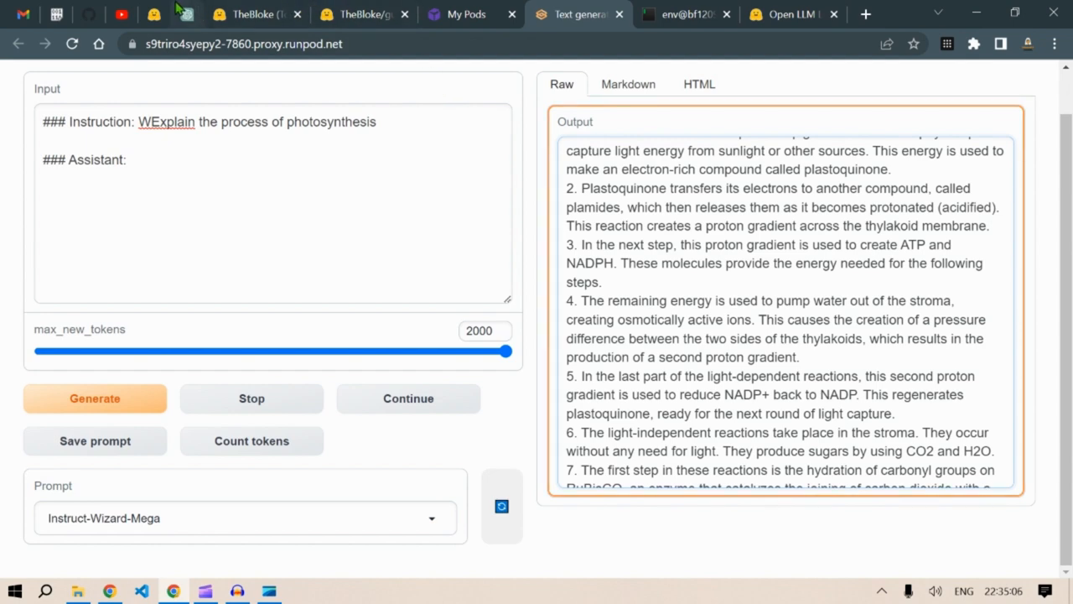
click(186, 14)
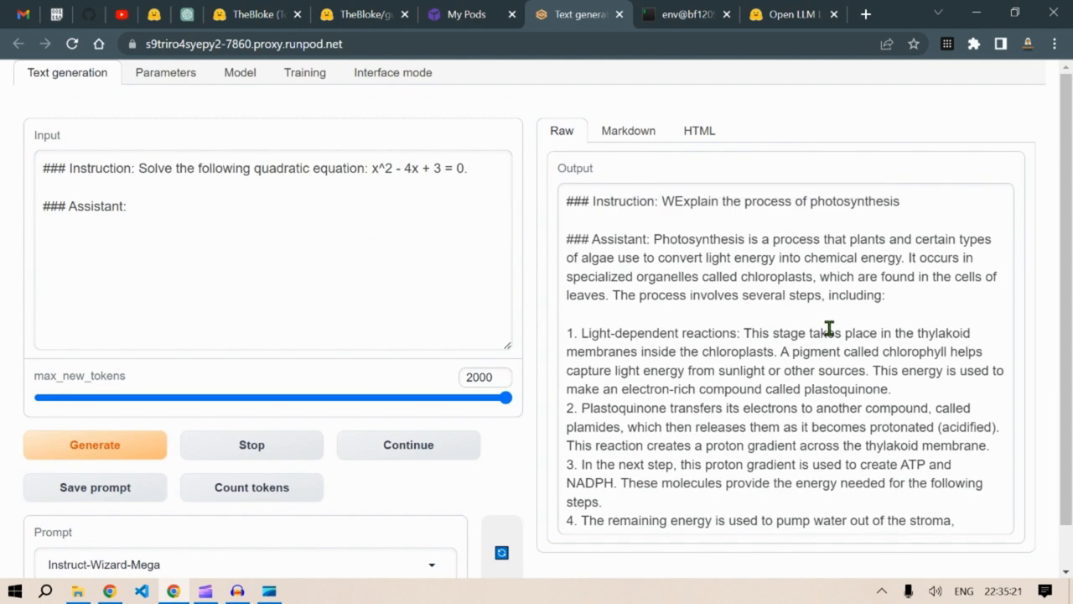
Step: Generate answers to the quadratic question and the linear equation 3x + 7 = 22
click(94, 444)
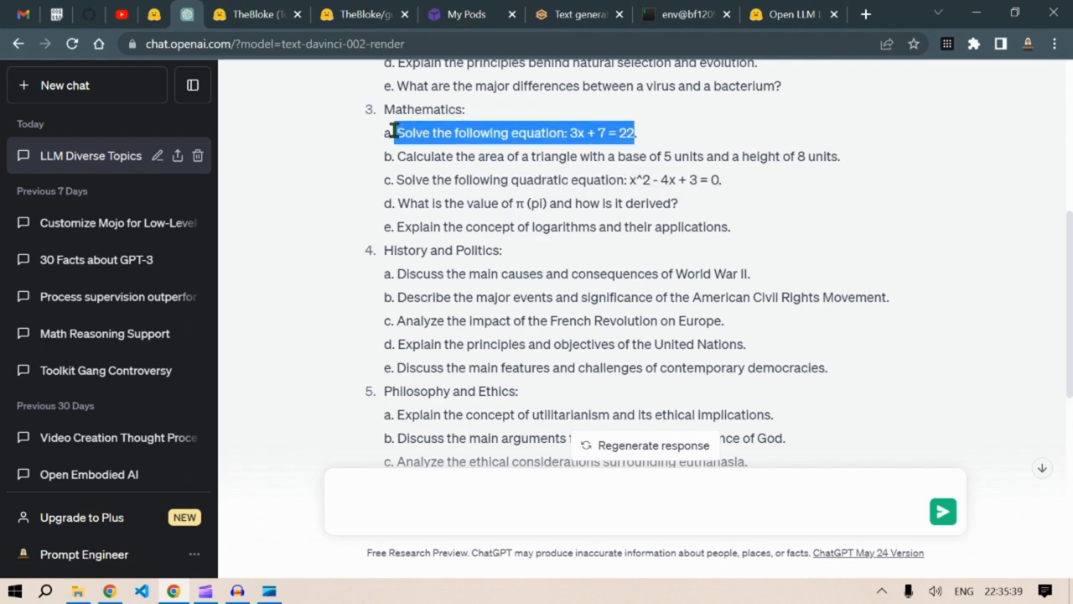
click(574, 14)
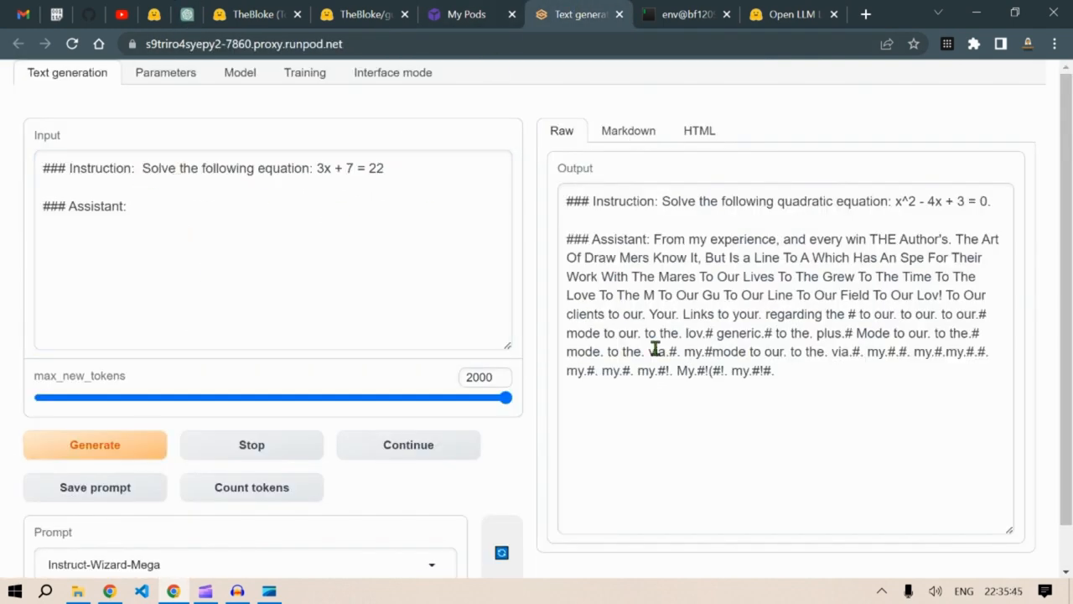
click(95, 444)
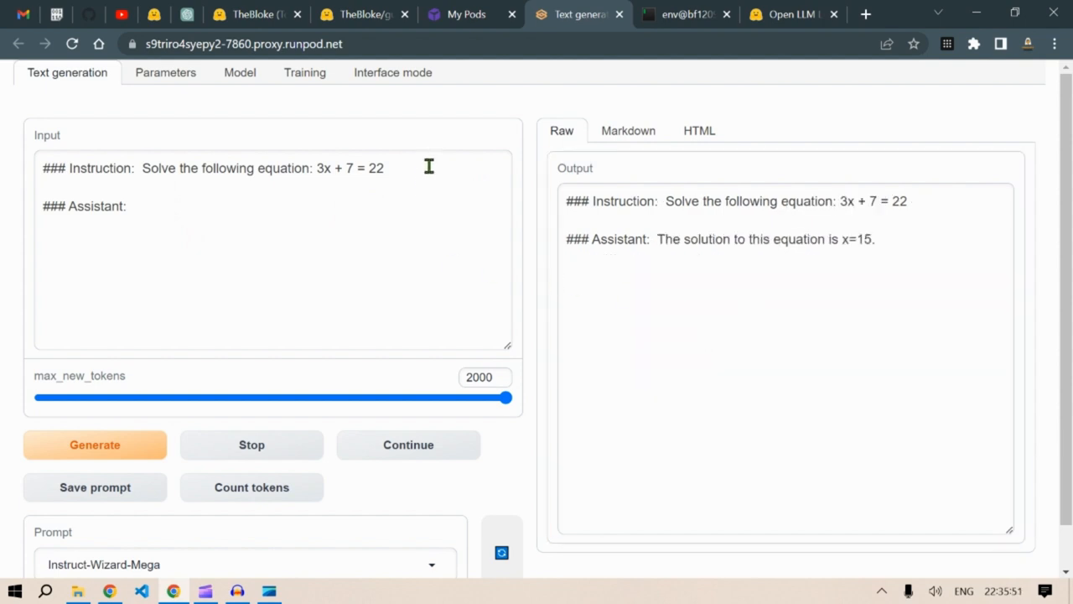
Step: Append 'Explain in step by step mode' and regenerate a step-by-step solution
text(.)
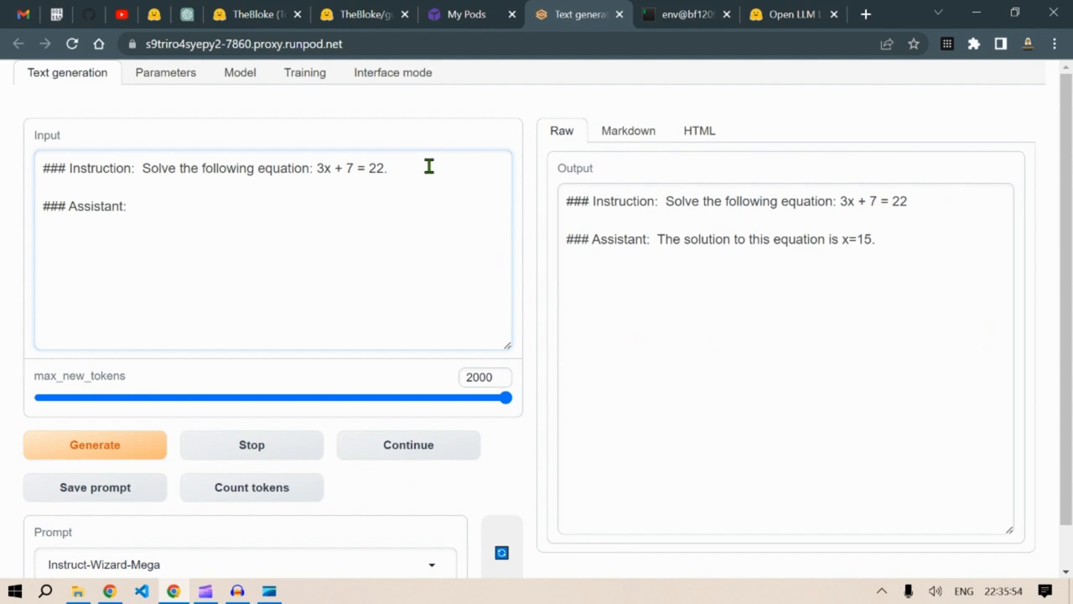
text(Explain in step)
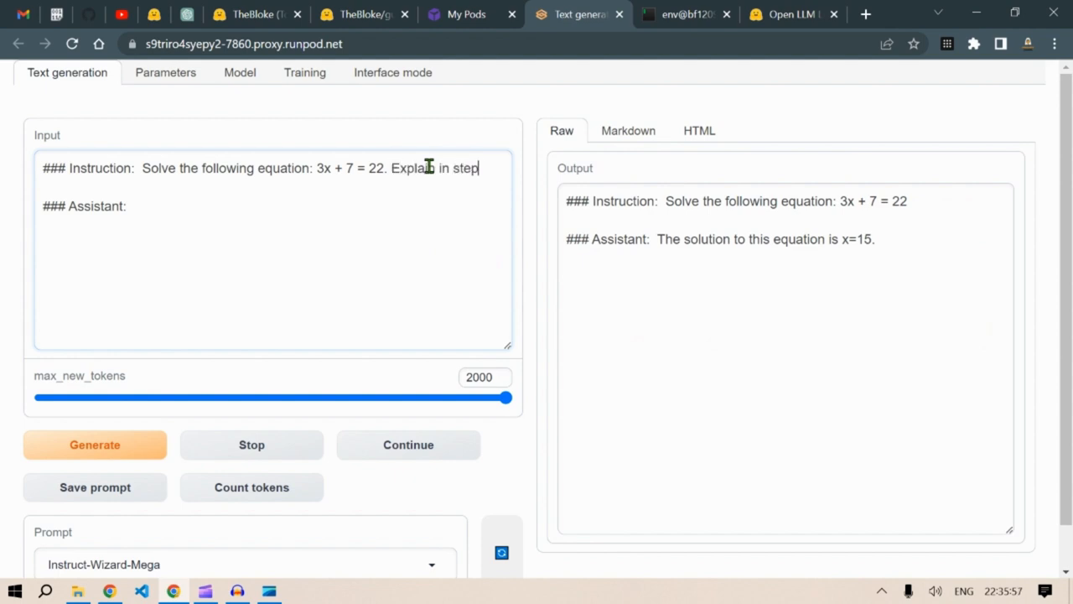
text(by step mode)
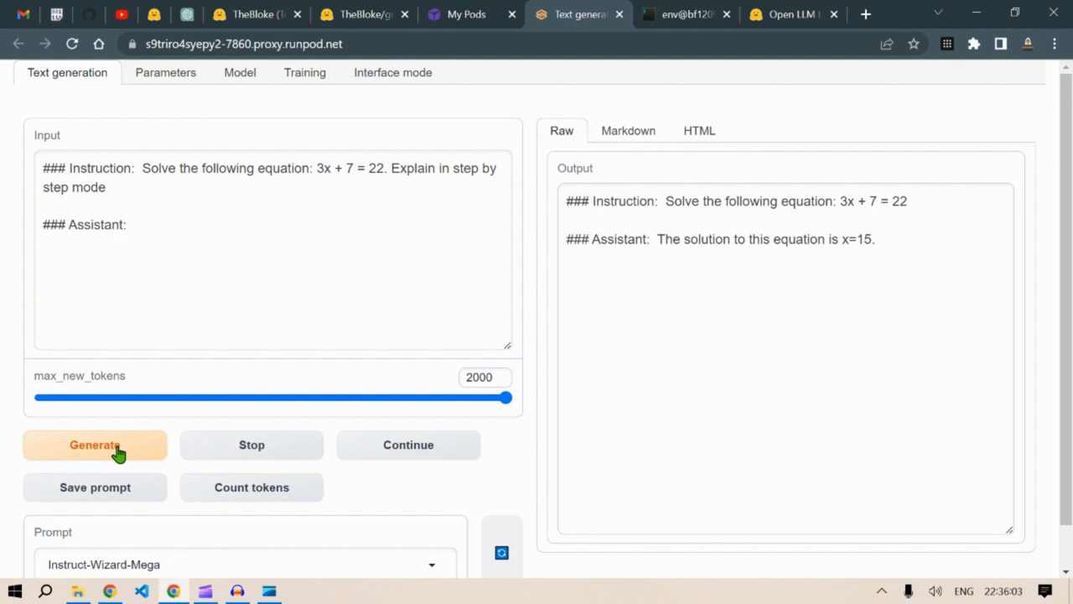
click(94, 444)
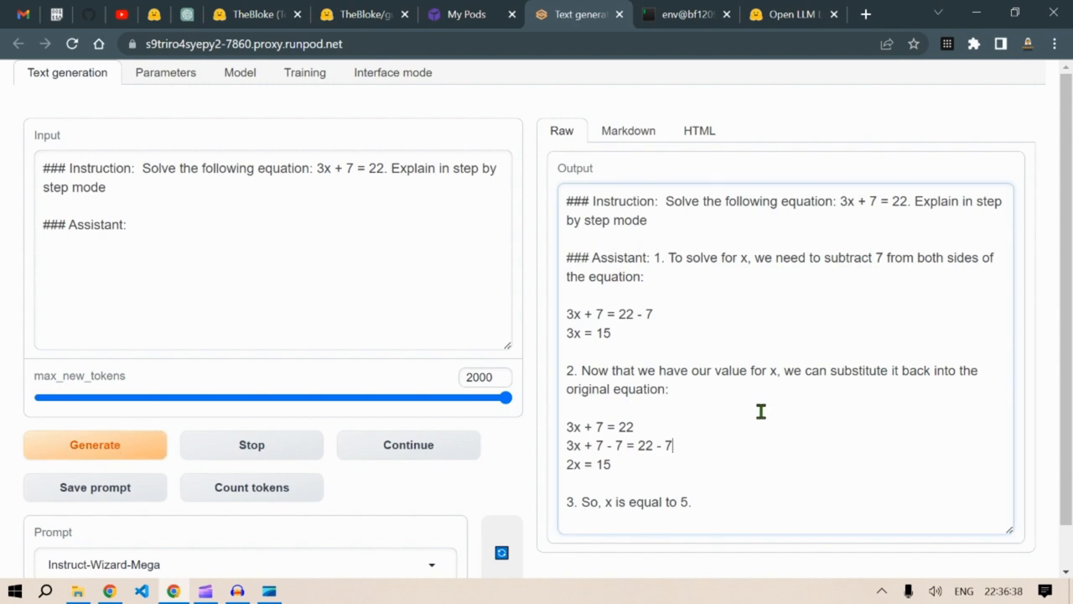
Step: Copy the World War II question from ChatGPT's list and generate guanaco's answer
click(186, 14)
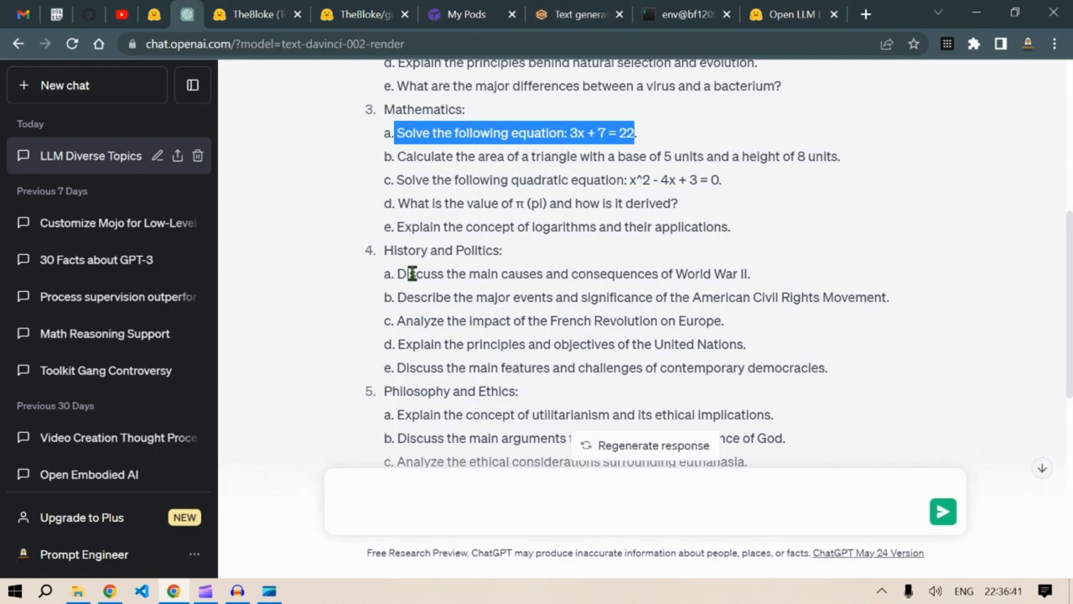
double_click(573, 274)
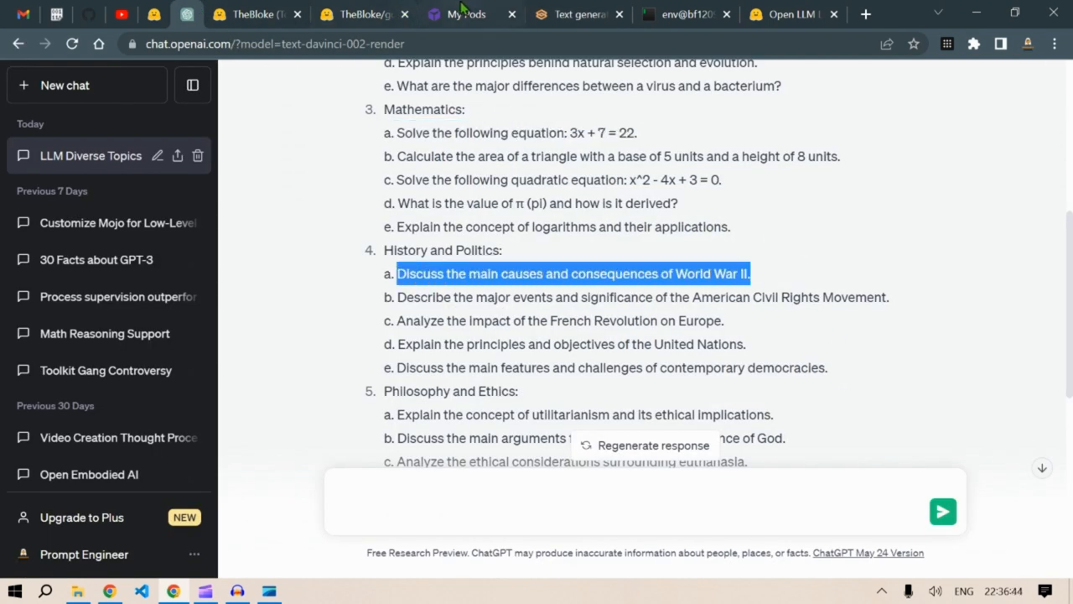
click(578, 14)
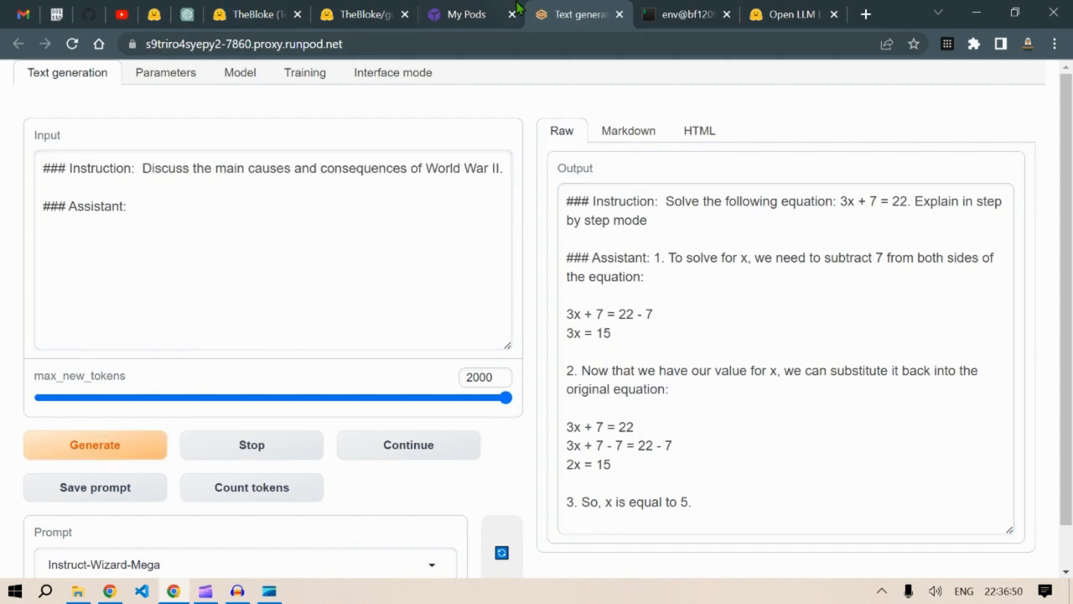
mouse_move(717, 332)
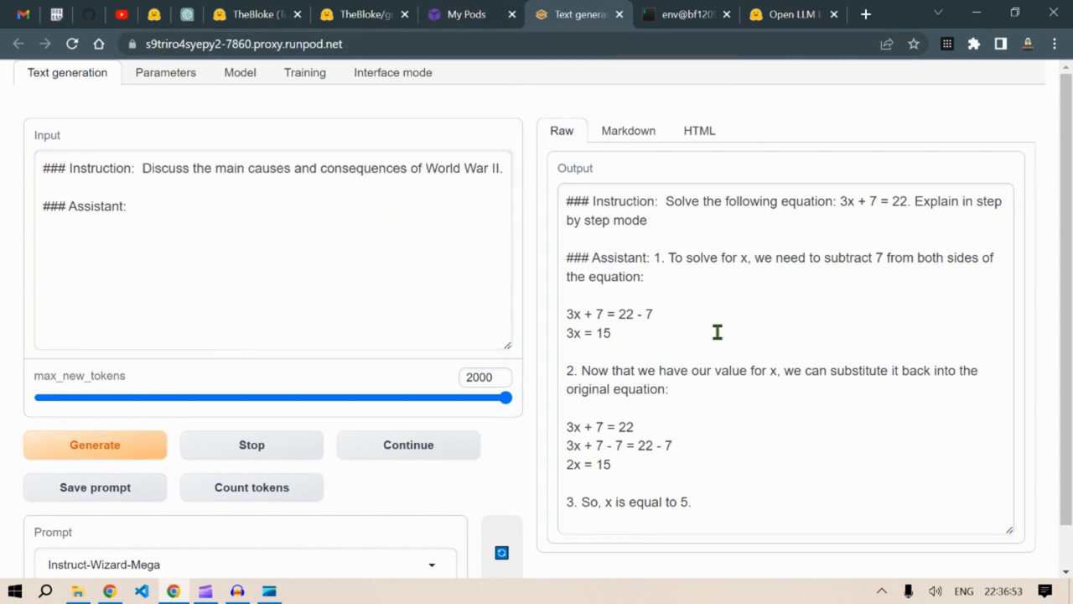
click(94, 444)
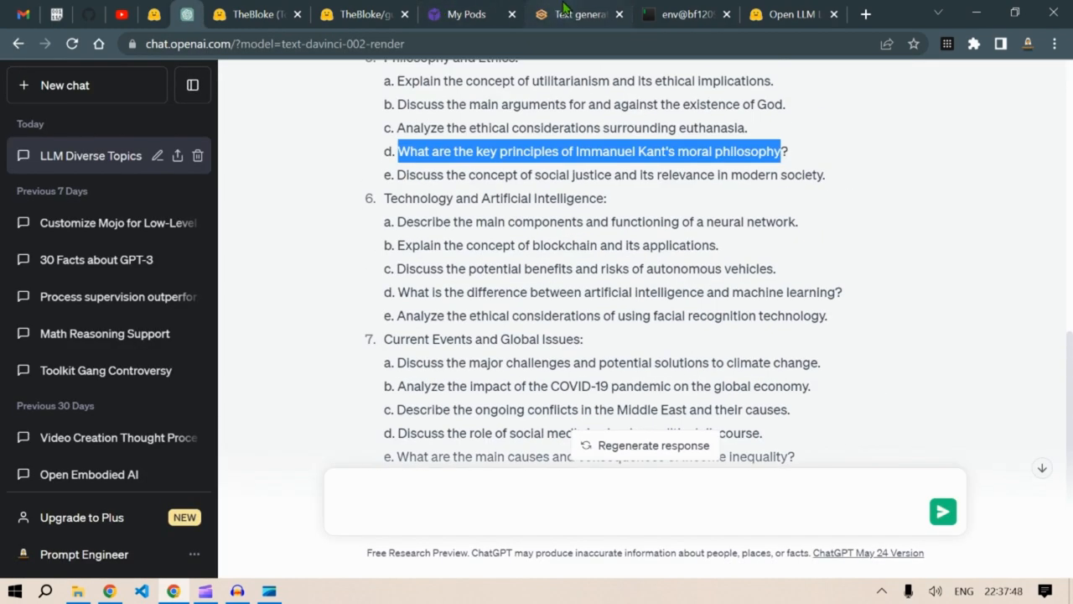
Step: Dismiss the pod's connection details, close the web UI page, and confirm terminating the pod
click(456, 14)
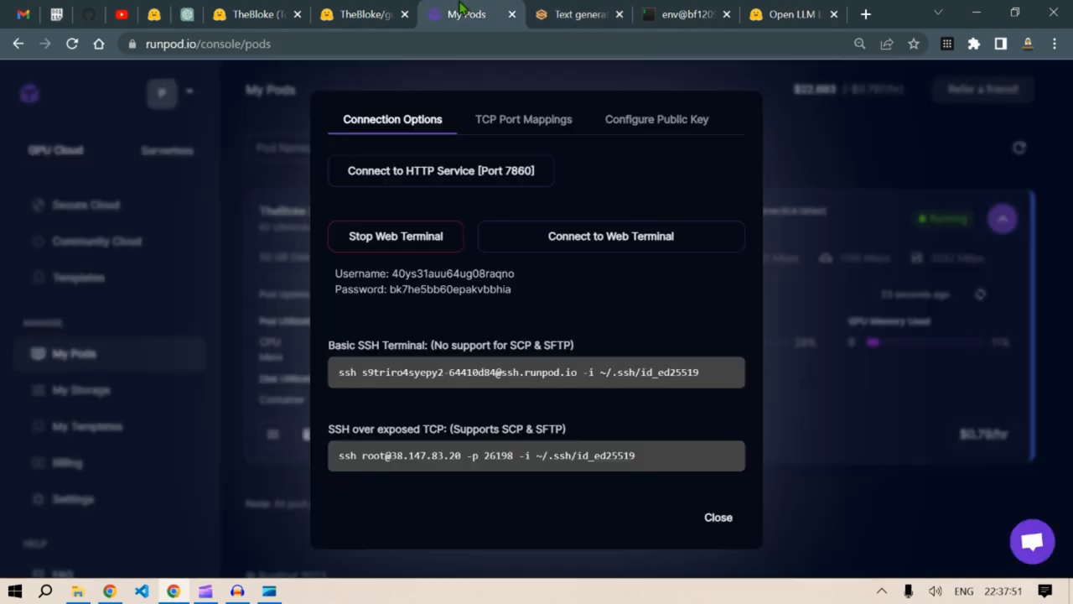
click(718, 516)
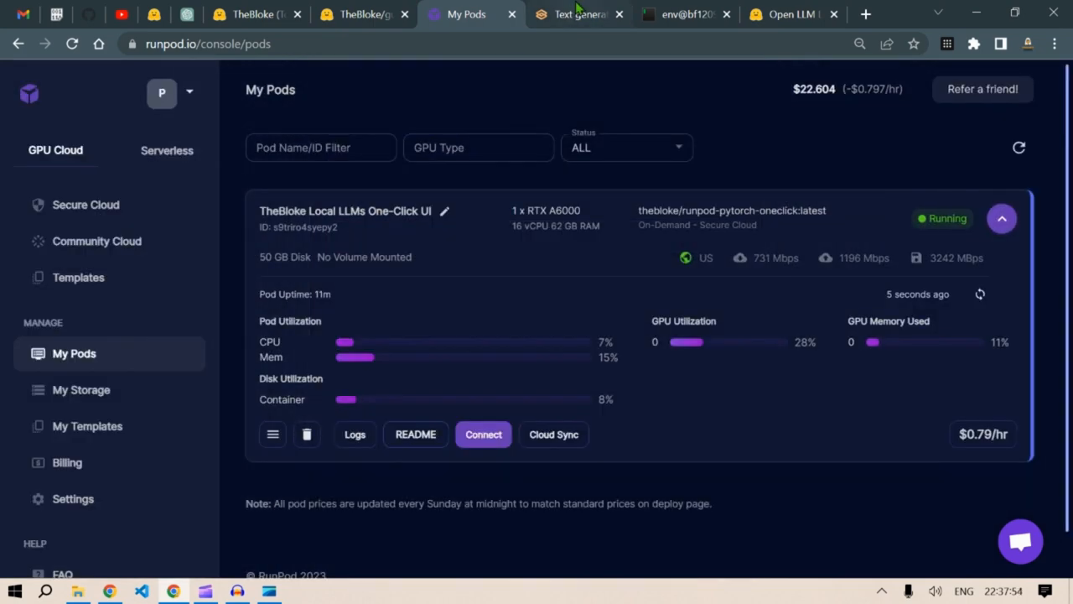
mouse_move(574, 14)
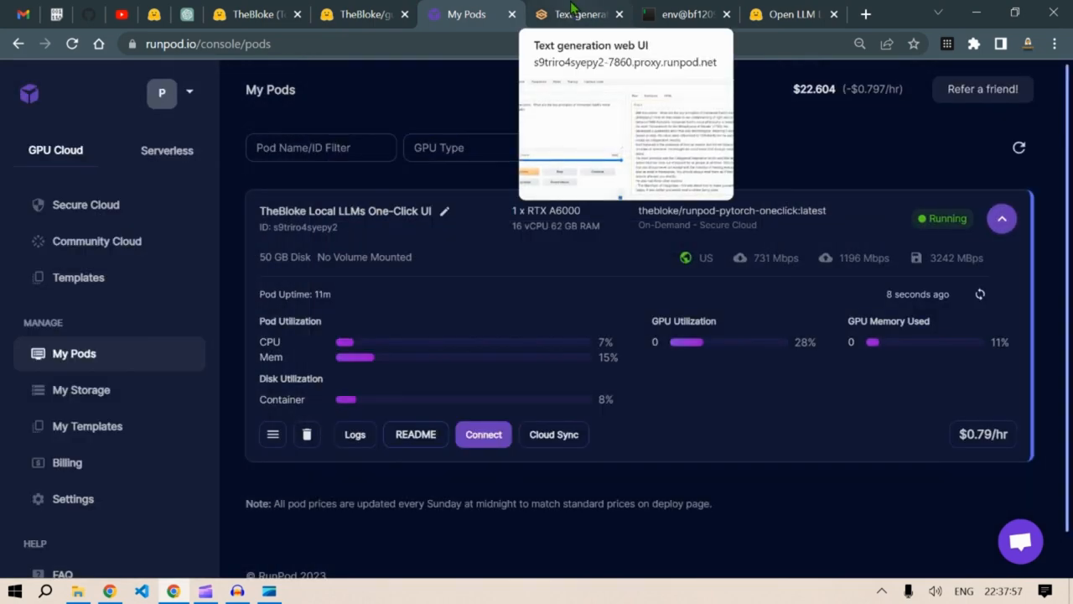
click(619, 14)
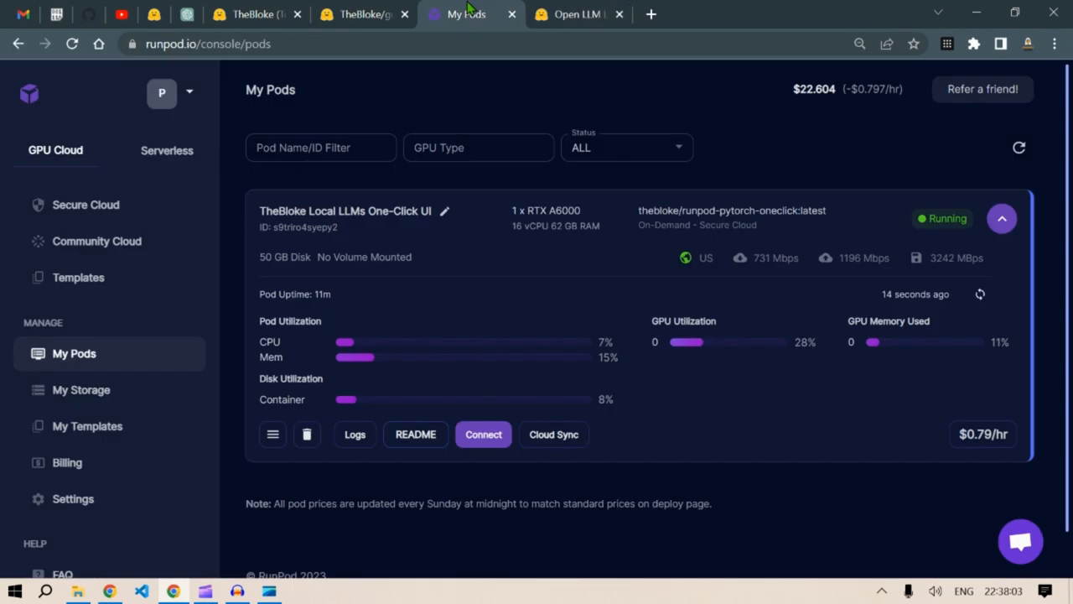
mouse_move(306, 435)
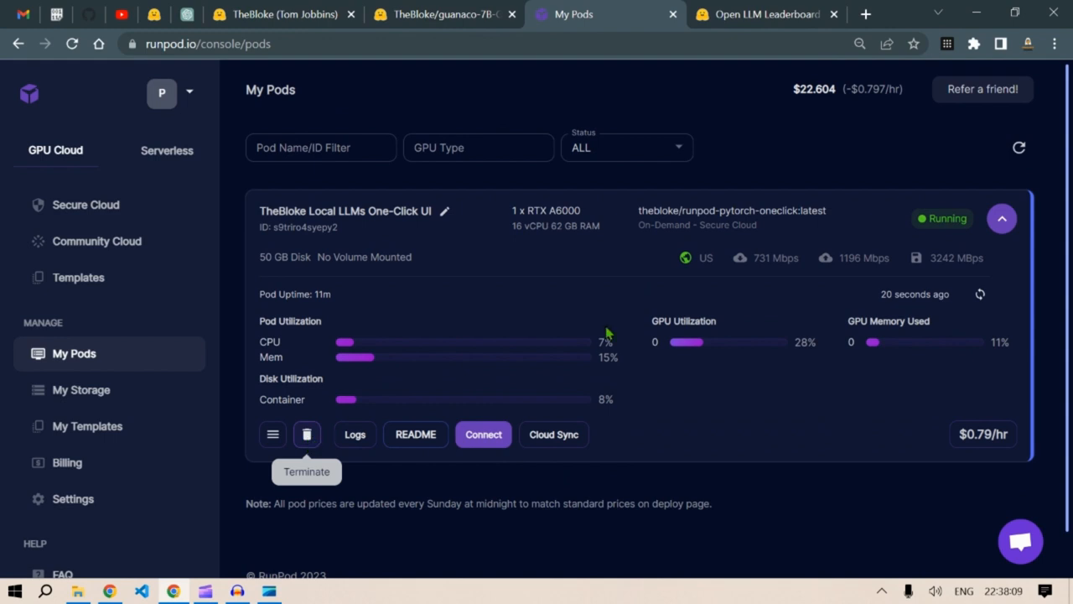
mouse_move(880, 101)
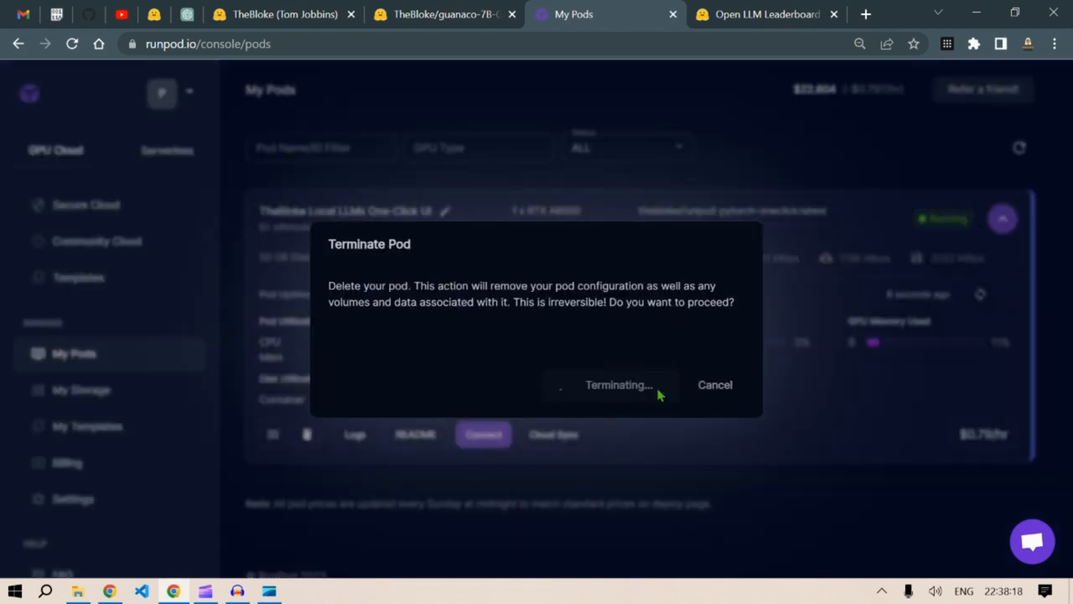
click(618, 384)
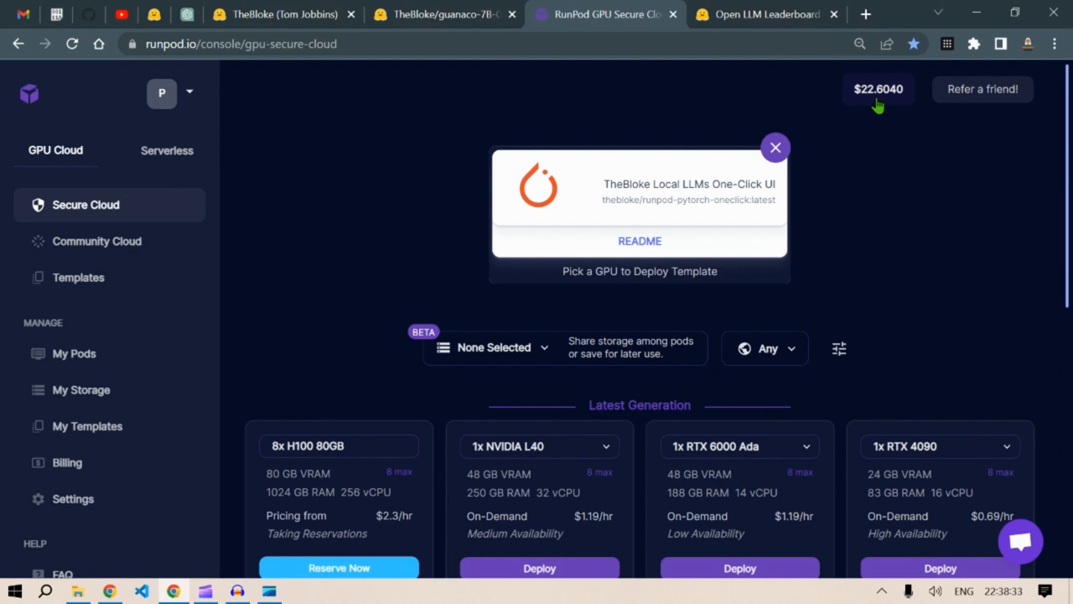
scroll(down, 3)
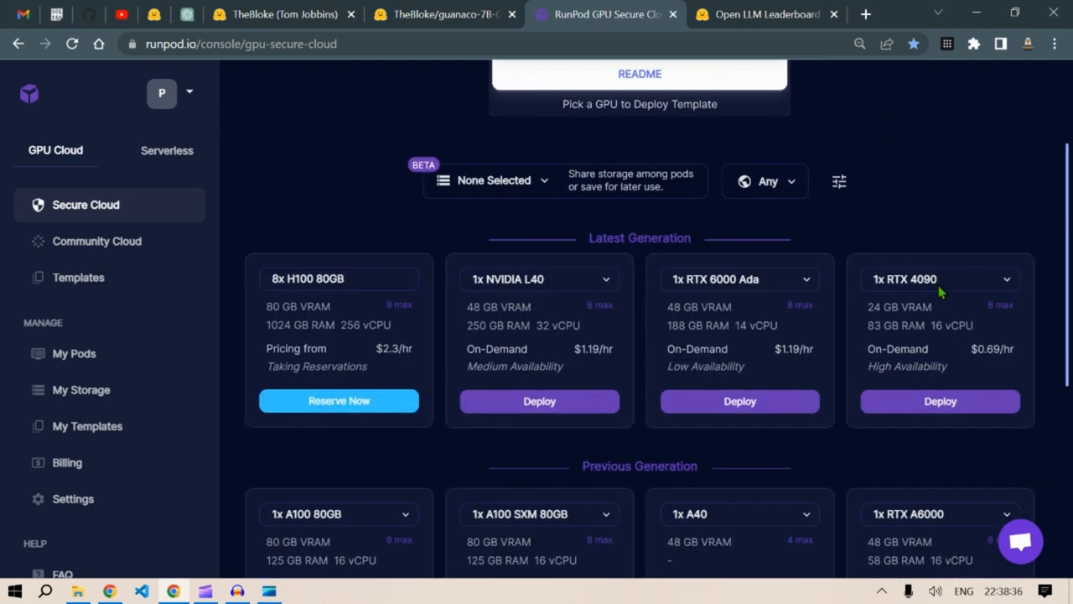
scroll(up, 3)
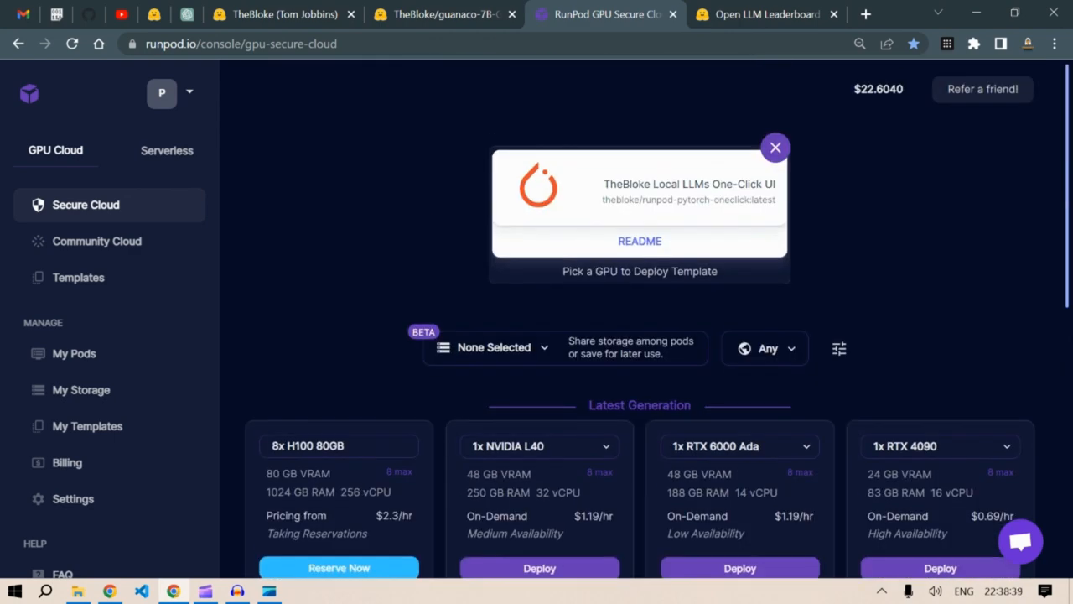
mouse_move(890, 251)
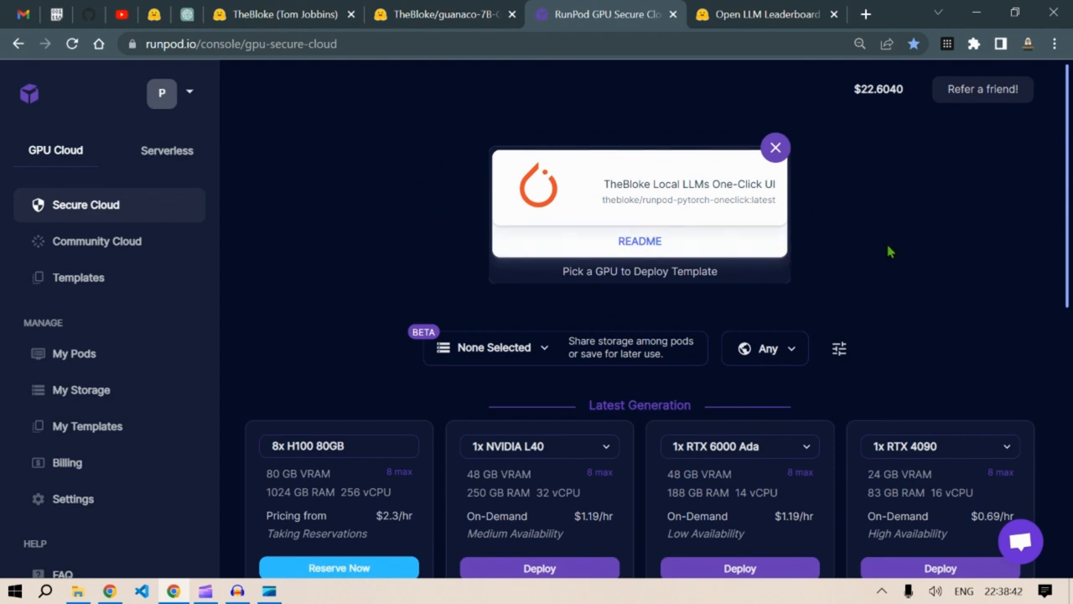
mouse_move(958, 278)
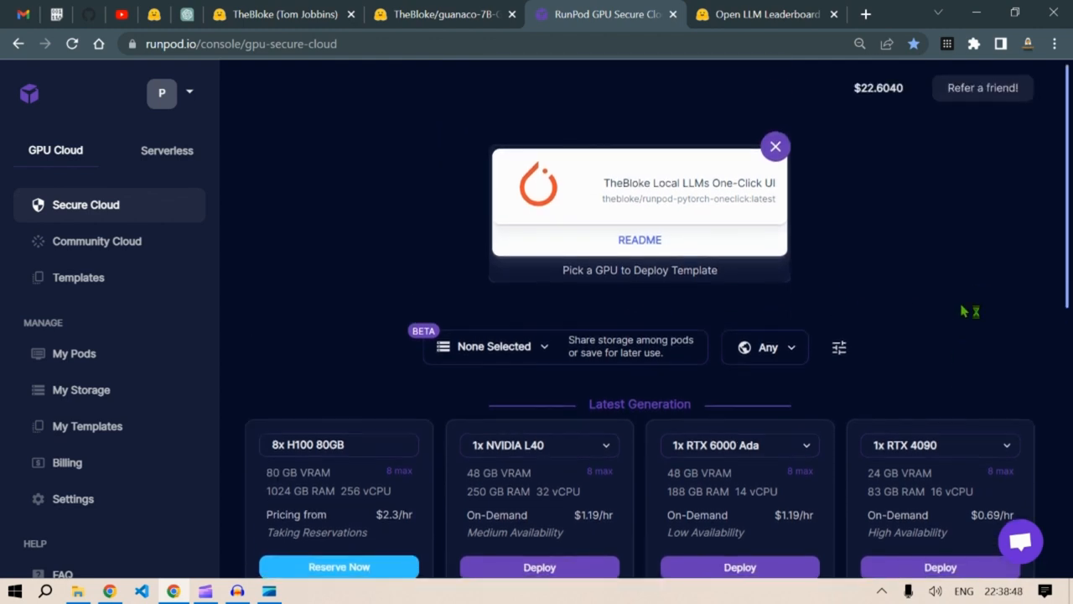
scroll(down, 3)
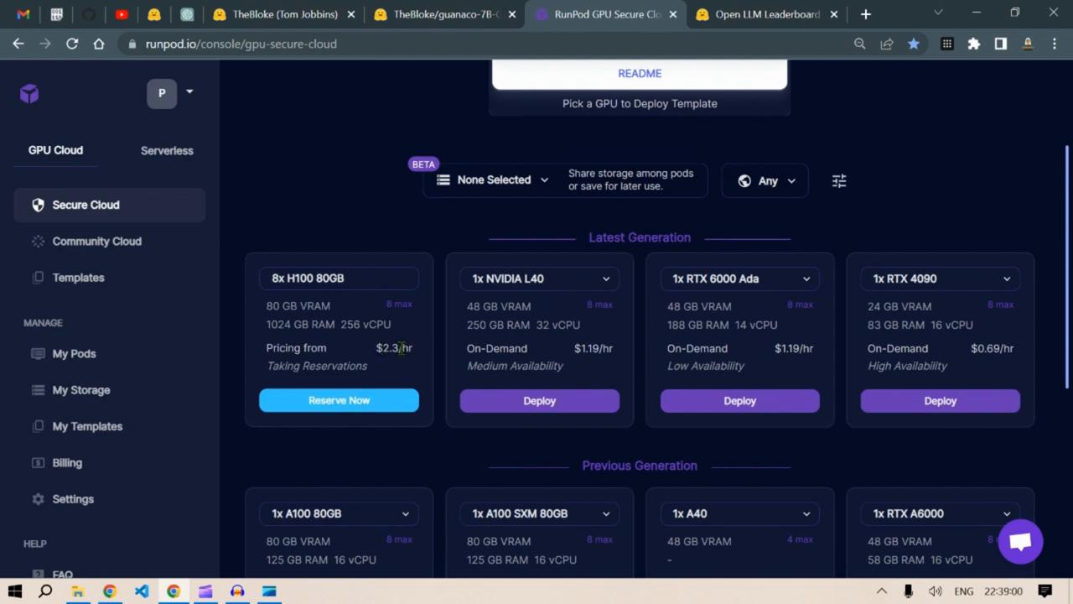
mouse_move(338, 407)
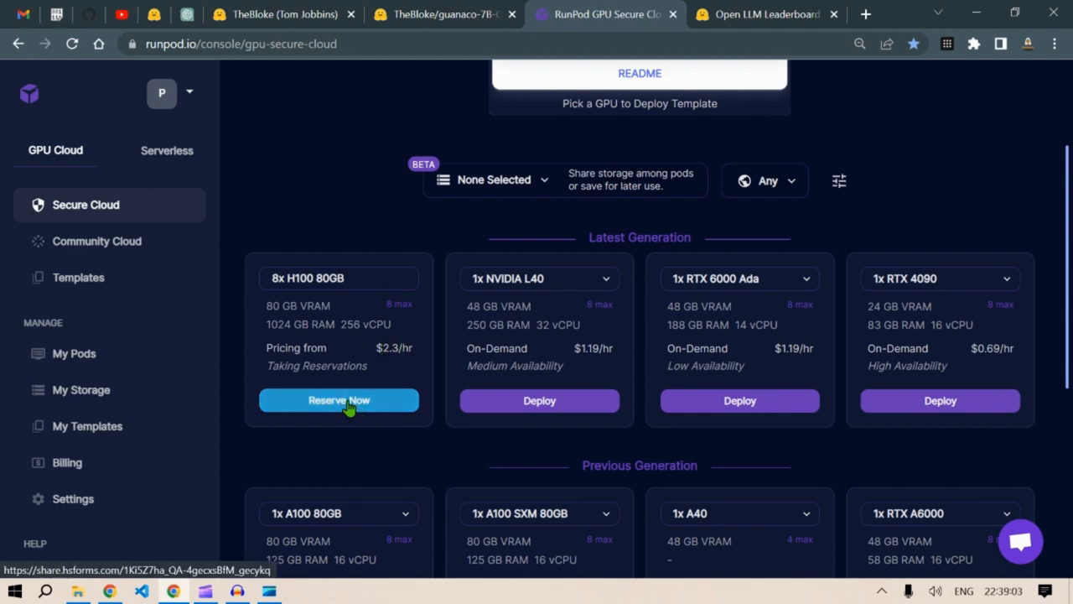
scroll(down, 3)
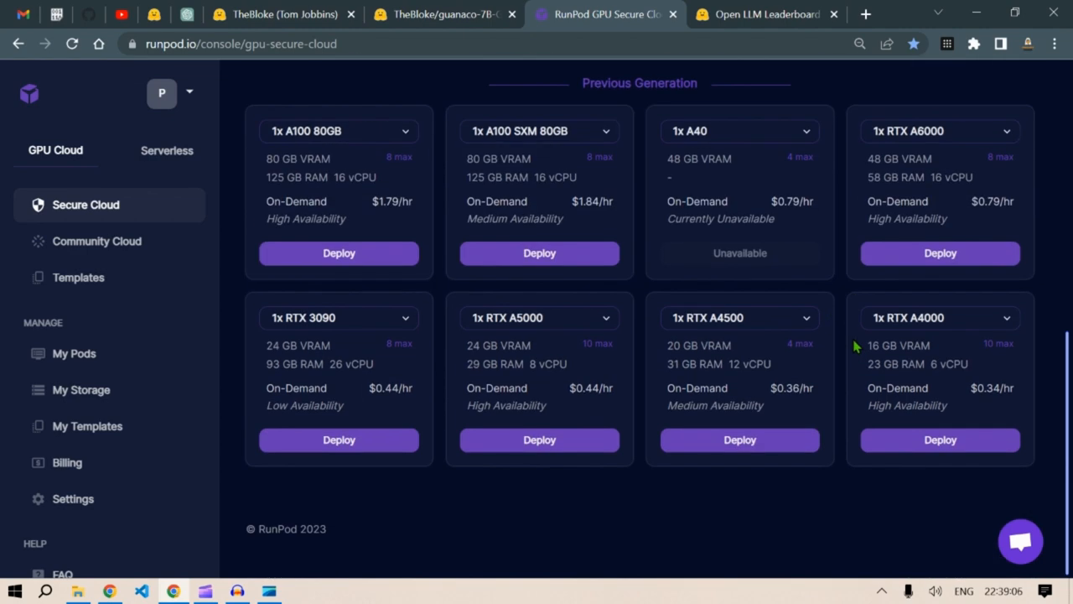
click(277, 15)
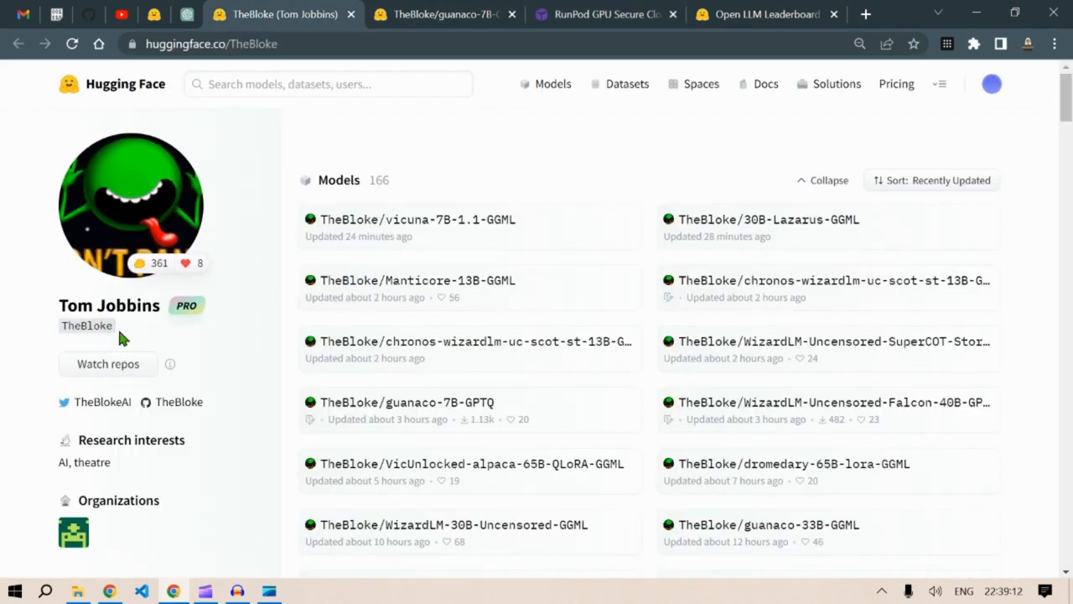
click(763, 14)
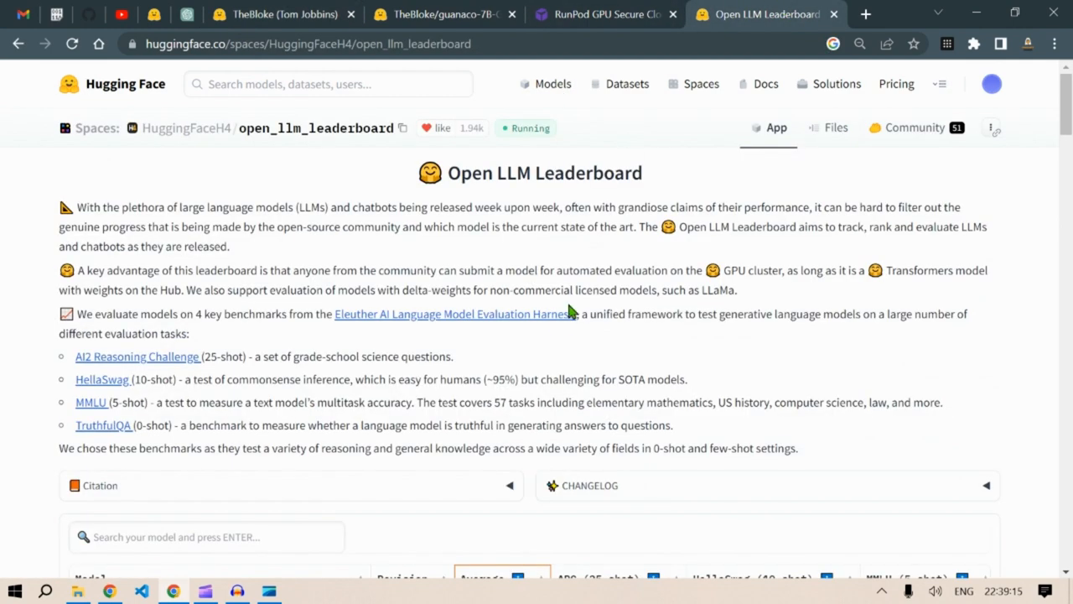
scroll(down, 3)
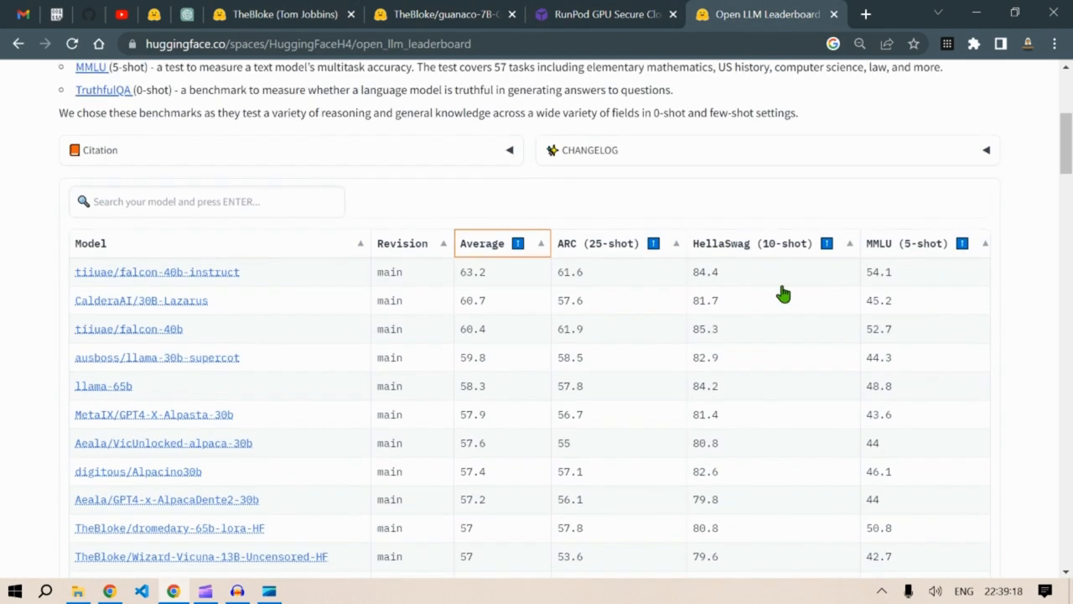
mouse_move(63, 275)
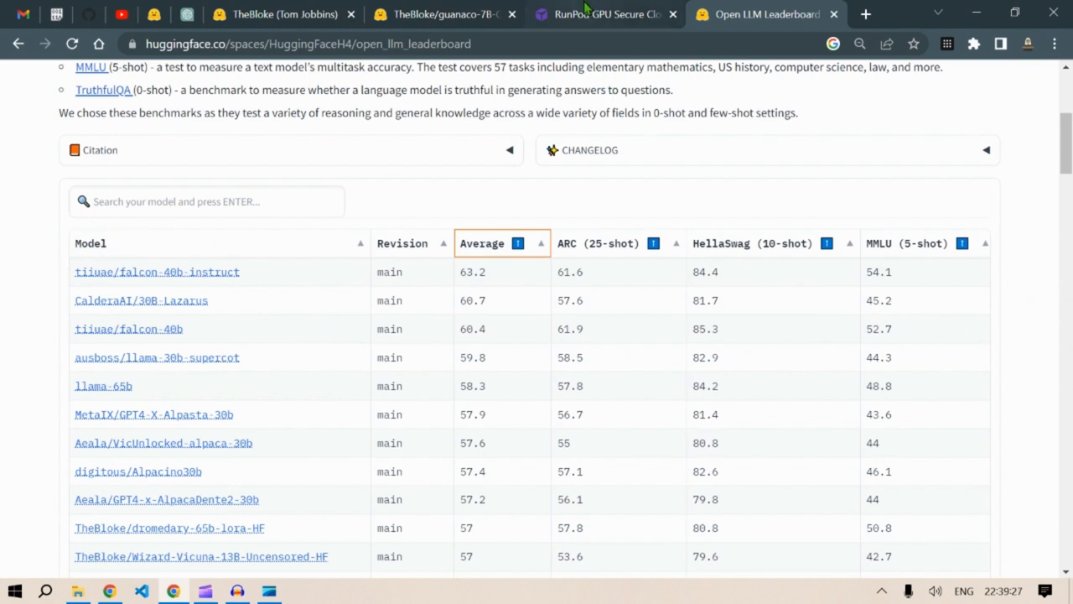
click(603, 15)
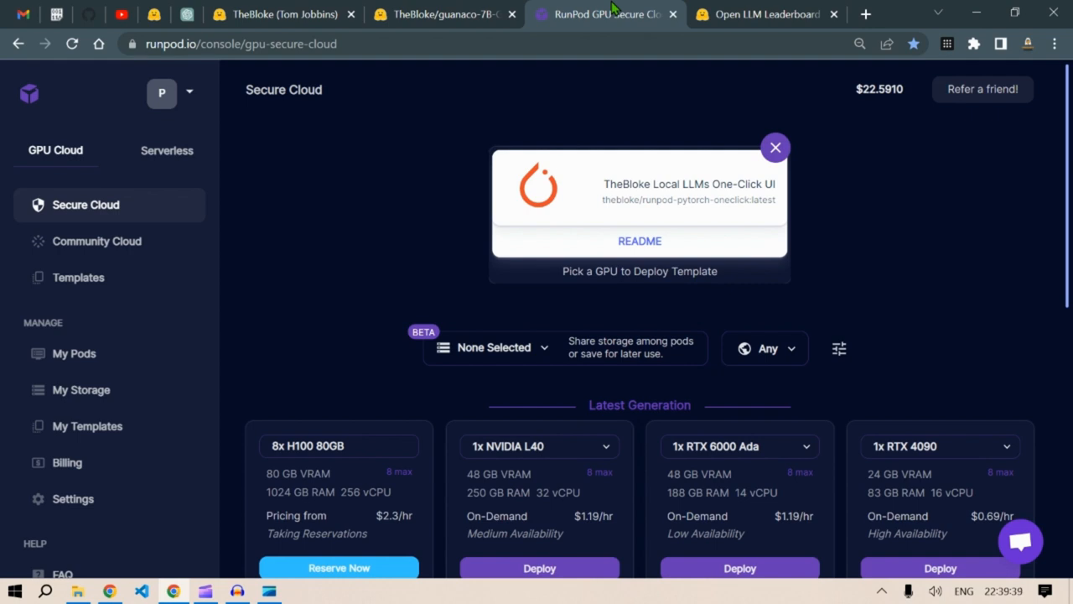
click(763, 14)
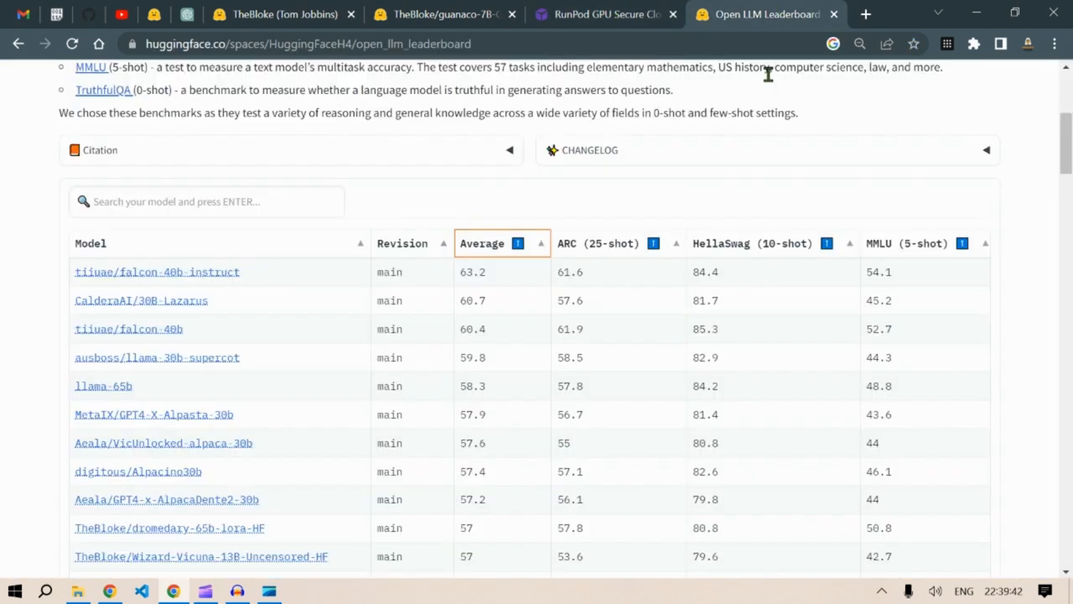
scroll(down, 3)
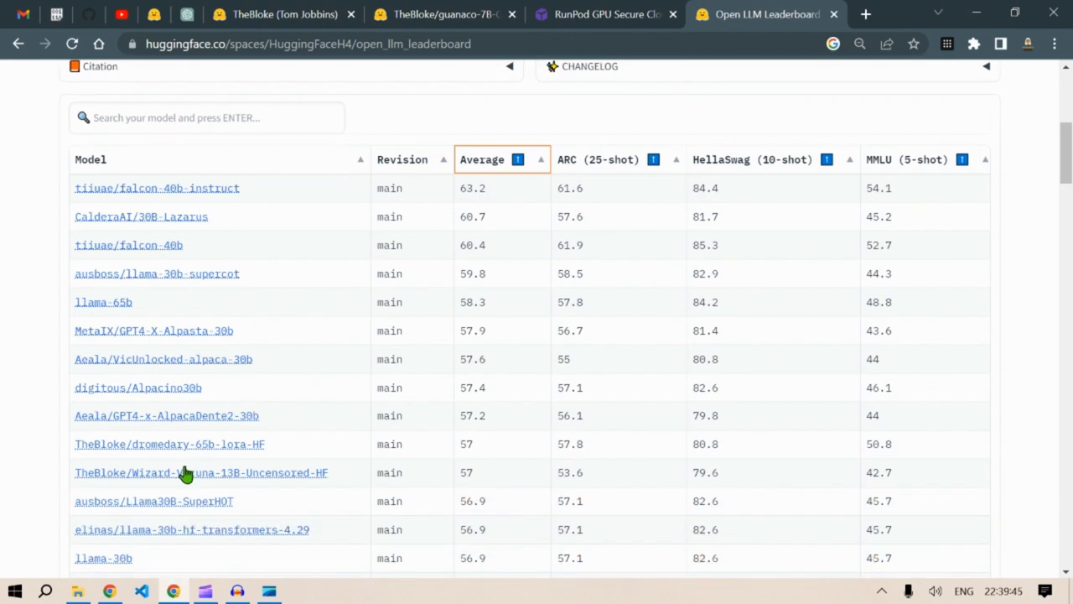
scroll(up, 3)
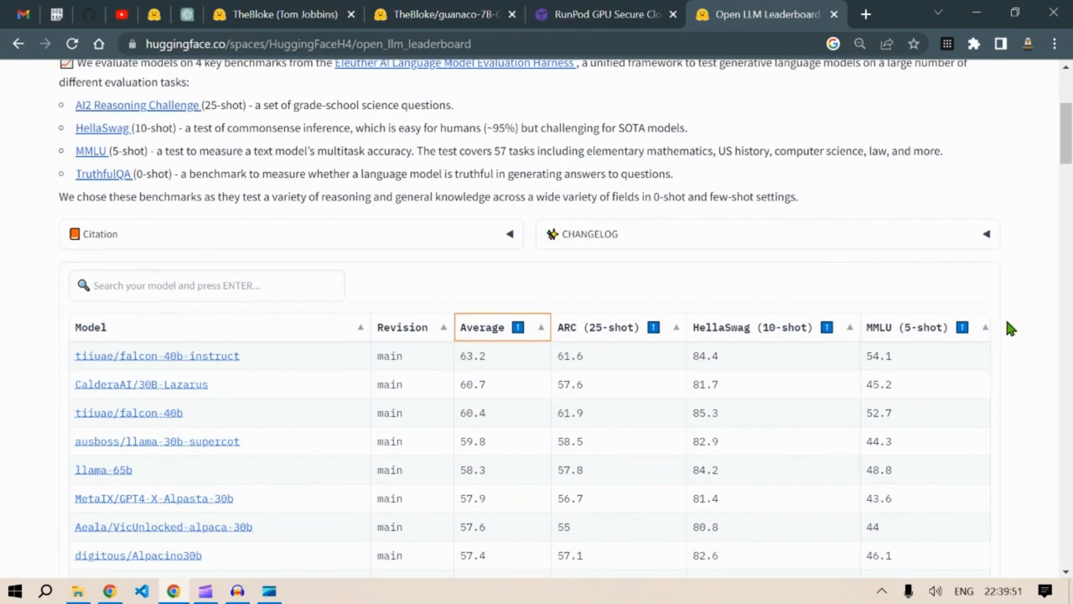
mouse_move(288, 347)
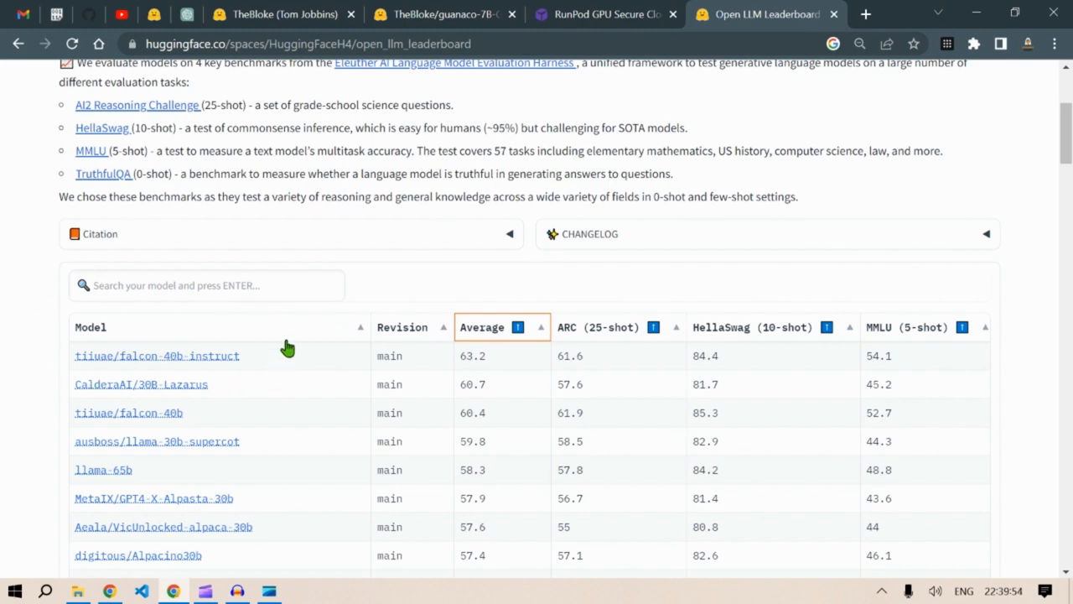
scroll(down, 3)
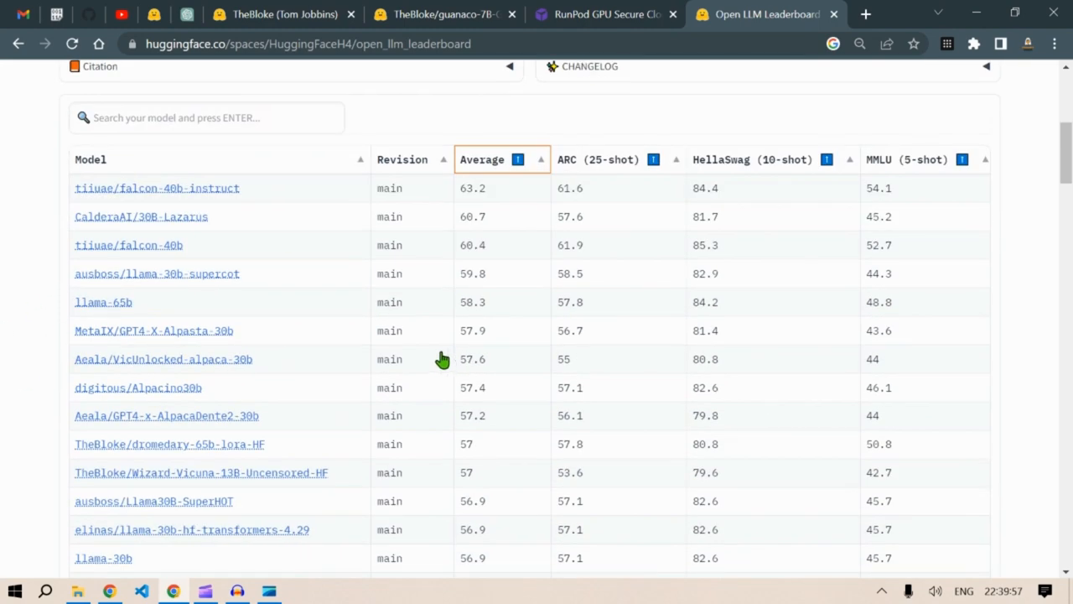
scroll(down, 3)
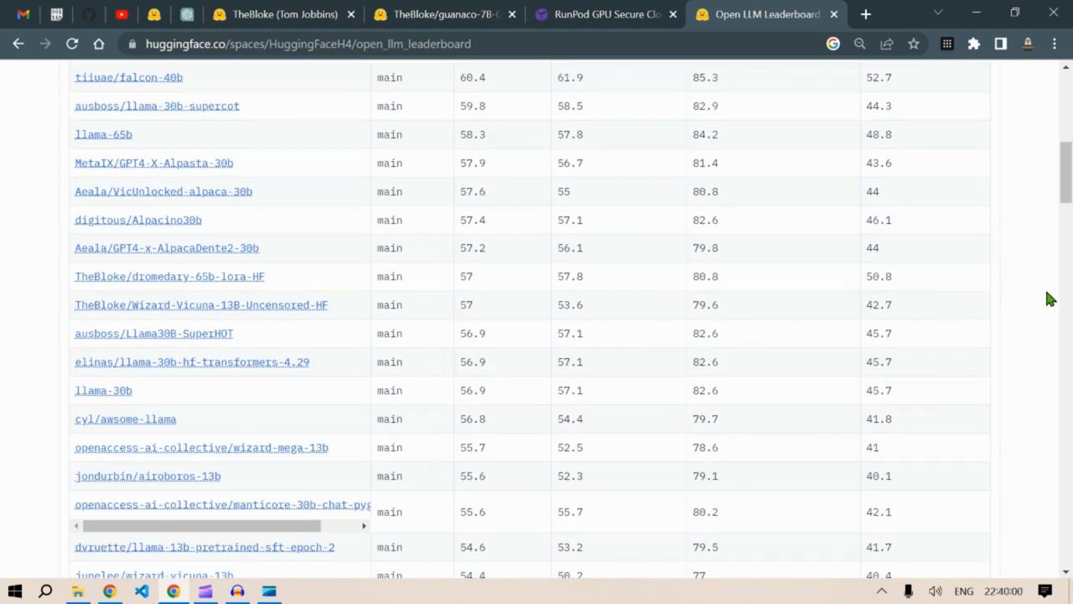
mouse_move(43, 474)
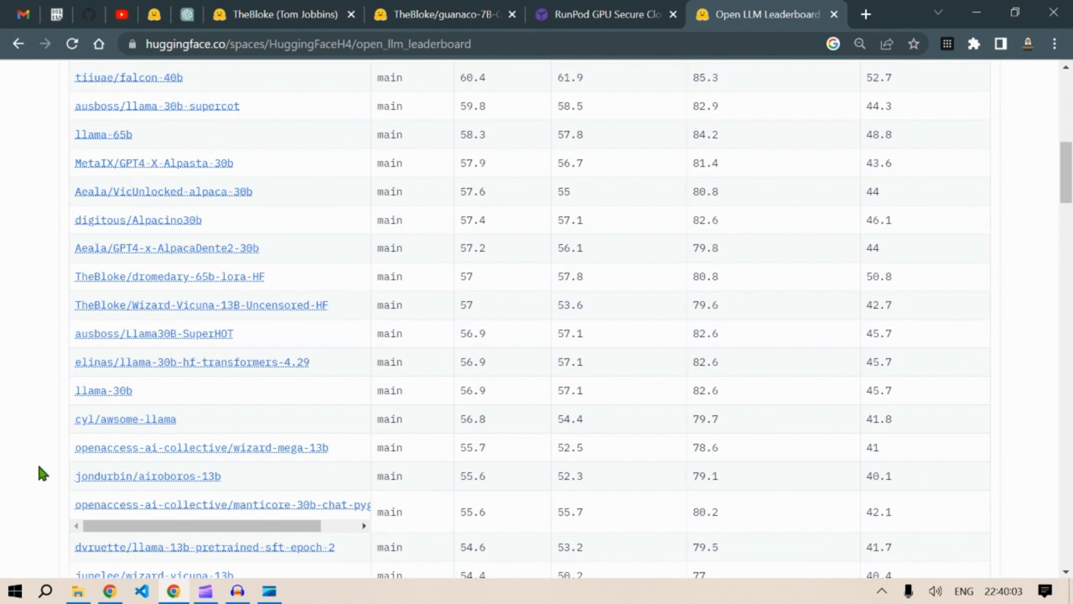
scroll(up, 3)
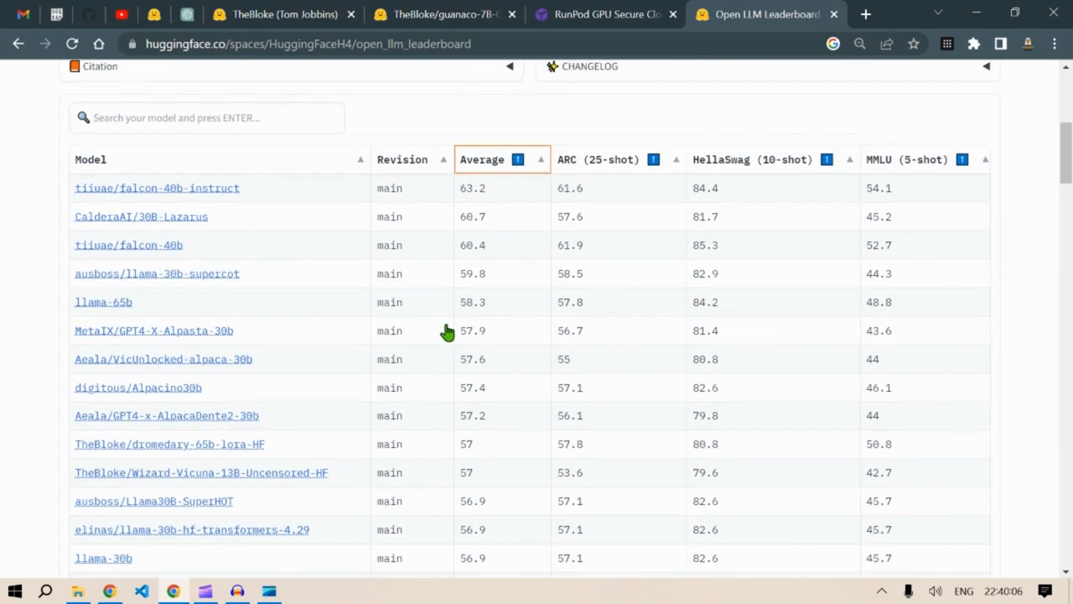
click(603, 15)
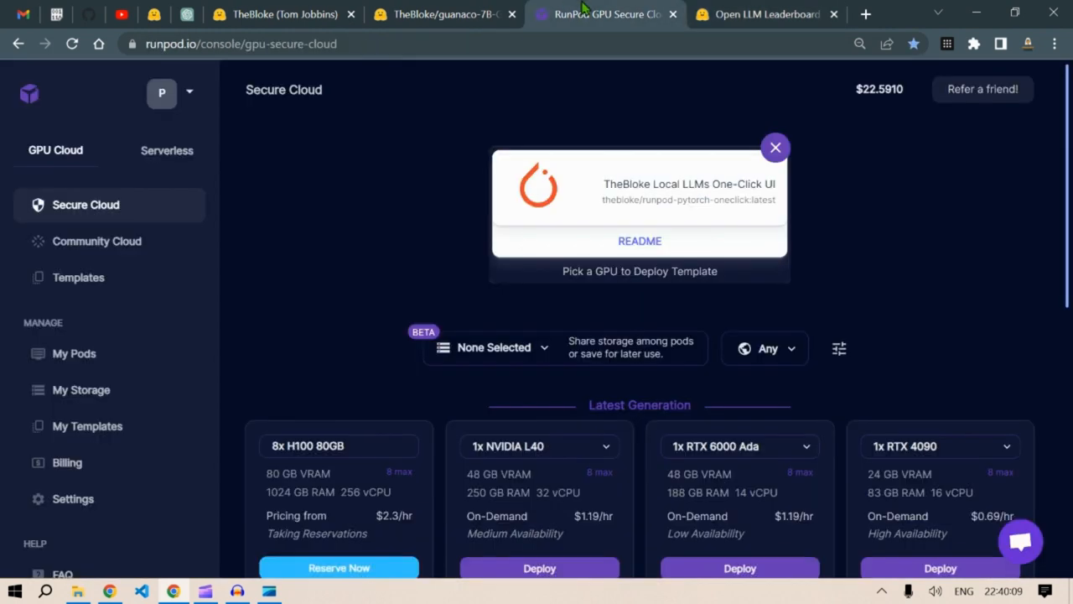
mouse_move(597, 14)
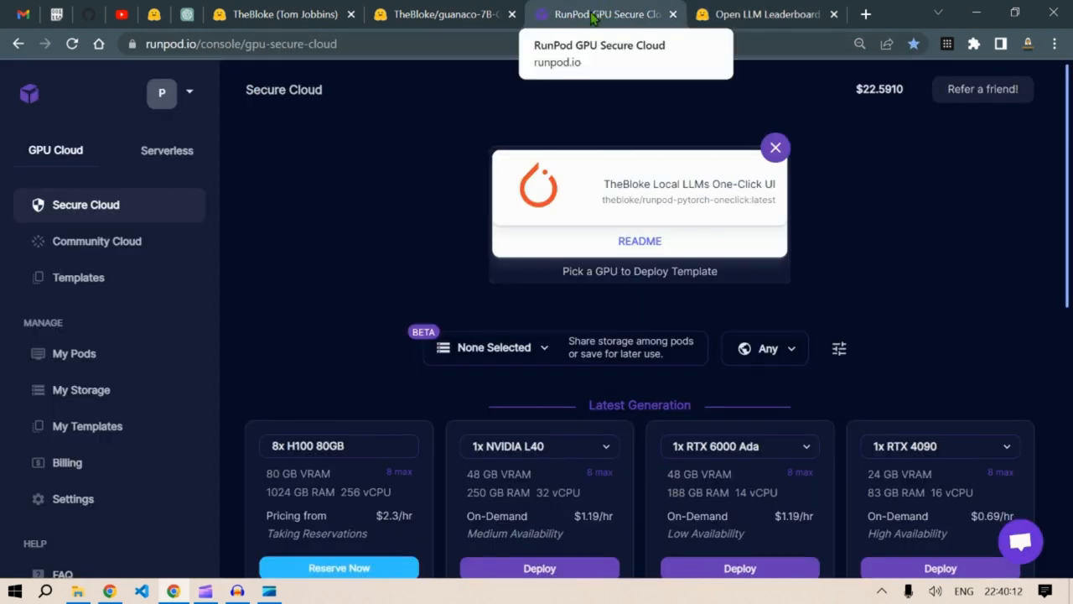
scroll(down, 3)
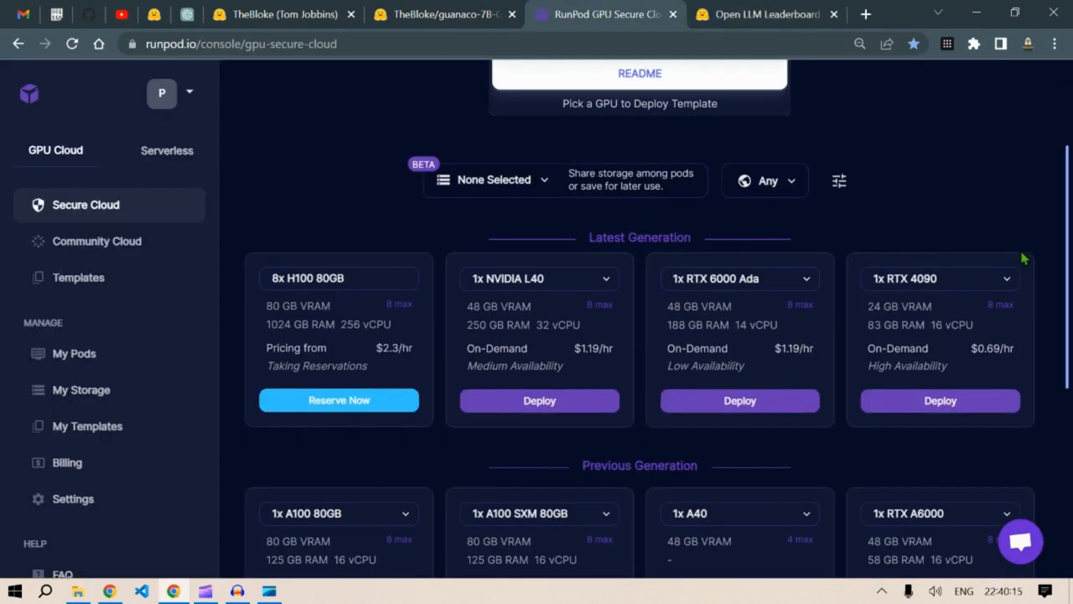